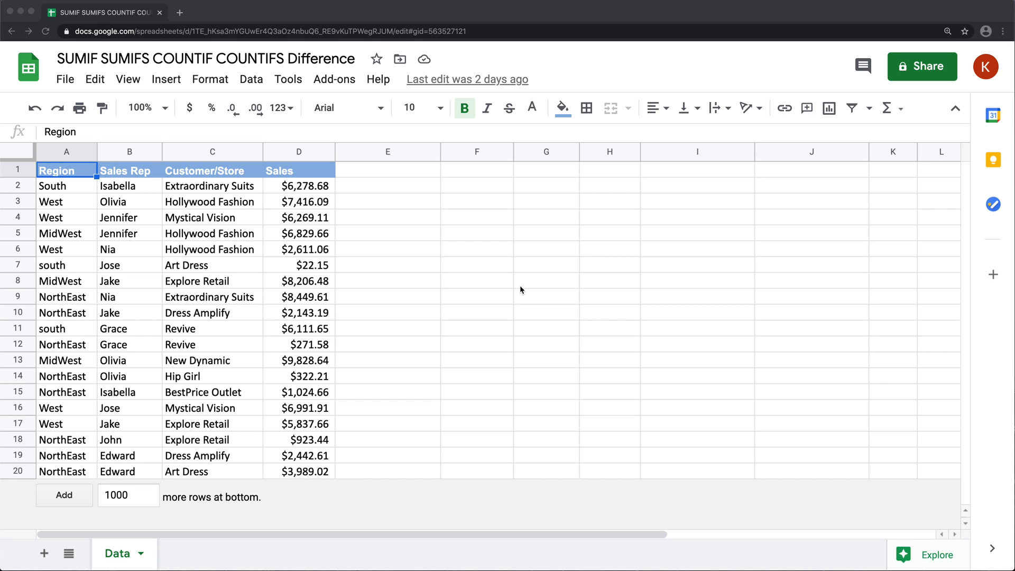
mouse_move(185, 195)
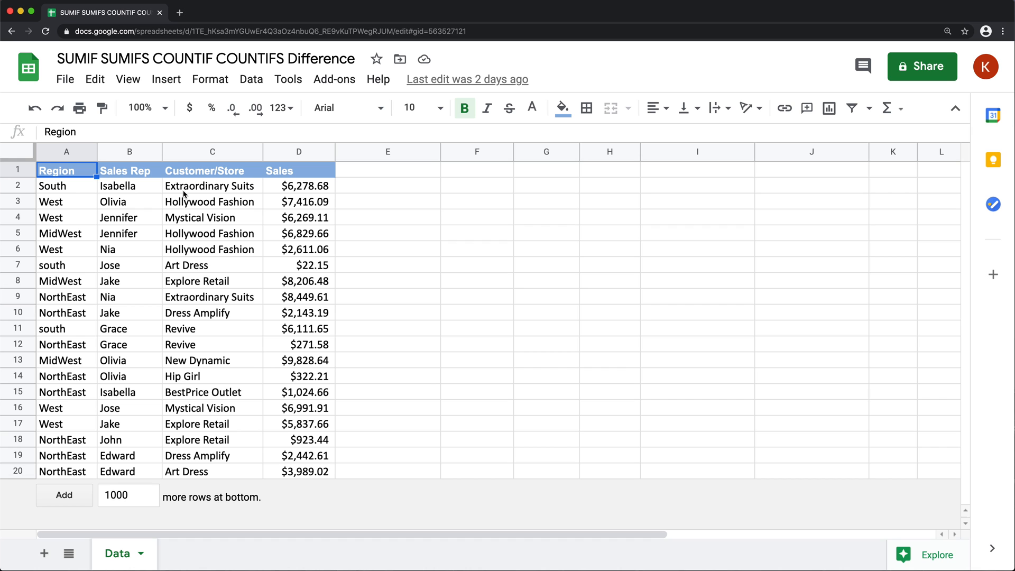
- Enter =SUMIF(A:A,"west",D:D) in F1 to total West sales, giving 29125.83
left_click(476, 170)
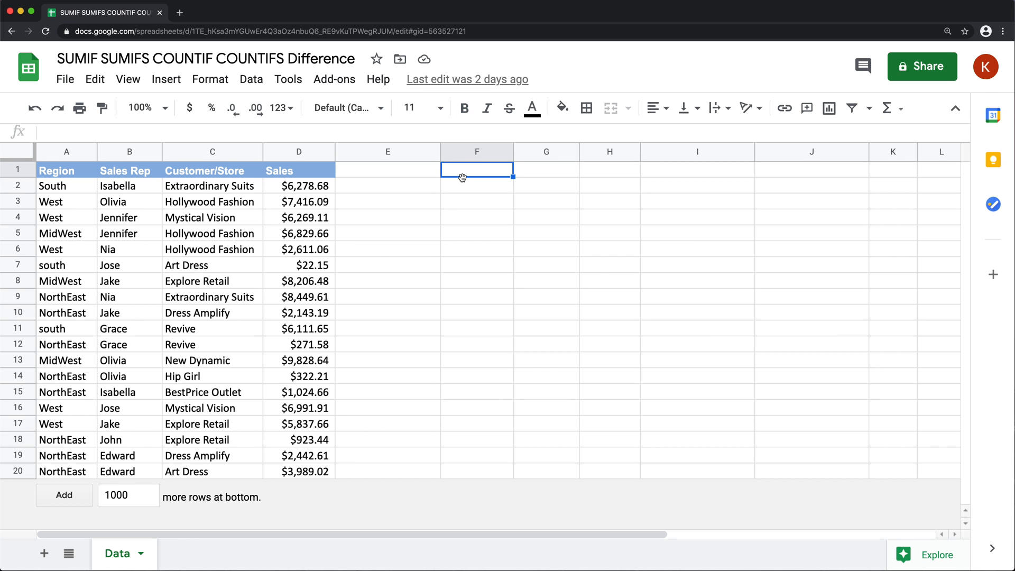
type("=SUM")
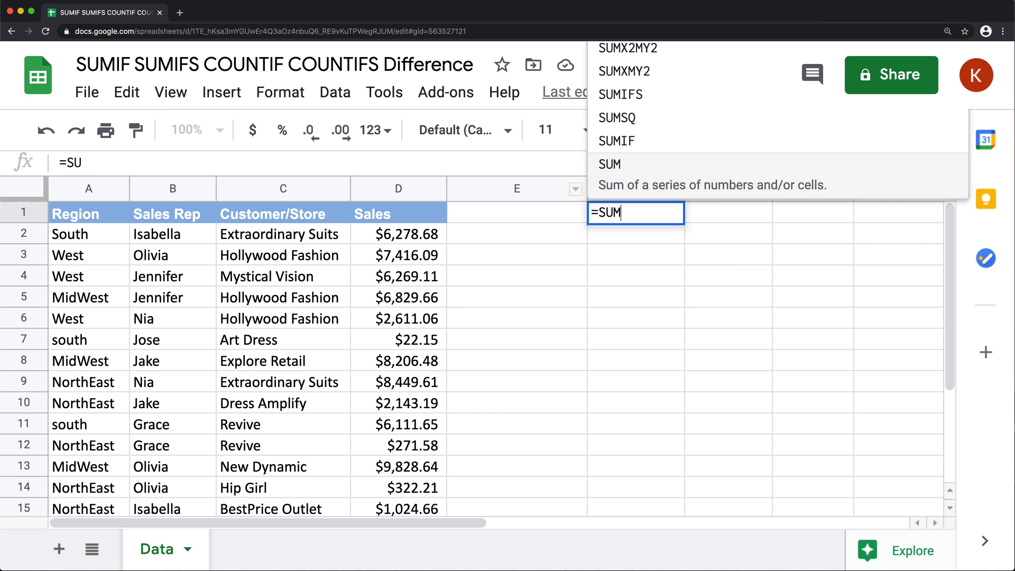
type("IF")
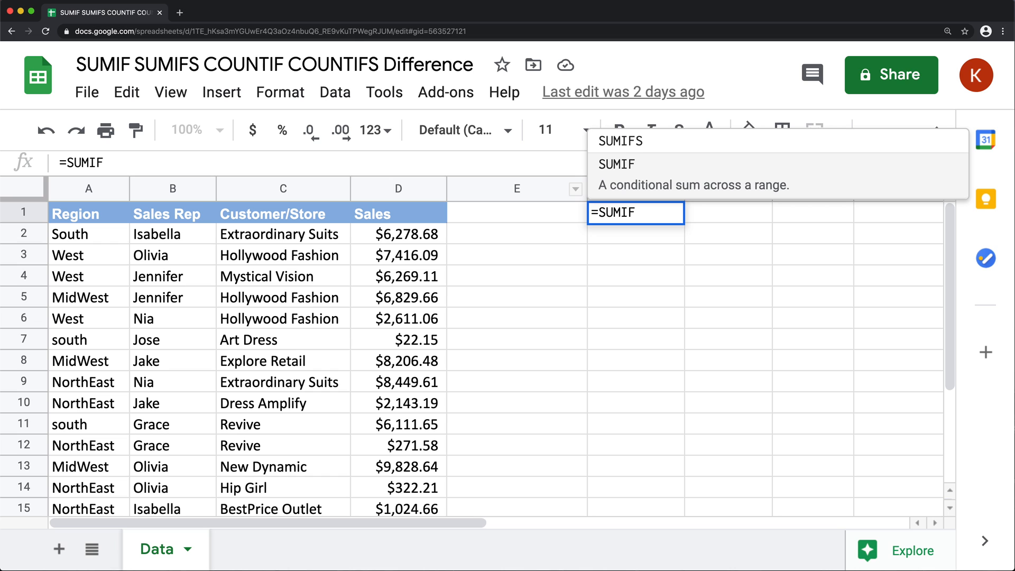
mouse_move(636, 187)
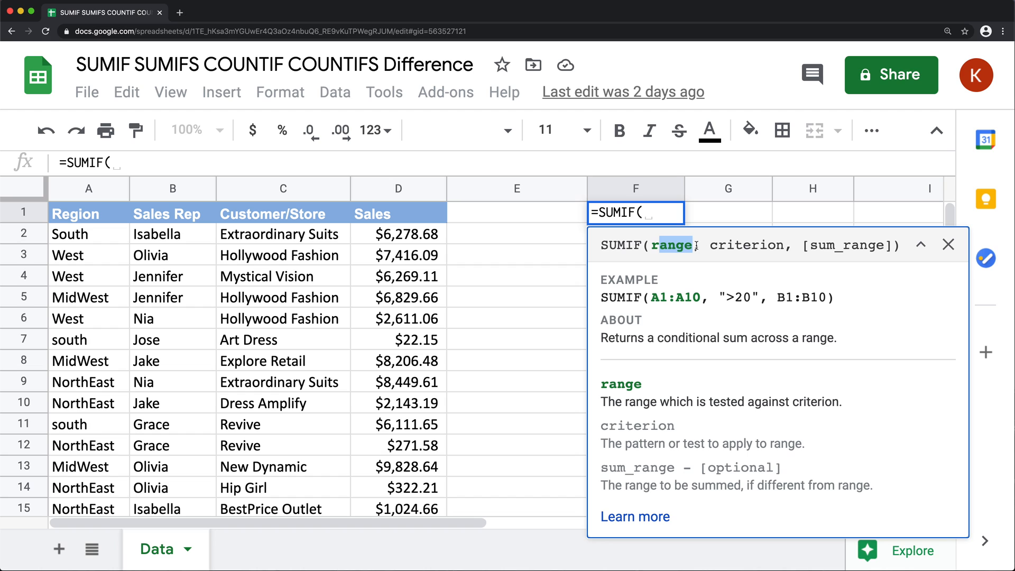
mouse_move(685, 247)
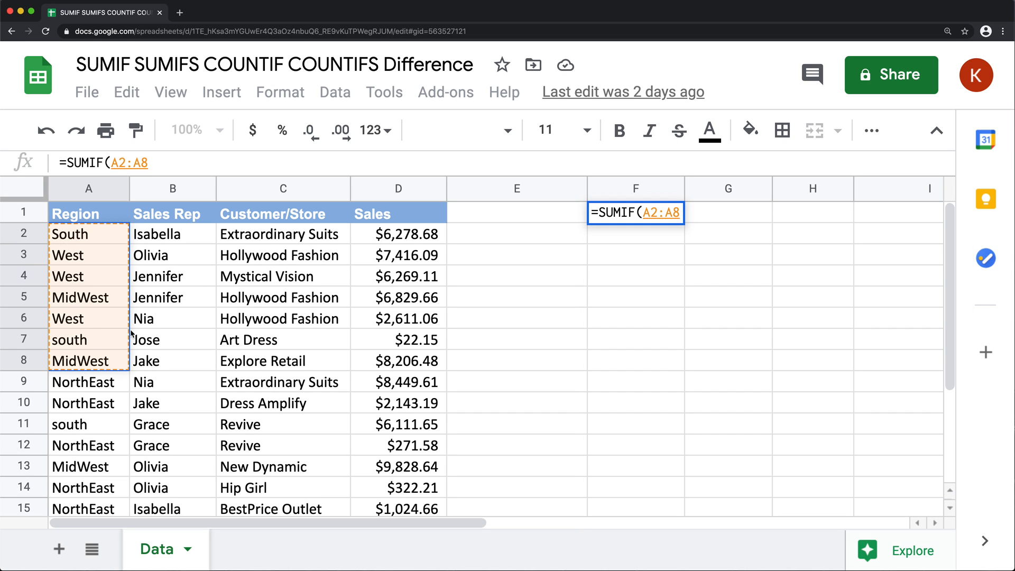
left_click(89, 188)
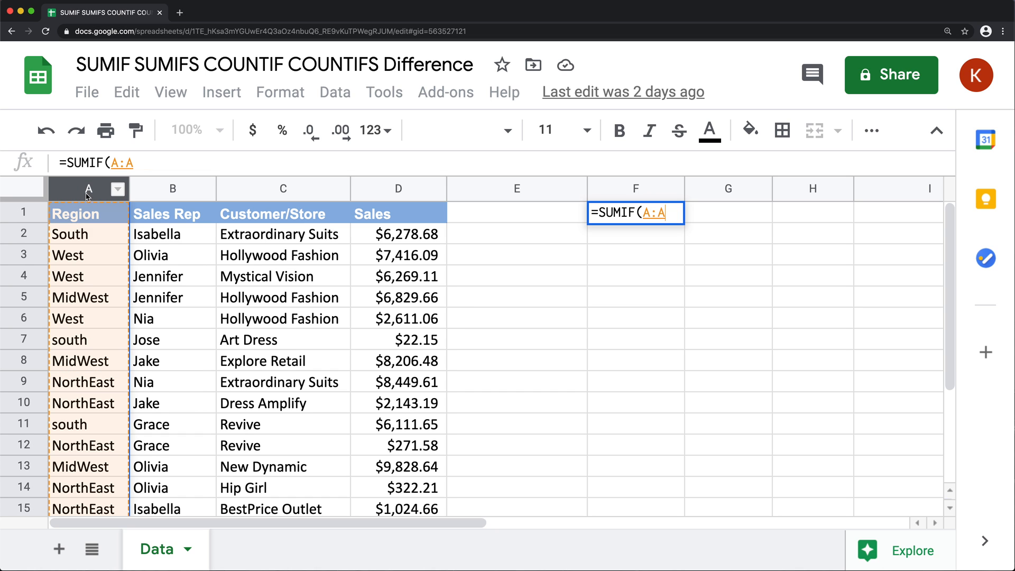
type(",")
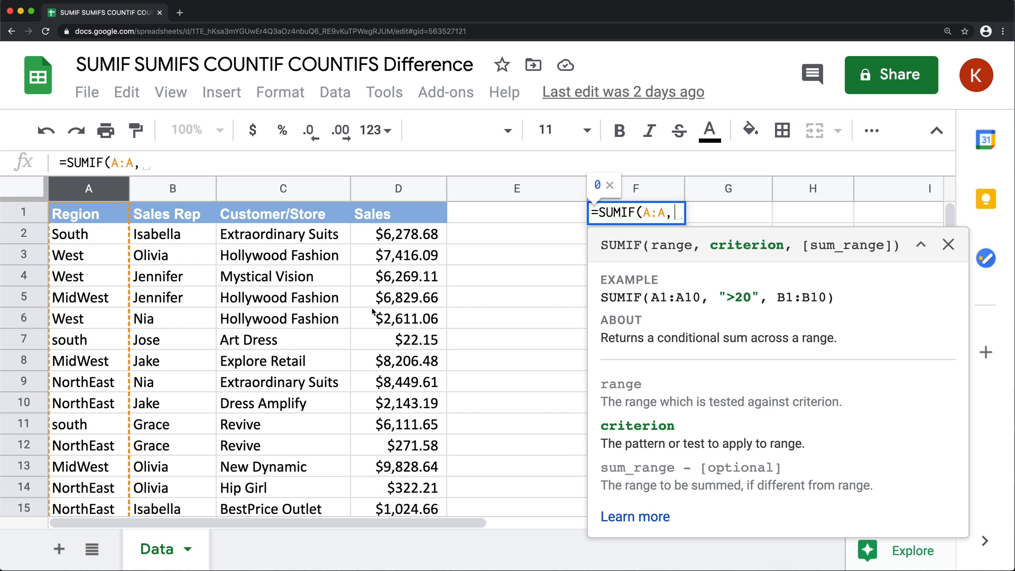
mouse_move(95, 270)
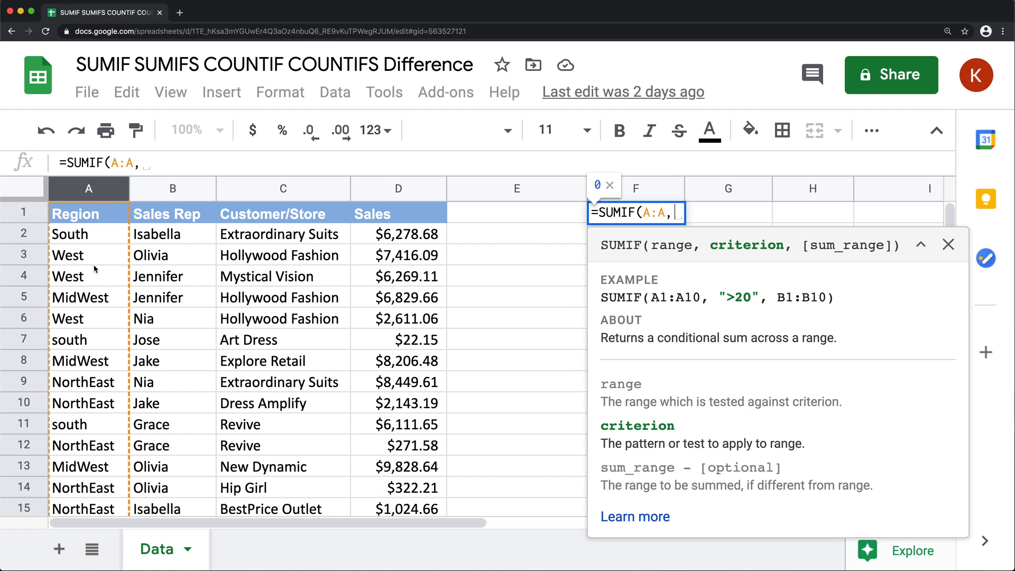
type("\"west\"")
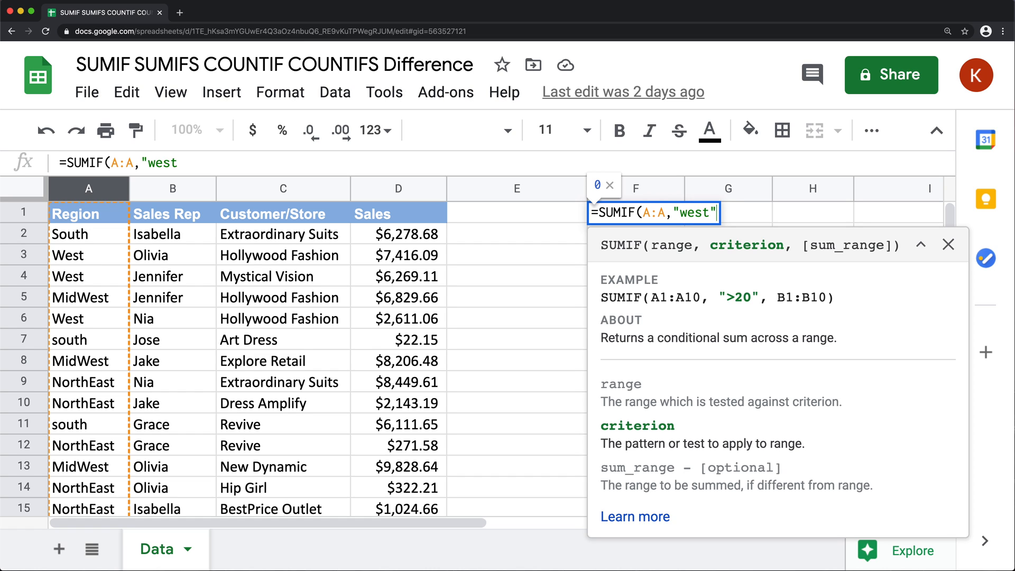
type(",")
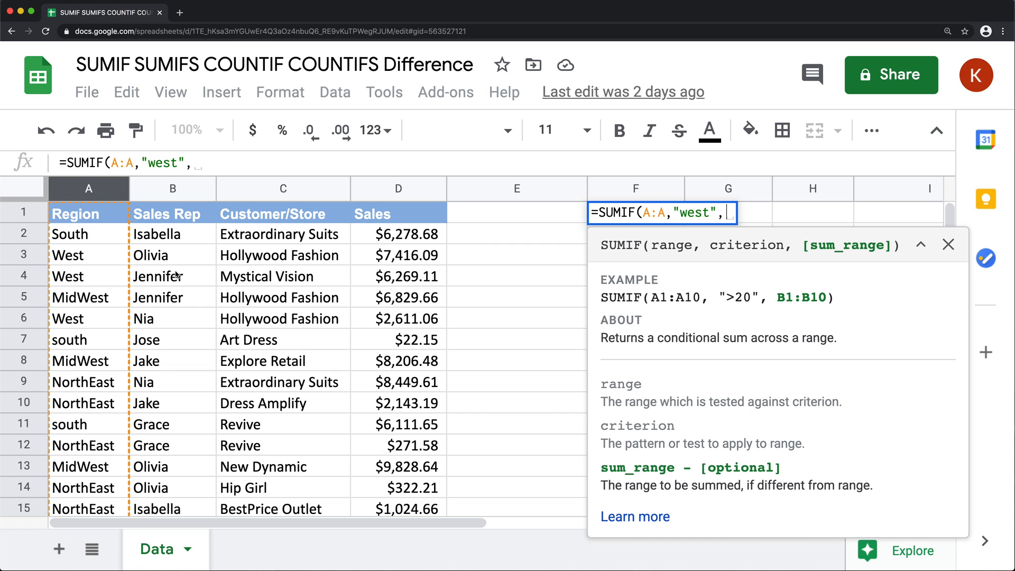
mouse_move(395, 191)
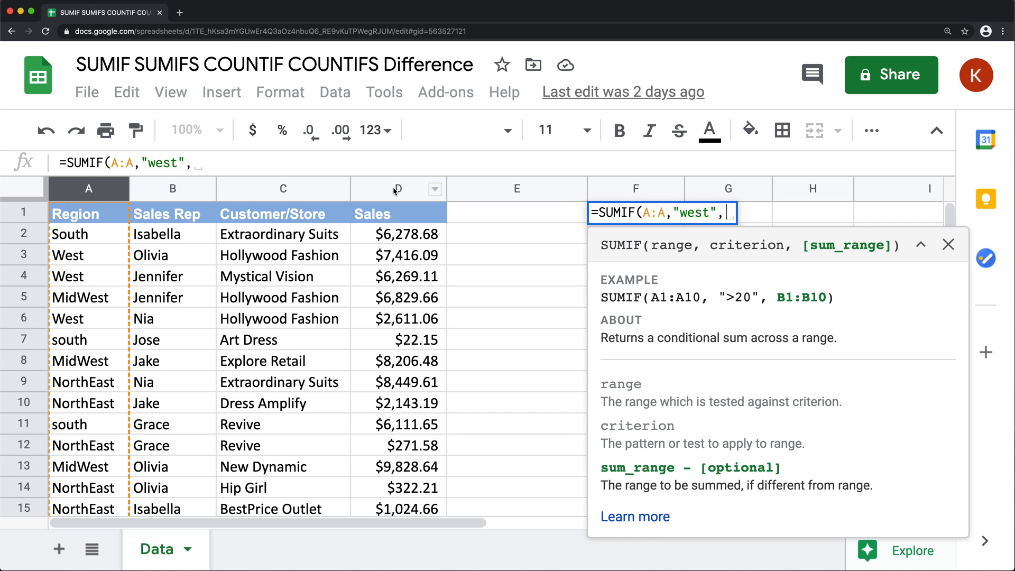
left_click(397, 188)
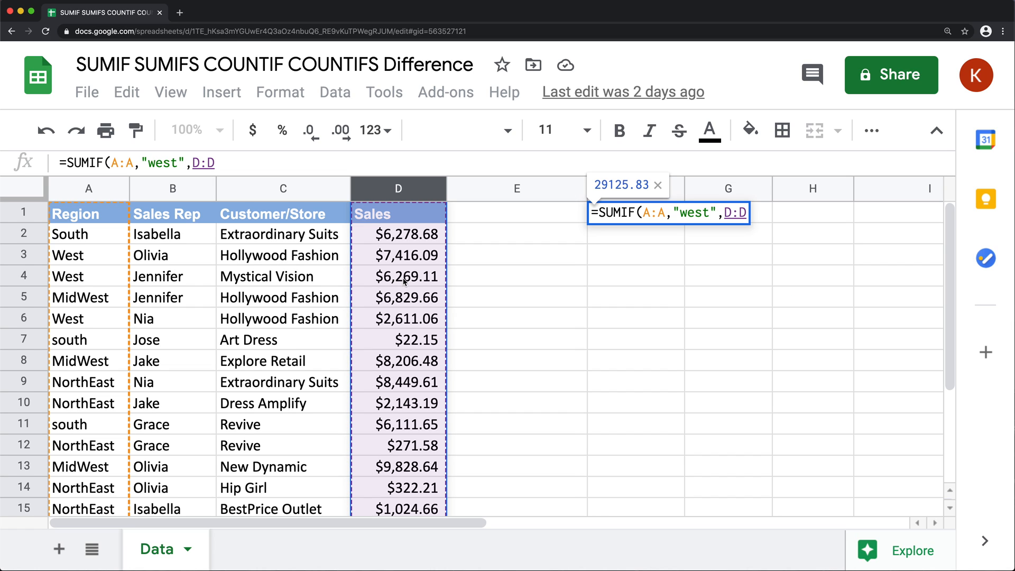
type(")")
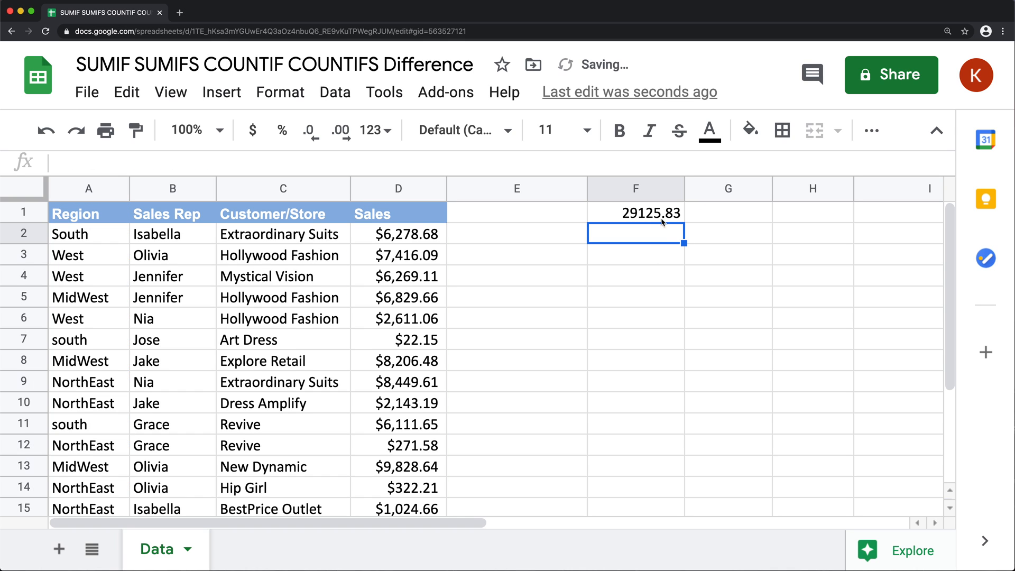
left_click(635, 212)
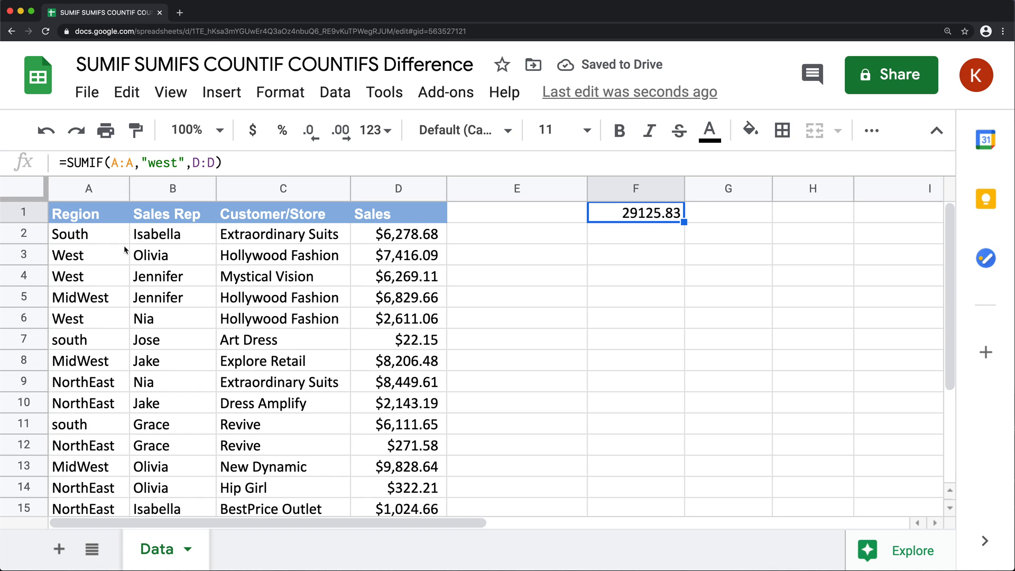
left_click(398, 254)
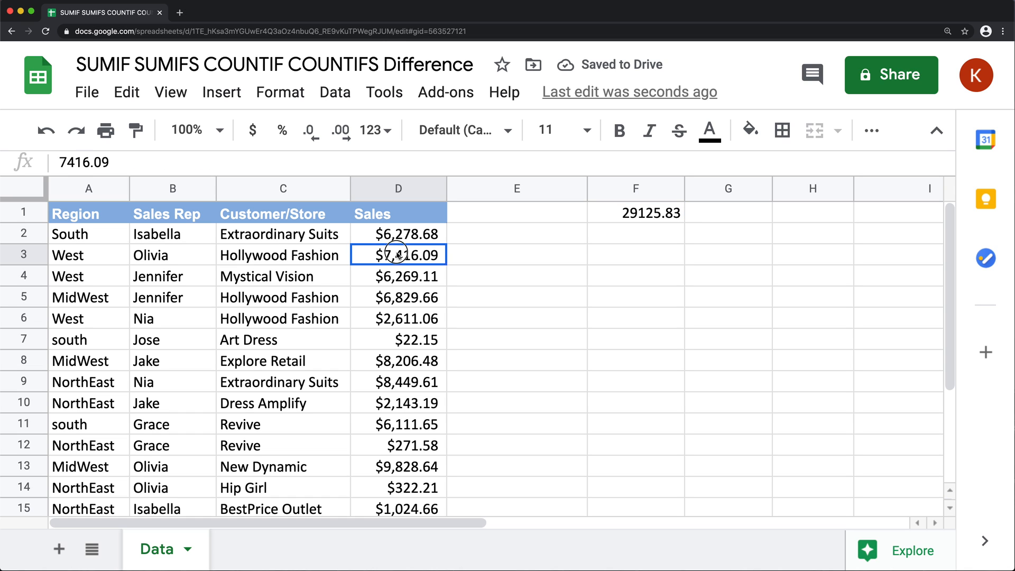
left_click(398, 318)
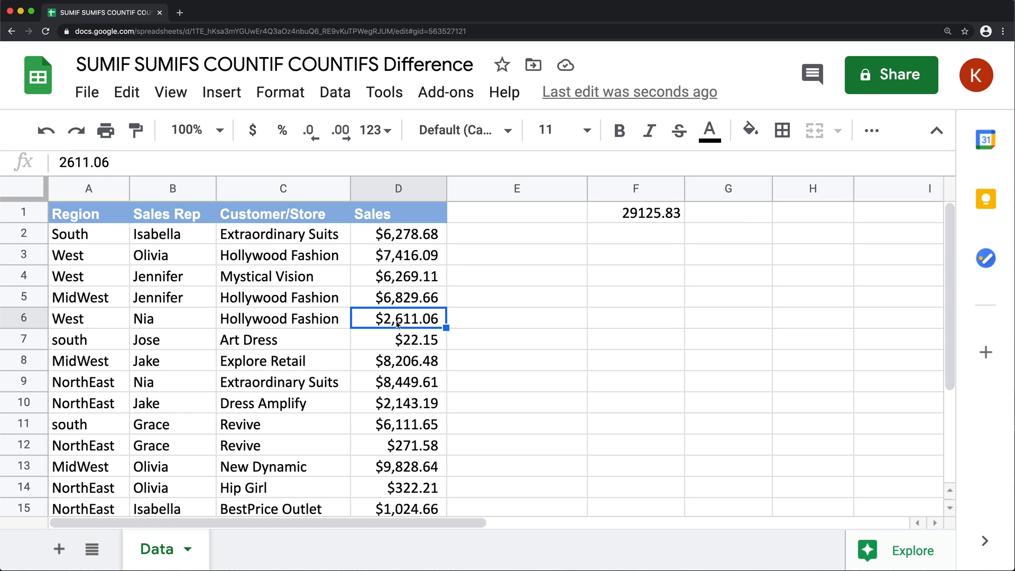
scroll("down", 3)
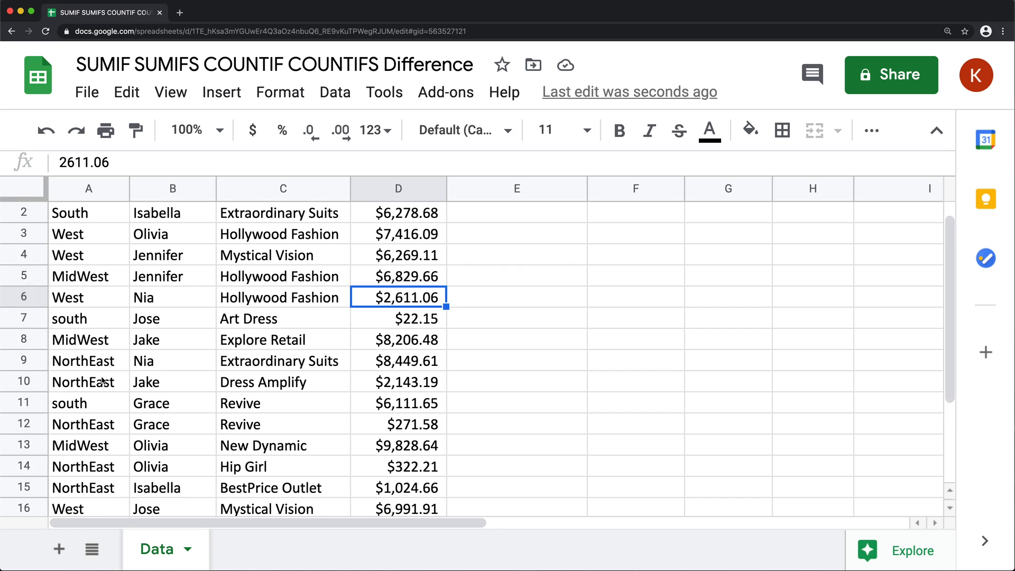
scroll("up", 3)
type("=SUMIF(A:A,\"west\",D:D)")
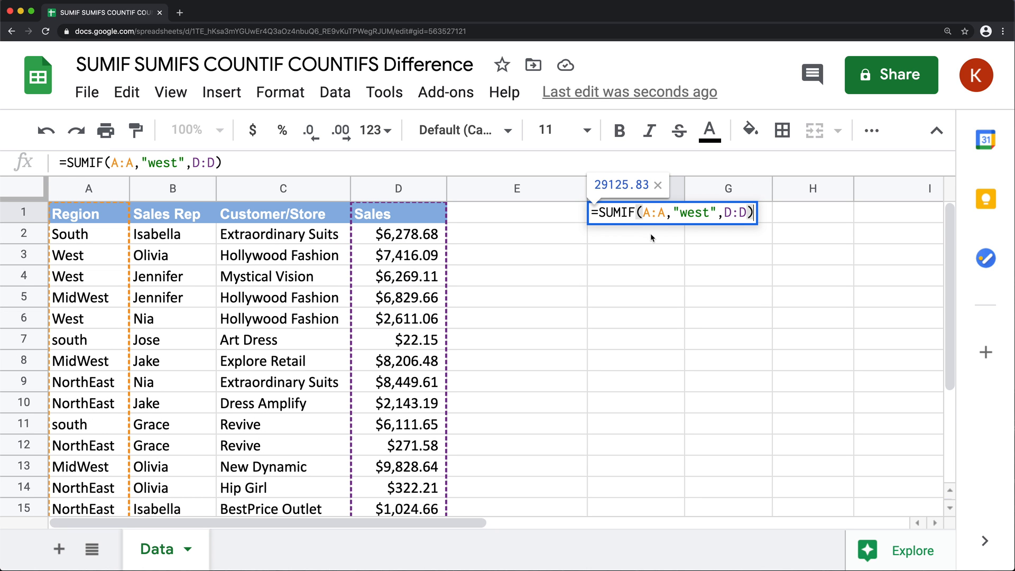
mouse_move(643, 243)
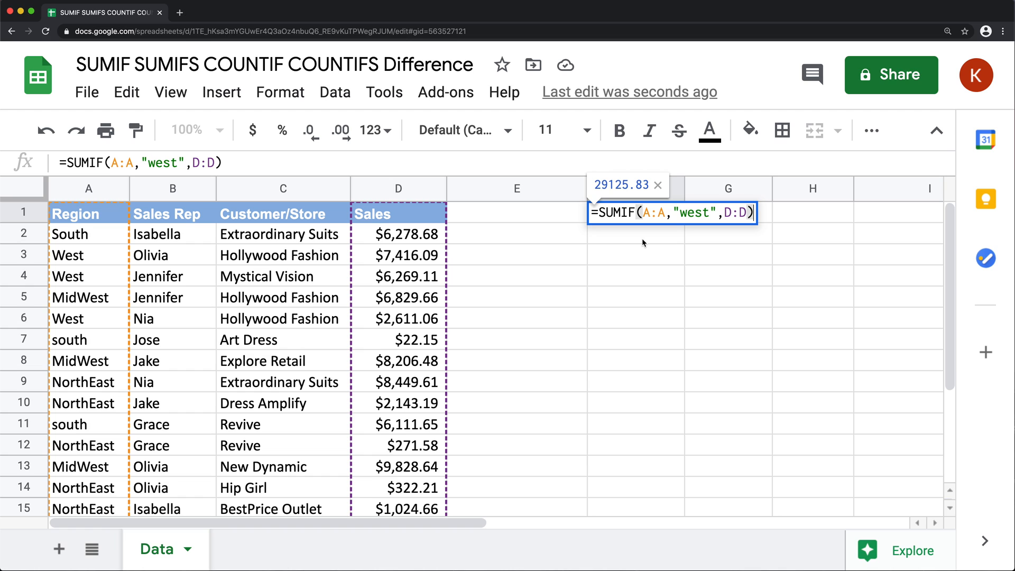
mouse_move(632, 239)
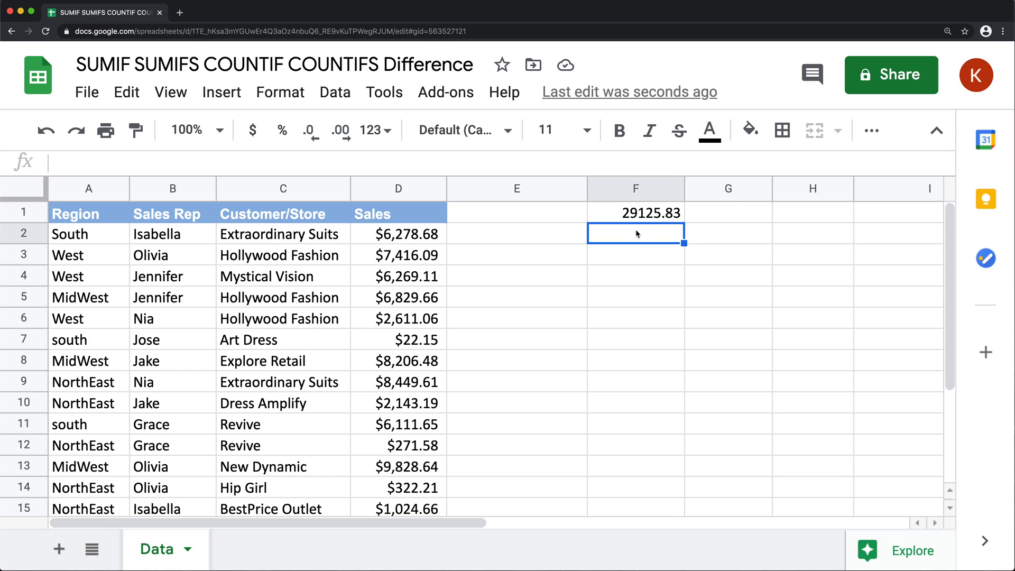
- Build =SUMIFS(D:D,A:A,"west") in F2, compare it with F1, then reopen it
type("=SUMI")
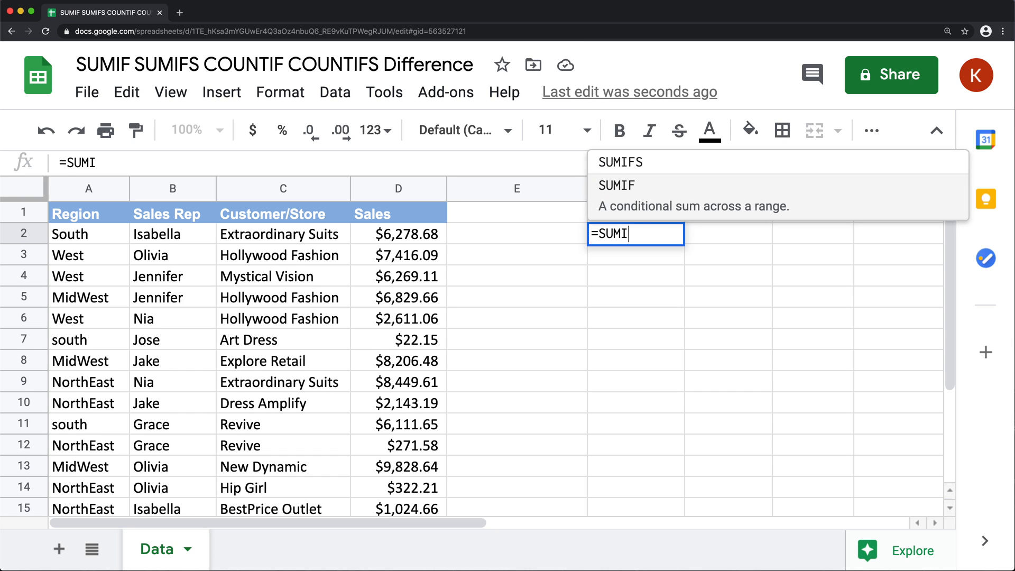
left_click(620, 162)
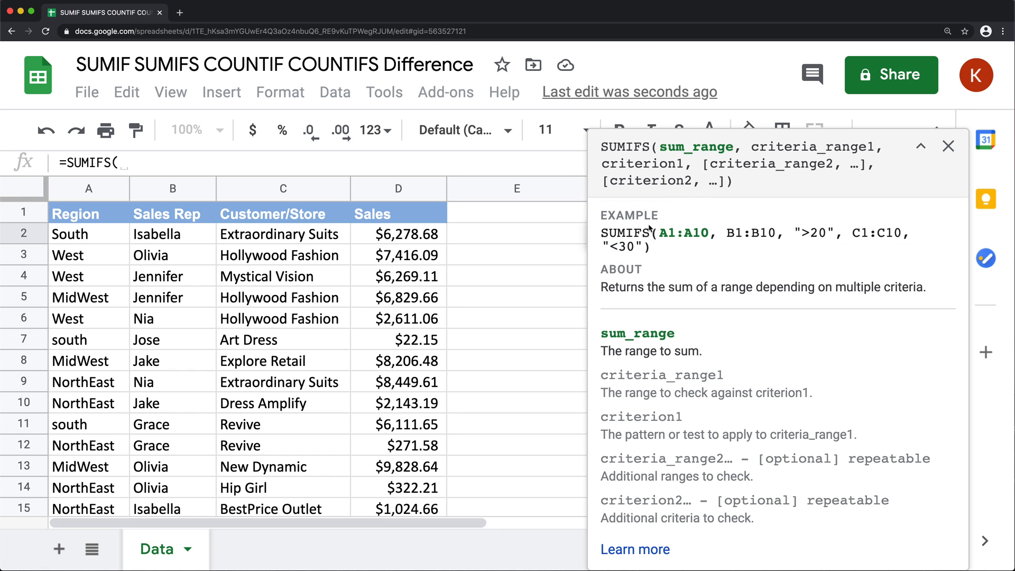
left_click(918, 145)
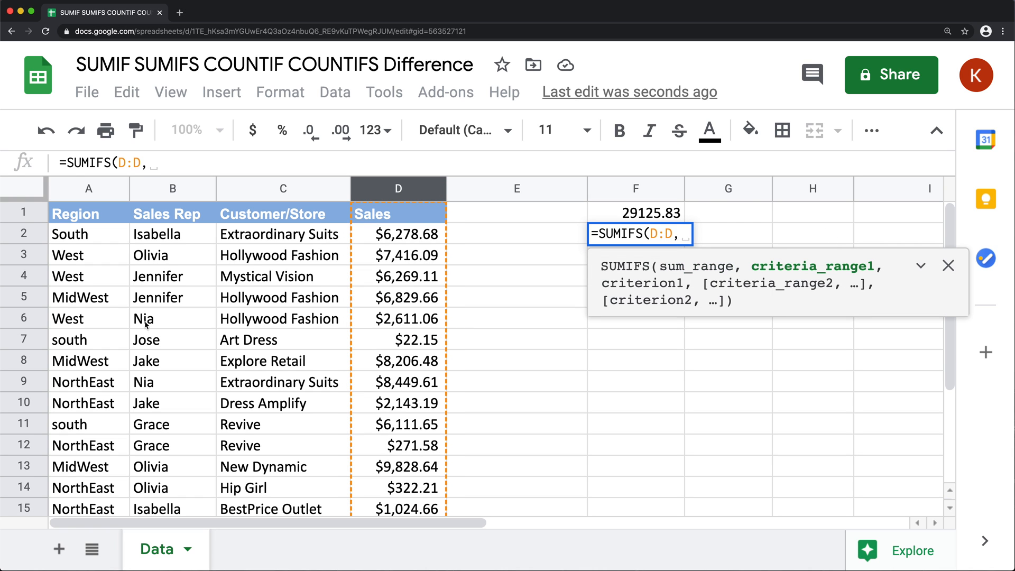
left_click(88, 188)
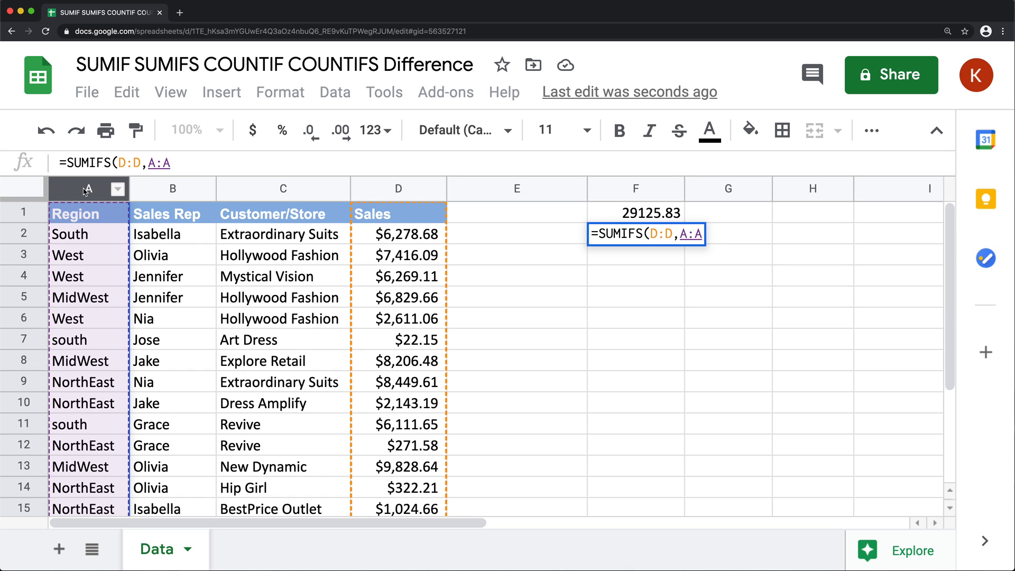
type(",\"")
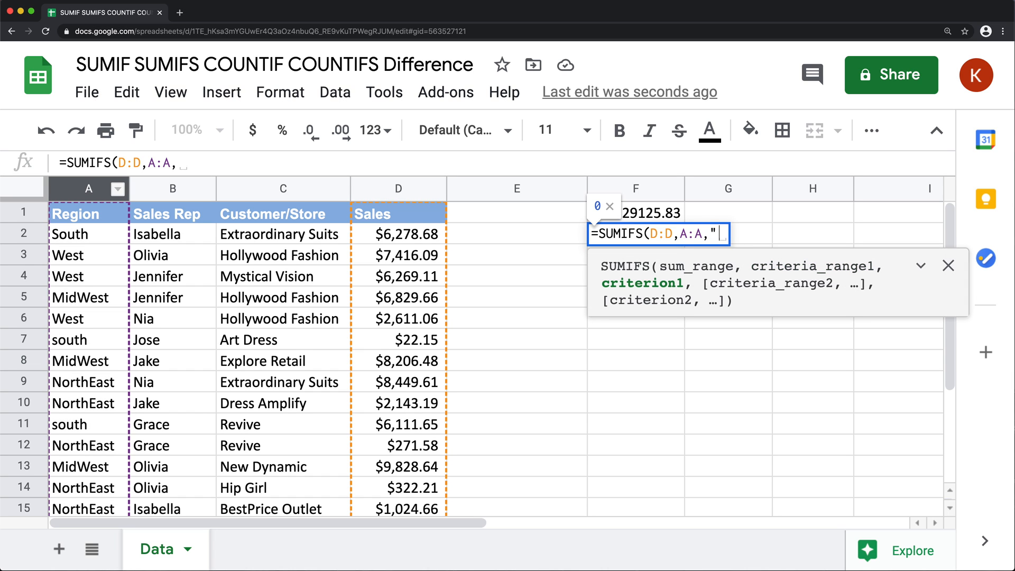
type("west")
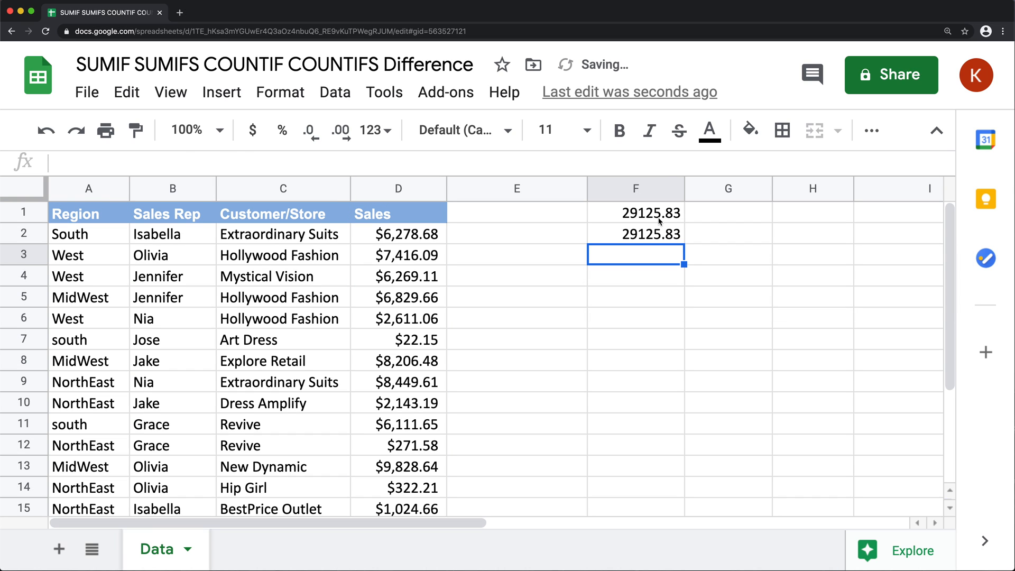
left_click(635, 212)
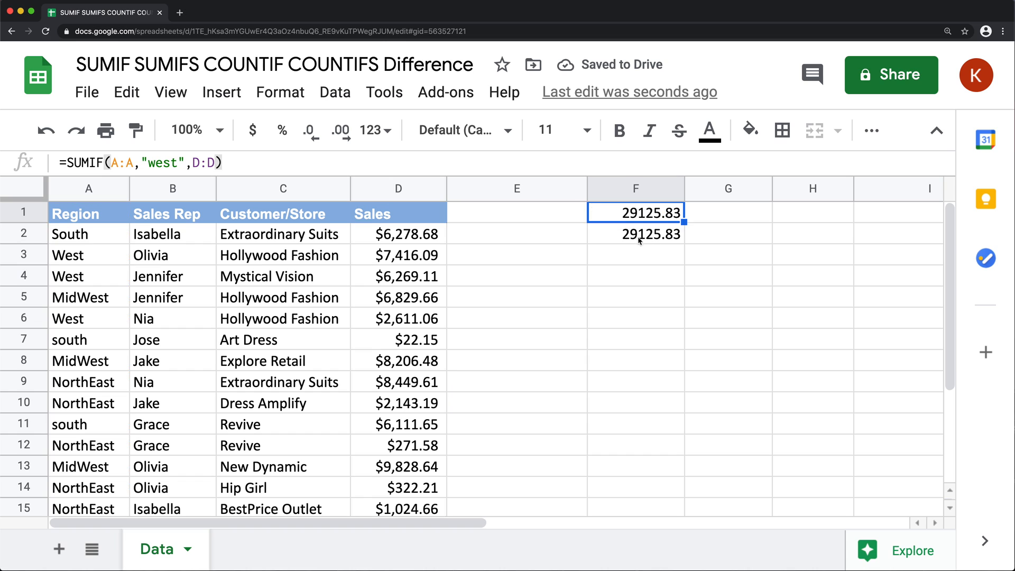
double_click(634, 233)
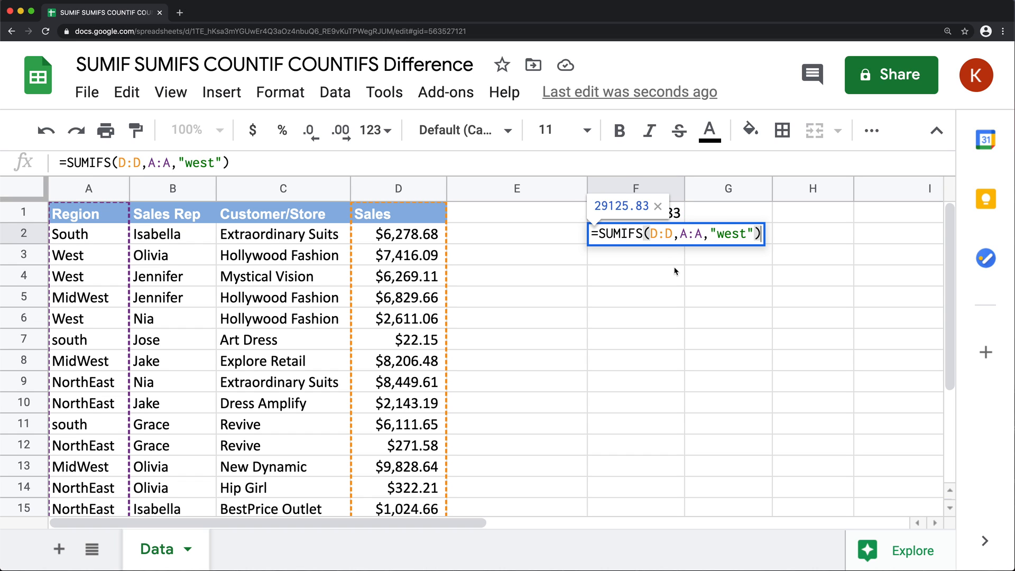
mouse_move(758, 257)
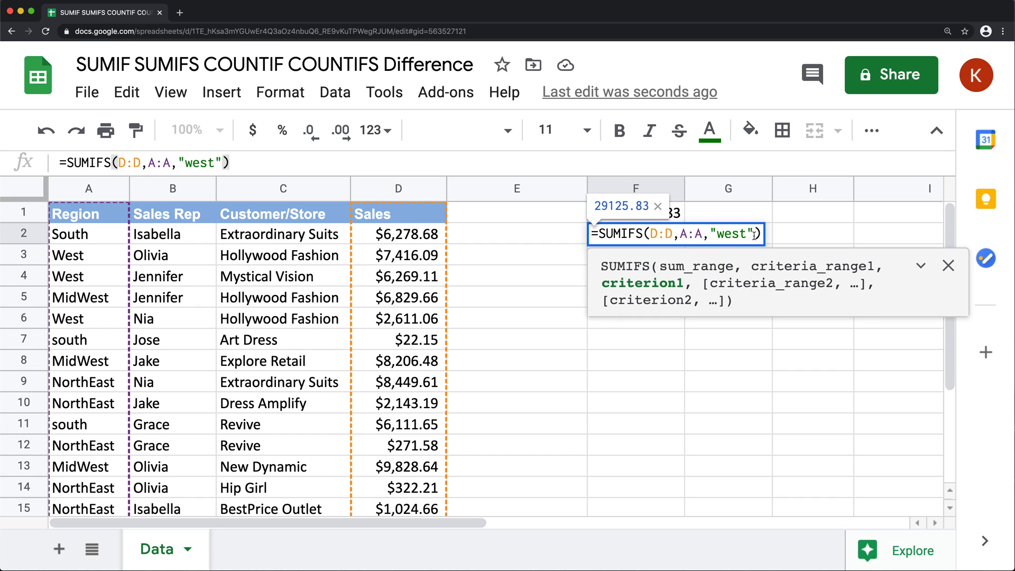
mouse_move(743, 252)
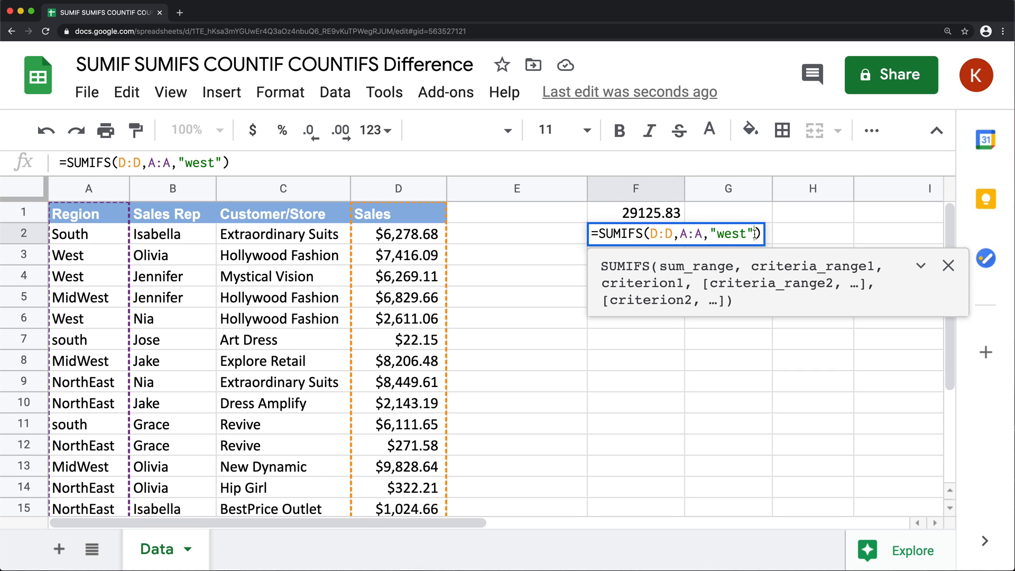
- Add the B:B,"Jennifer" criterion to F2's SUMIFS, returning 6269.11
type(",")
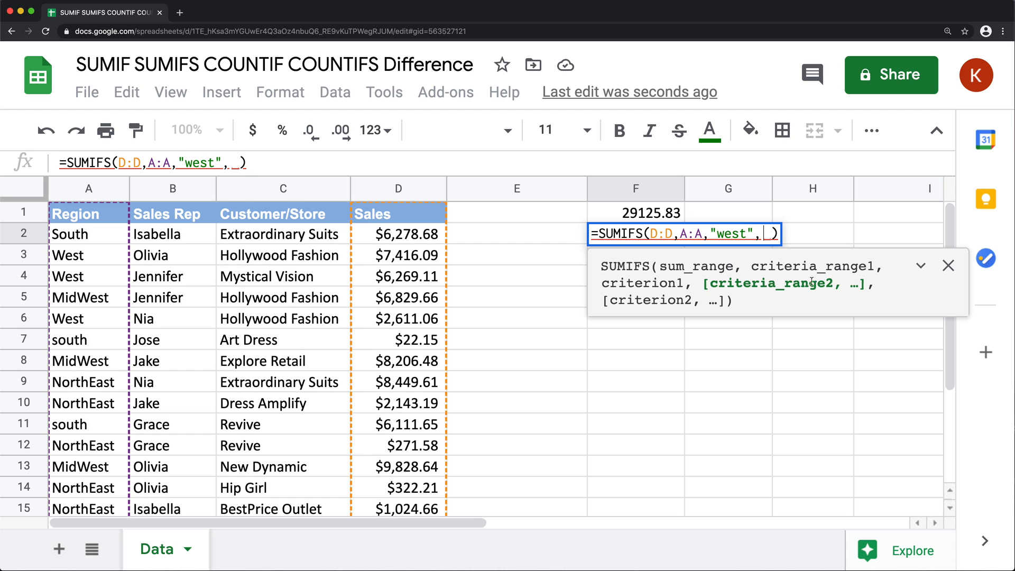
mouse_move(453, 287)
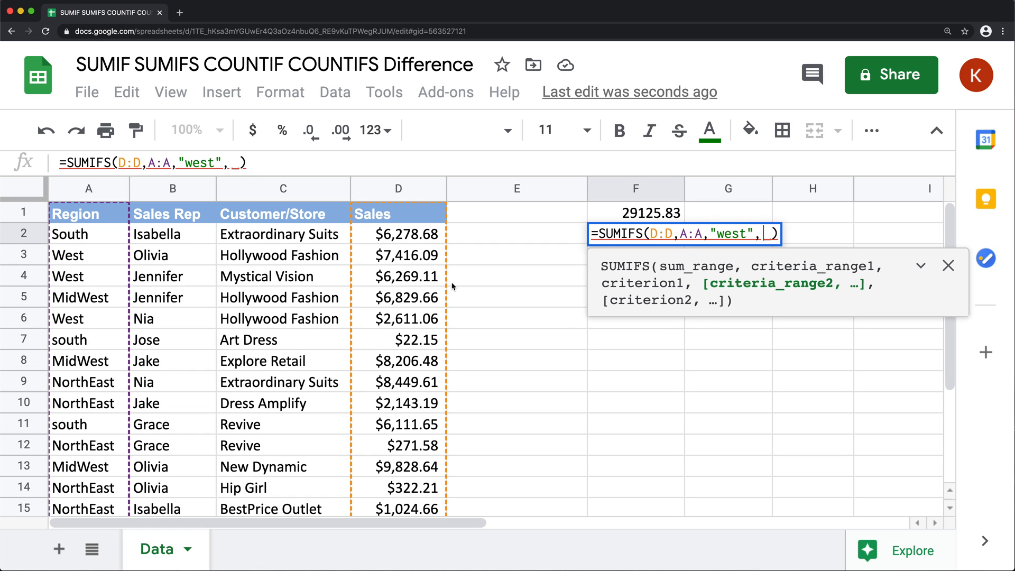
left_click(171, 188)
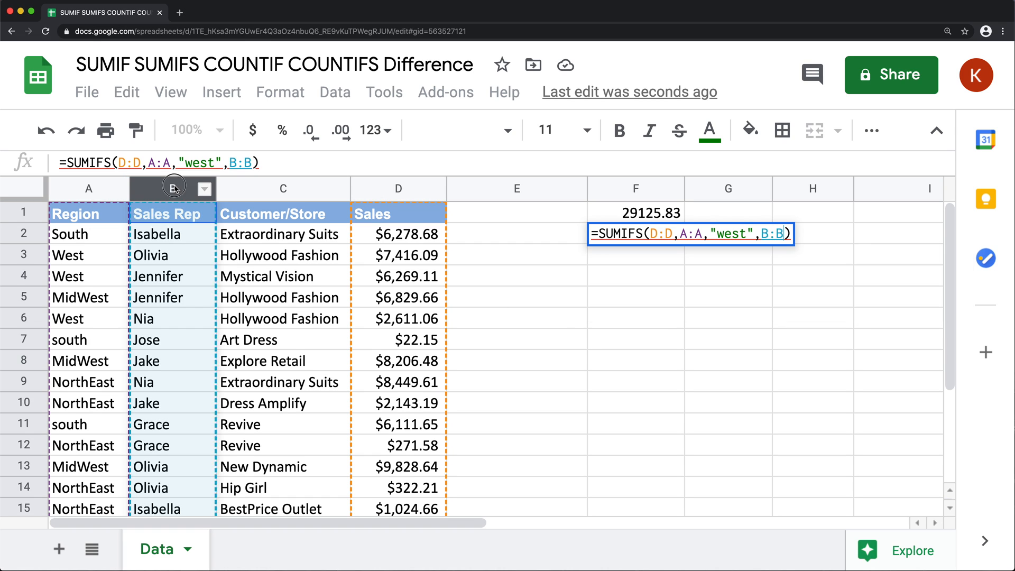
mouse_move(171, 188)
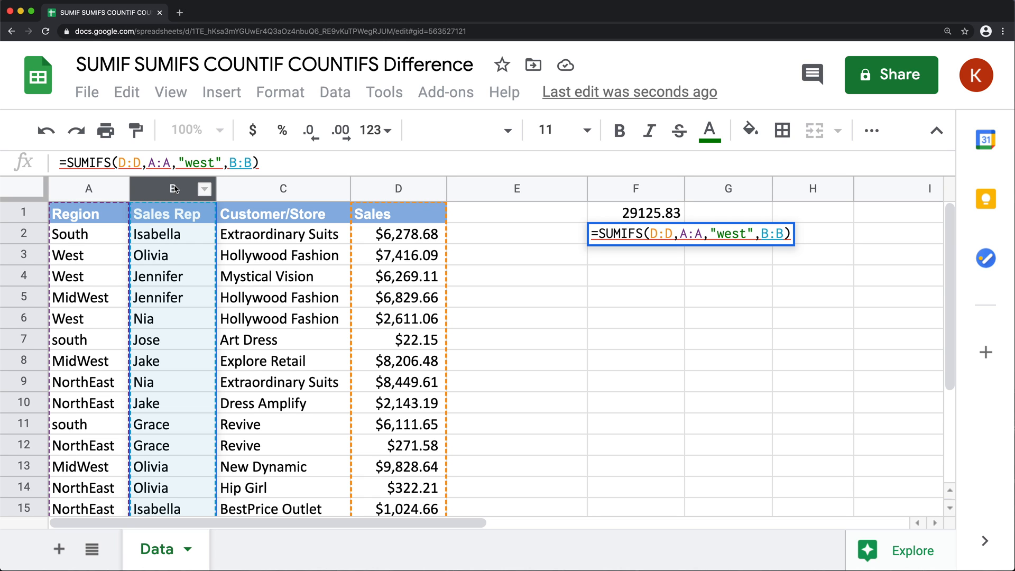
type(",\"Jennifer")
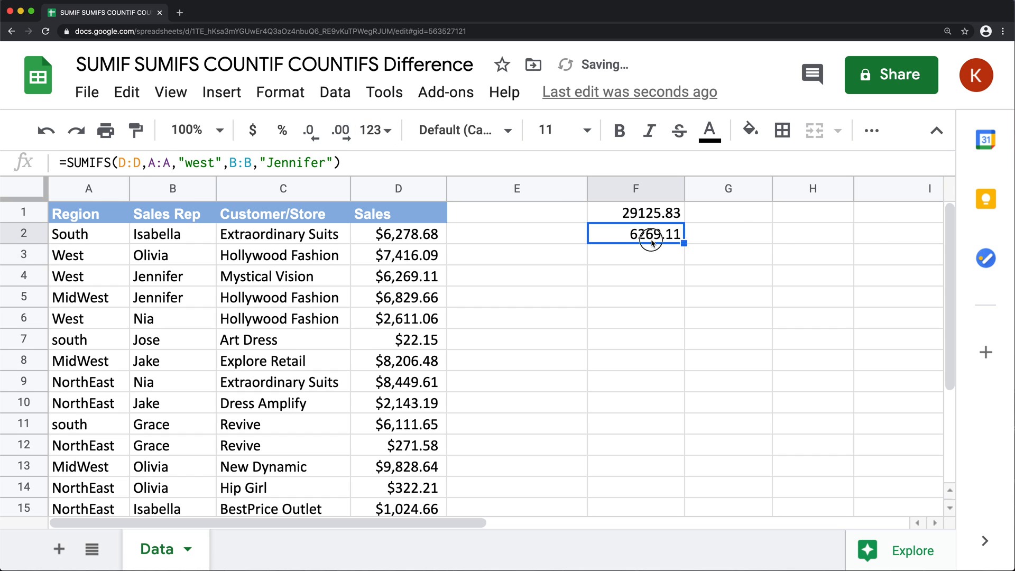
double_click(635, 234)
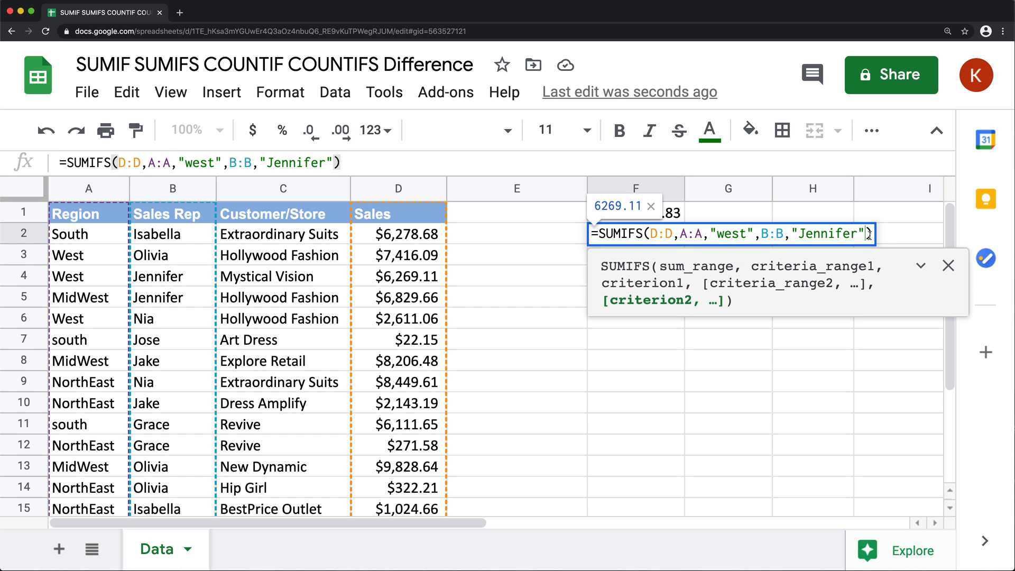
type(",")
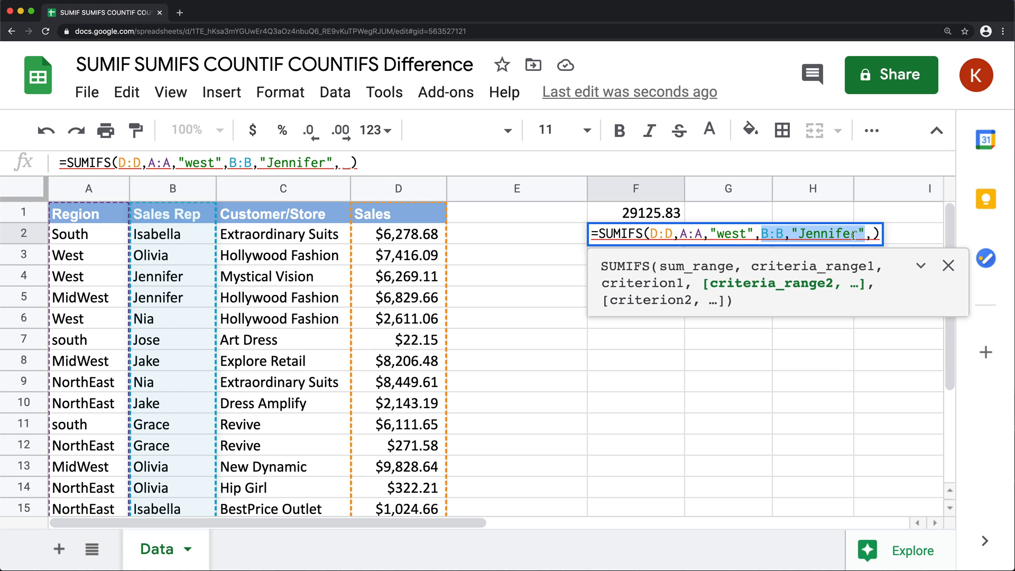
key("Backspace")
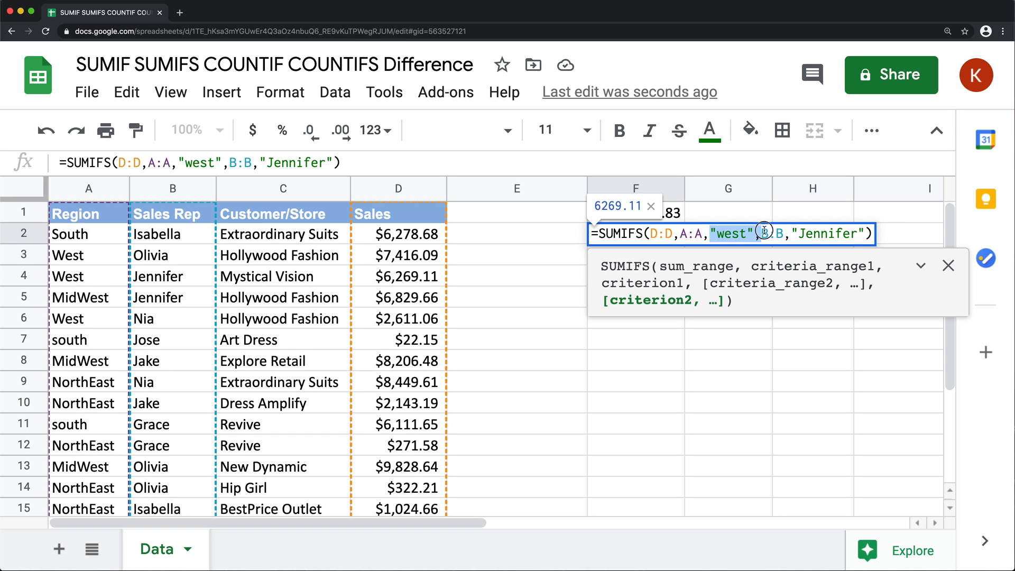
left_click(758, 234)
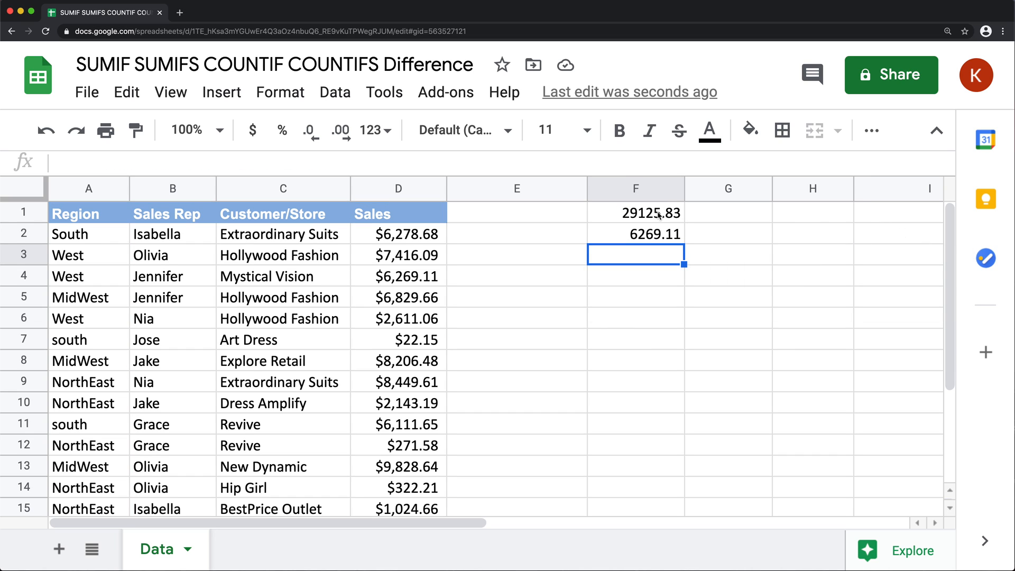
- Enter =COUNTIF(A:A,"west") in F3, returning 5, and scroll to check West rows
double_click(634, 212)
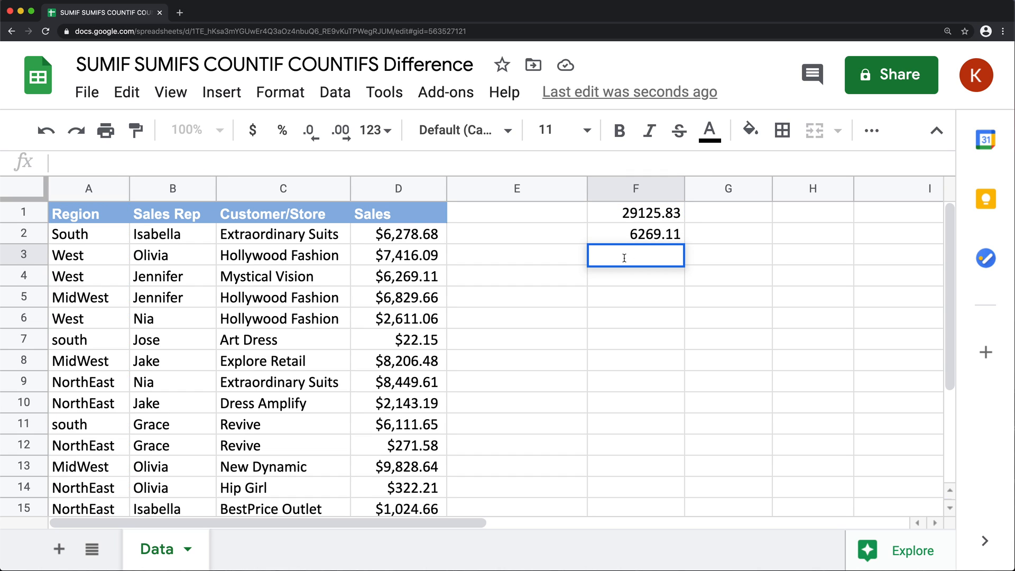
type("=SUMIF(A:A,\"west\",D:D)")
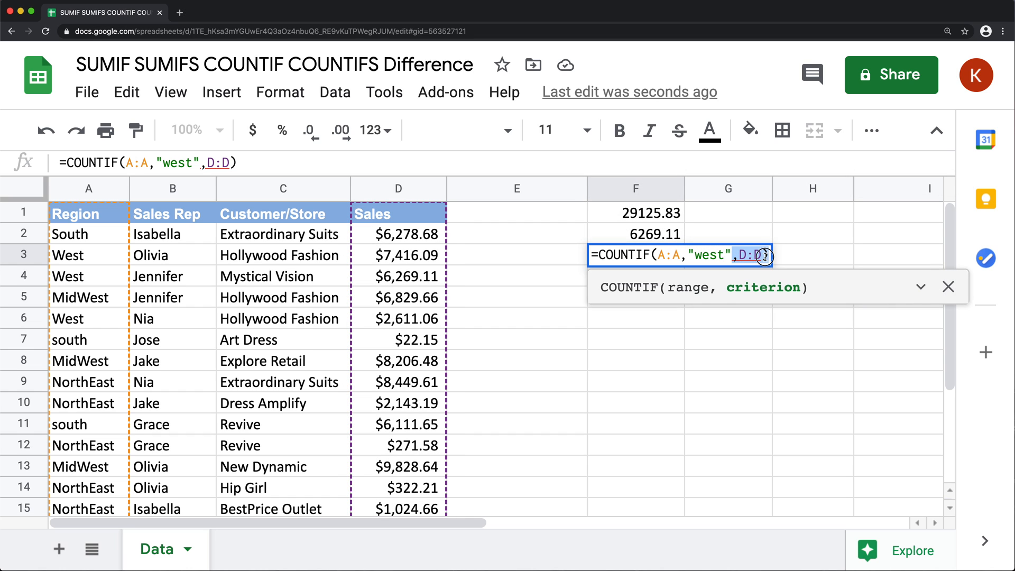
key("Backspace")
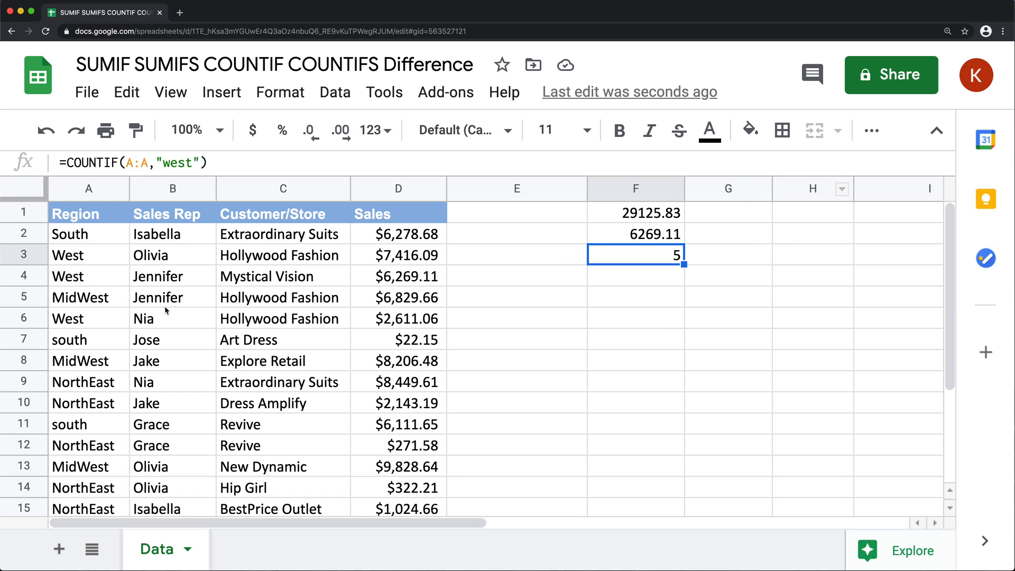
left_click(89, 276)
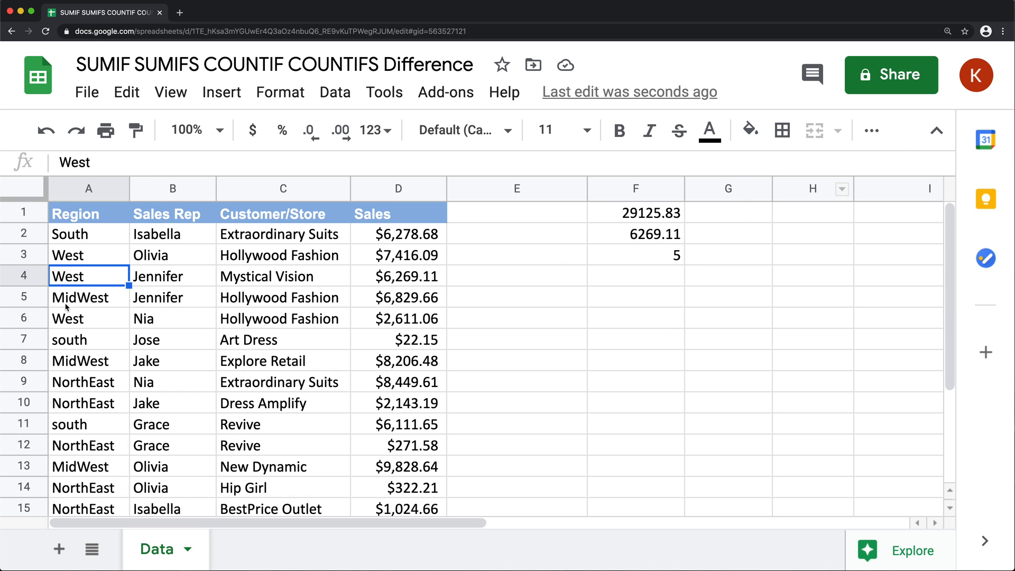
scroll("down", 3)
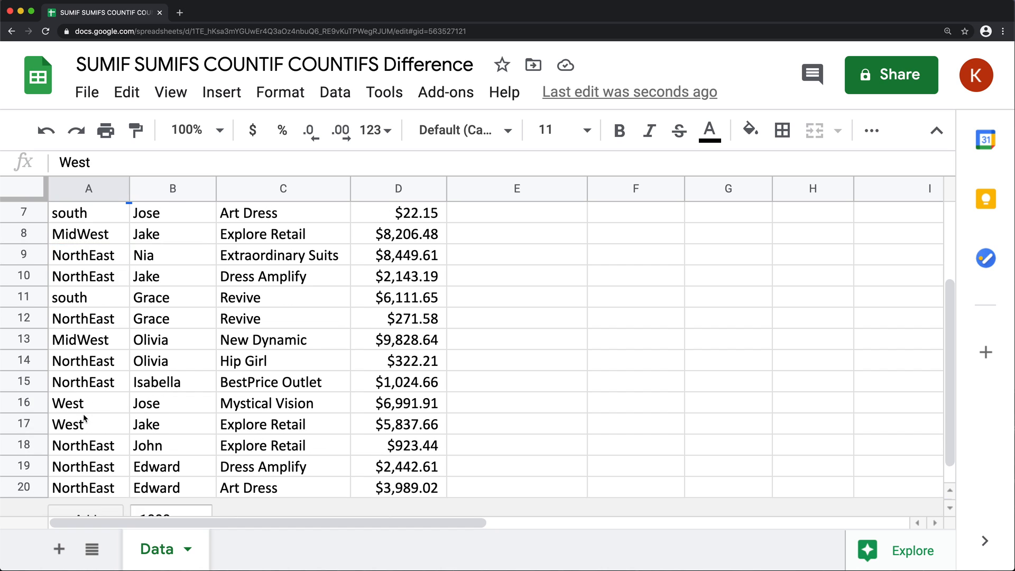
scroll("up", 3)
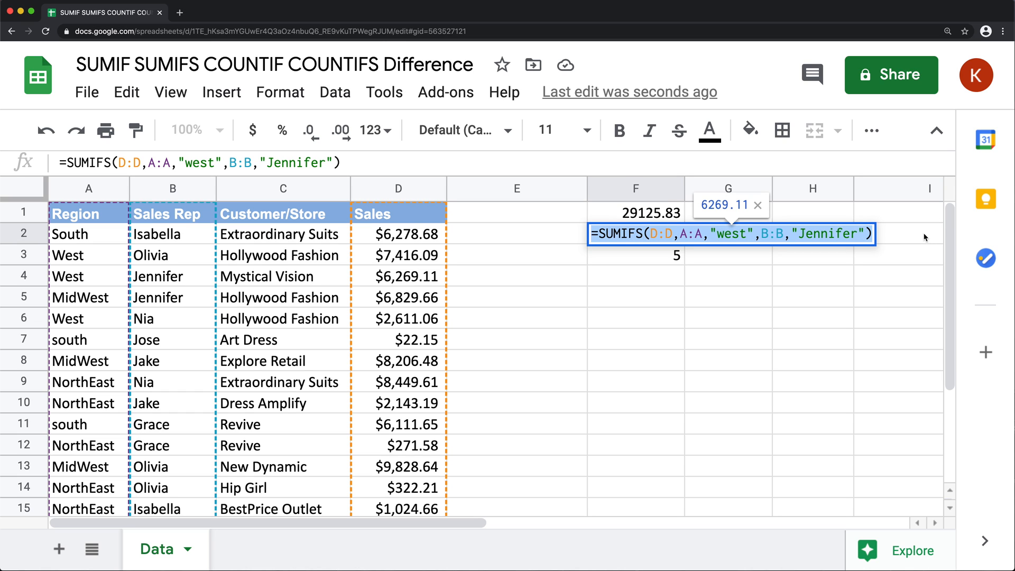
- Enter =COUNTIFS(A:A,"west",B:B,"Jennifer") in F4, returning 1, and reopen F1's SUMIF
left_click(634, 275)
type("=COUNTIFS(A:A,\"west\",B:B,\"Jennifer\")")
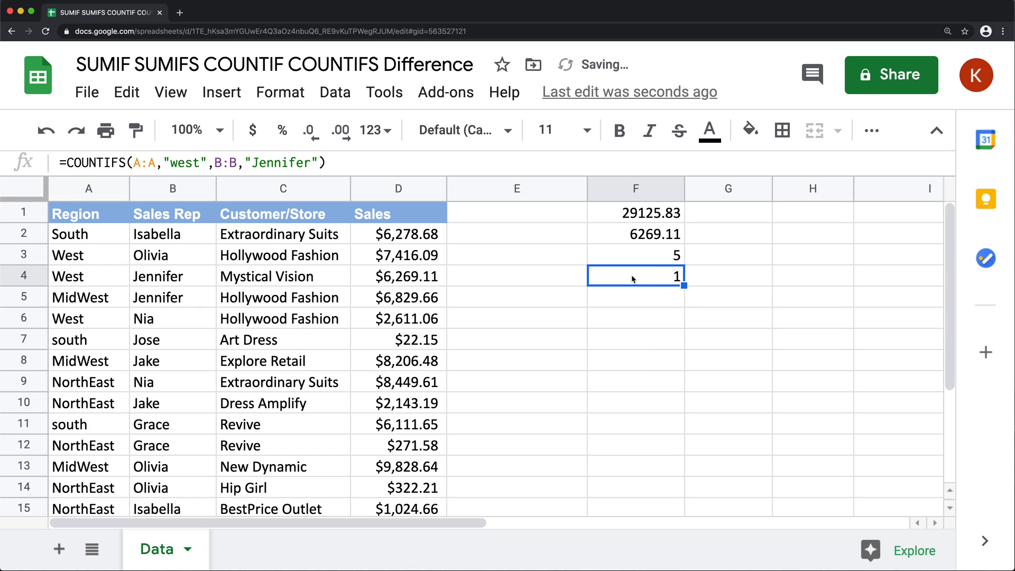
double_click(635, 276)
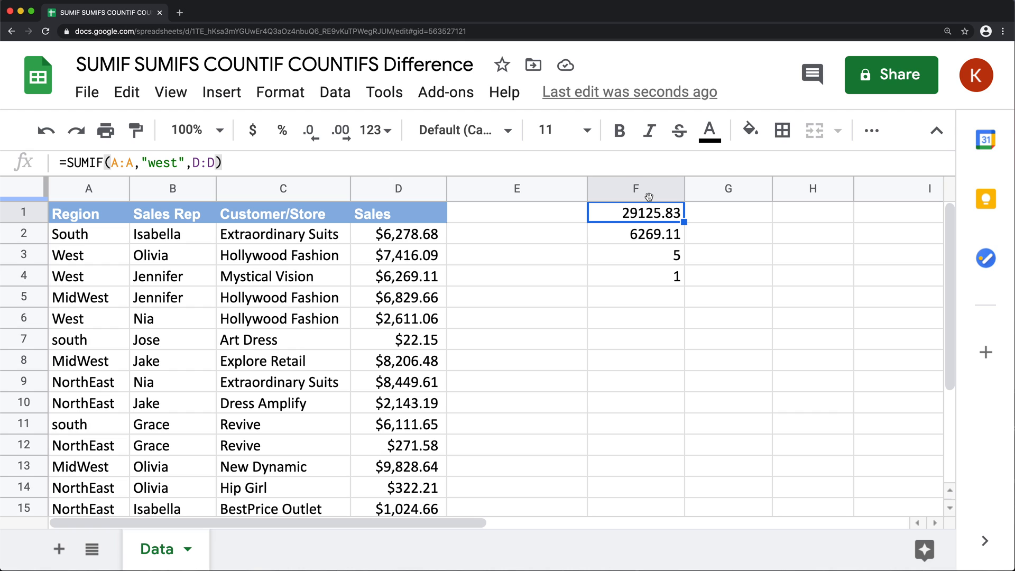
- Select column F, review F2's SUMIFS formula, and clear the F1:F4 results
left_click(635, 188)
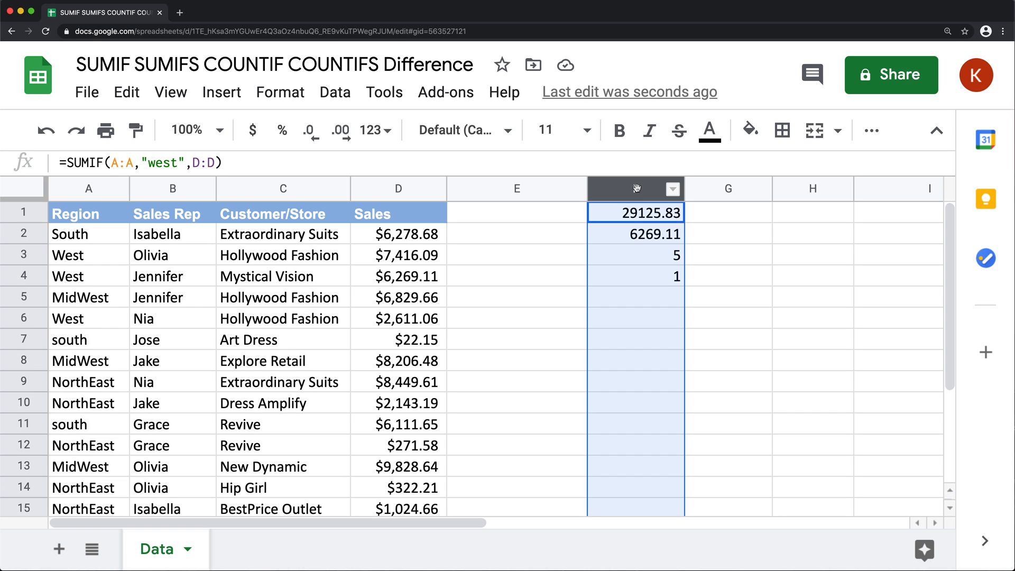
left_click(634, 188)
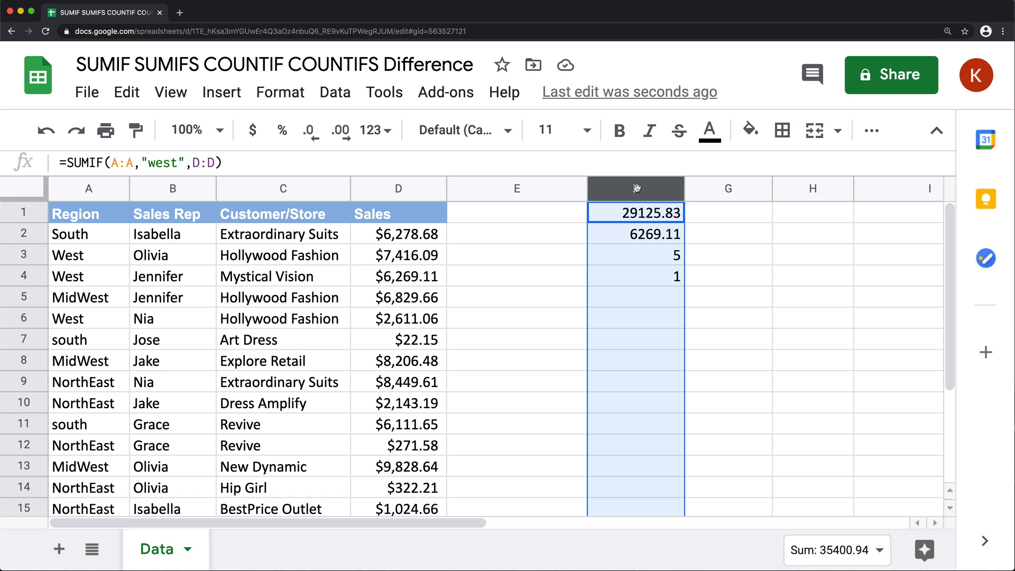
double_click(635, 212)
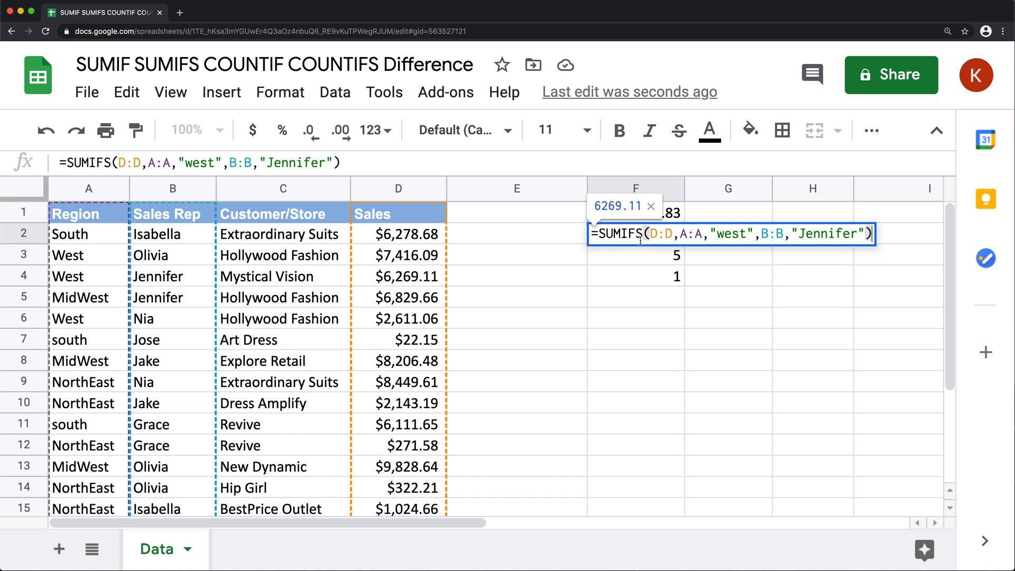
key("Return")
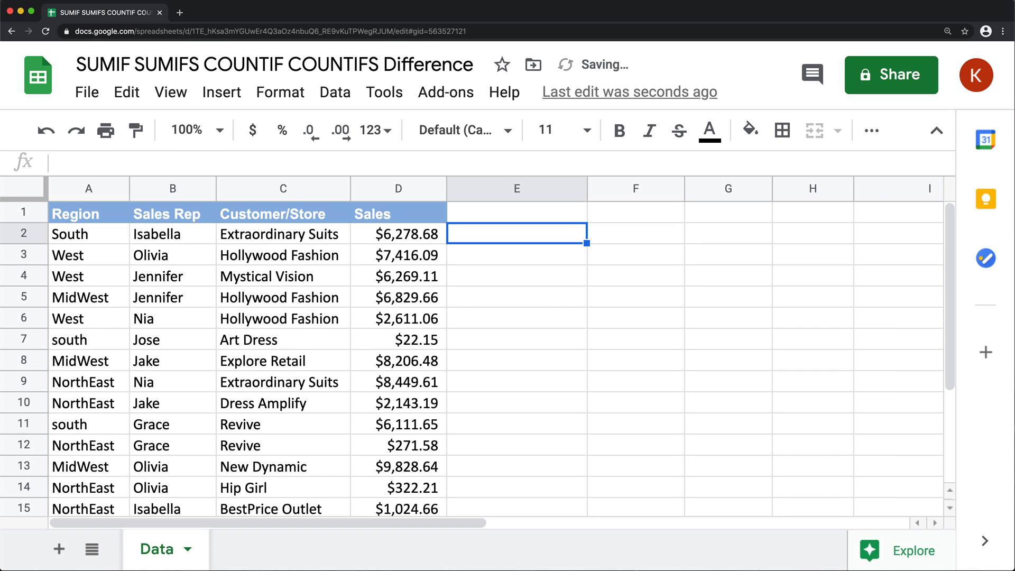
- Type the Midwest region label and start =SUMIF(A:A,F2,... in G2
left_click(635, 233)
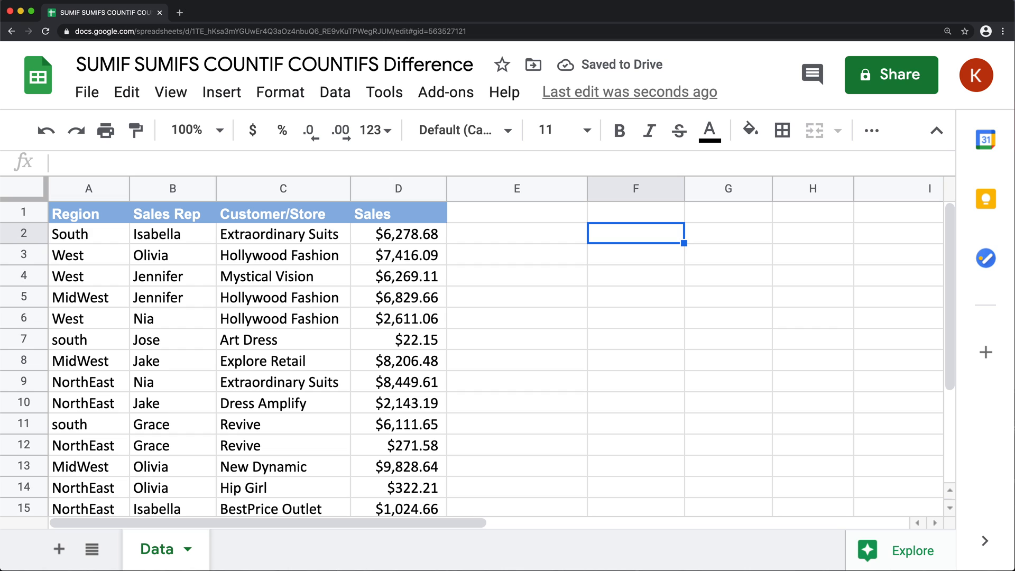
type("Midwest")
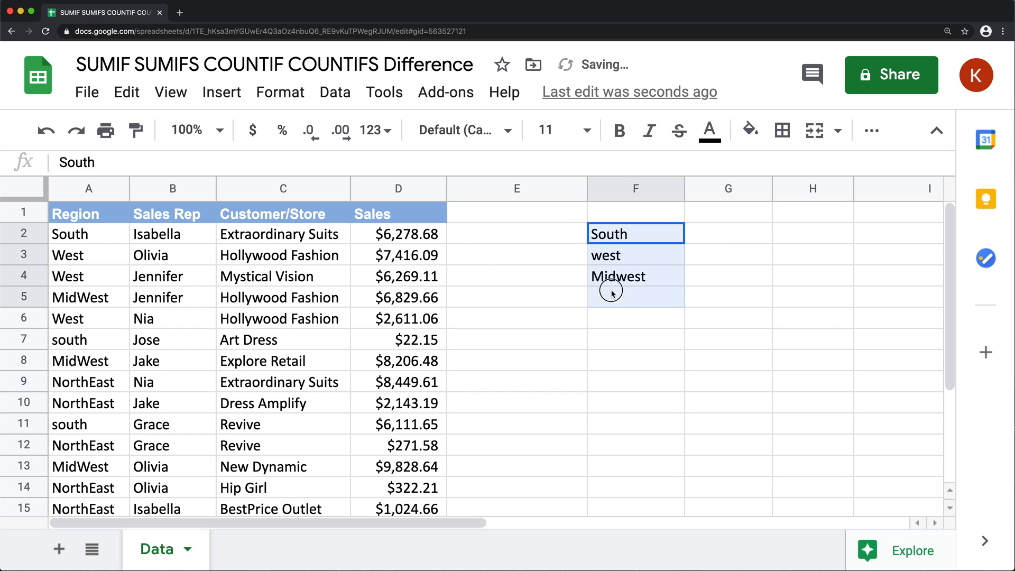
left_click(727, 233)
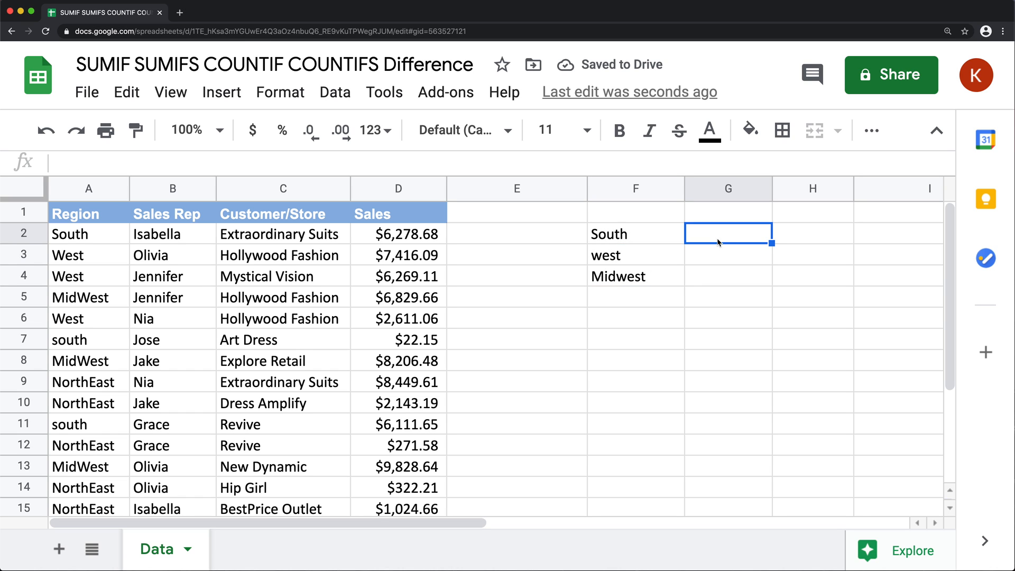
type("=")
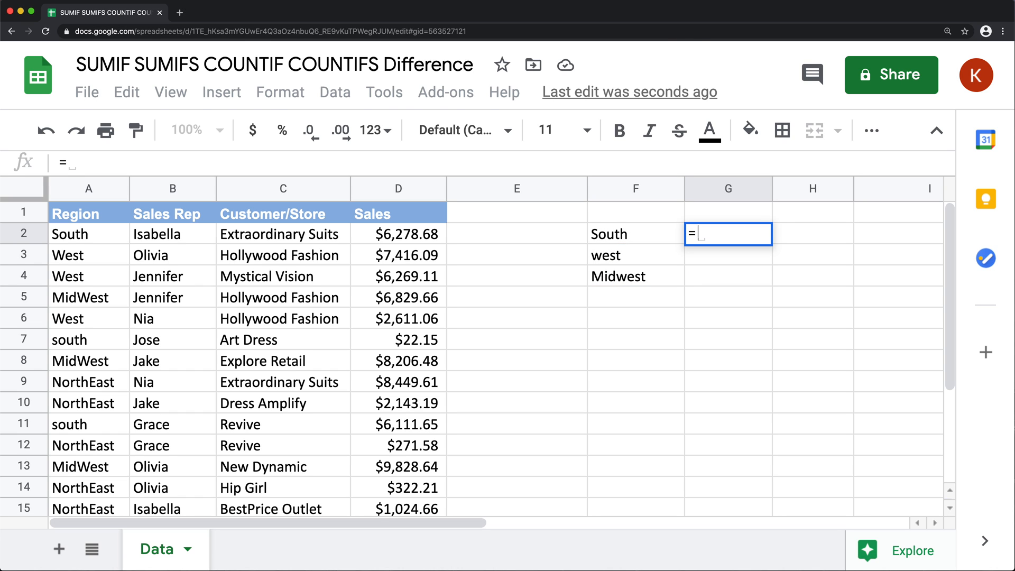
type("SUMIF(")
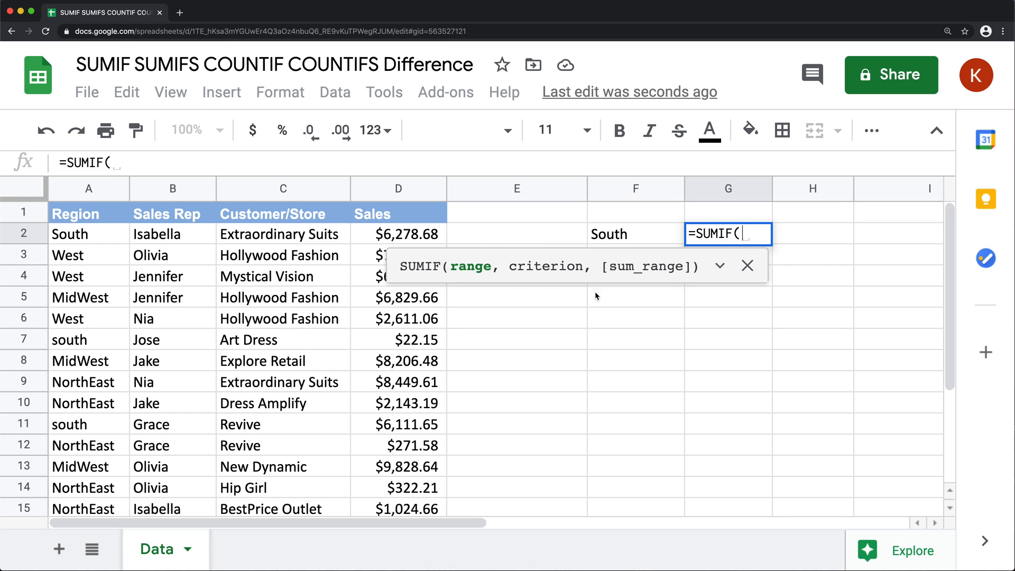
left_click(89, 189)
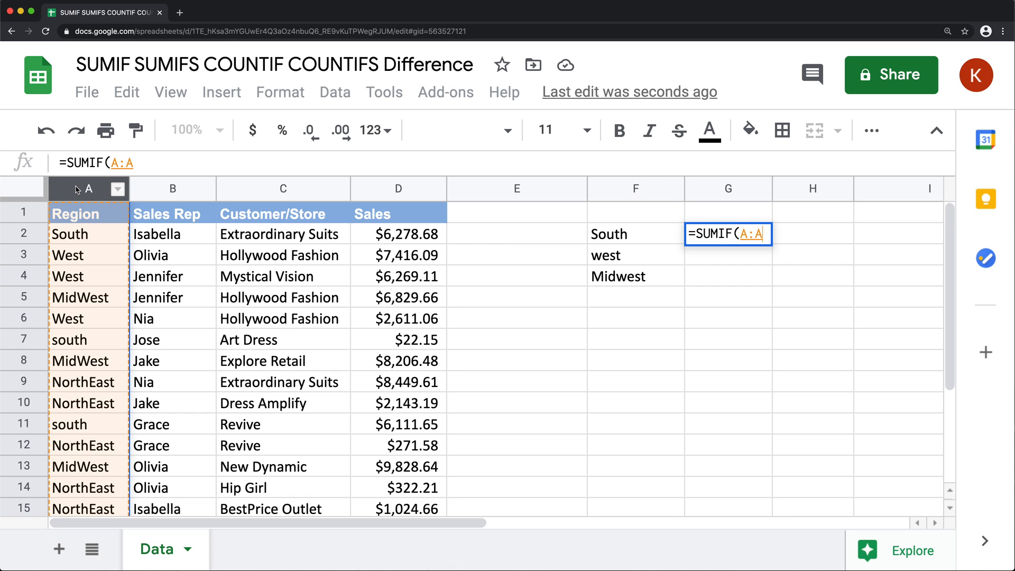
type(",")
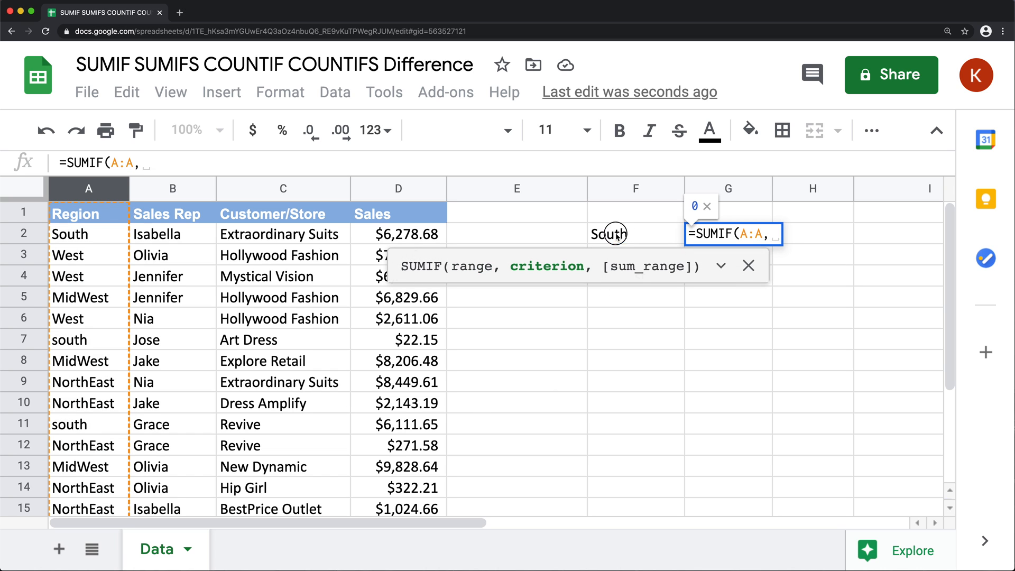
left_click(608, 233)
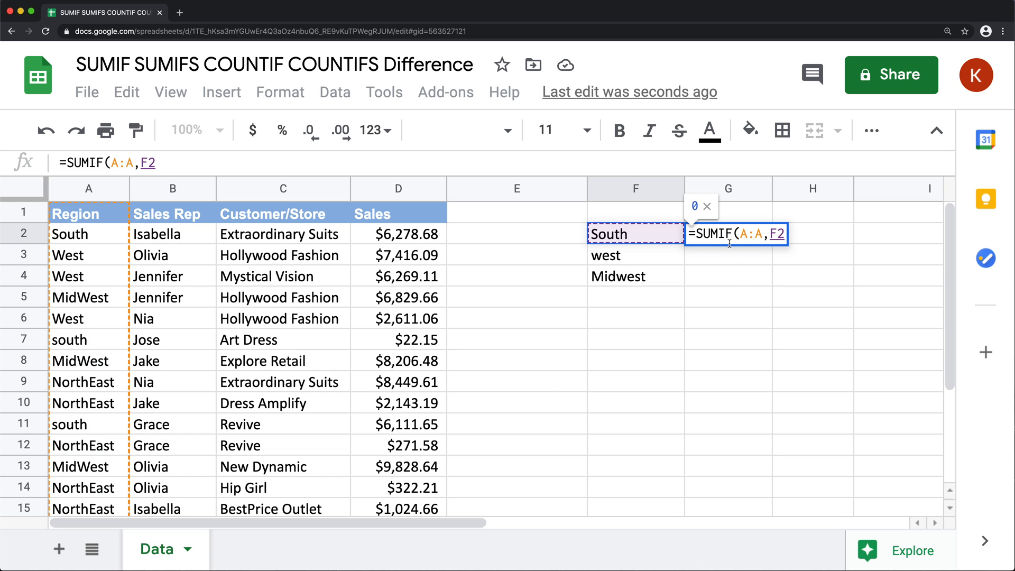
type(",")
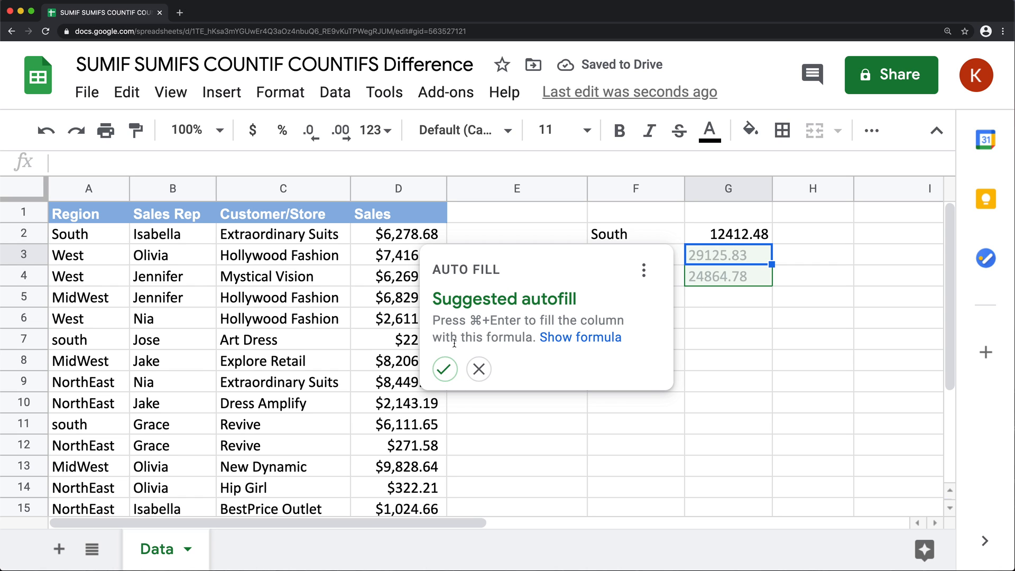
- Review the west and Midwest total formulas, then add a northeast region label
left_click(444, 369)
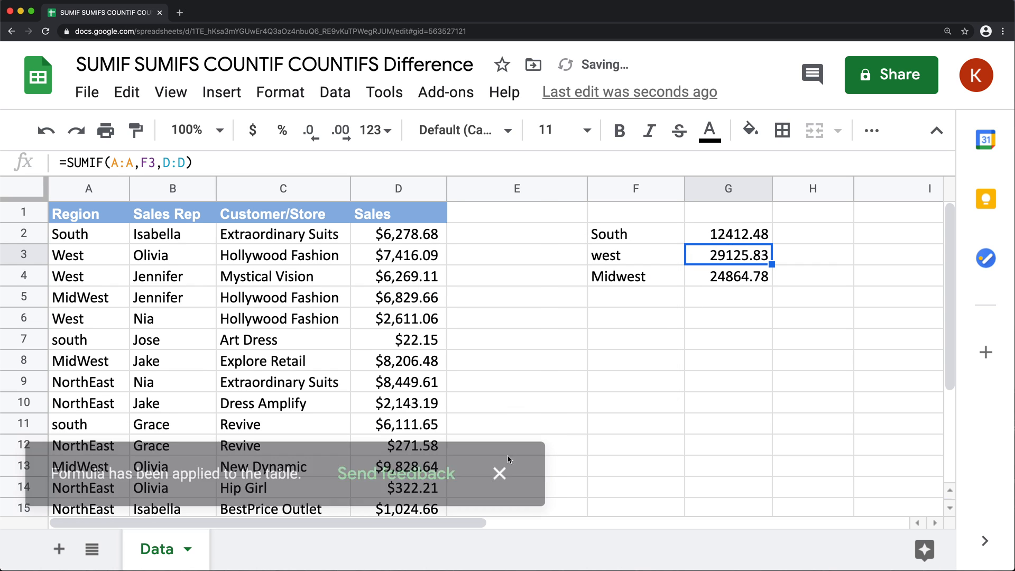
left_click(498, 473)
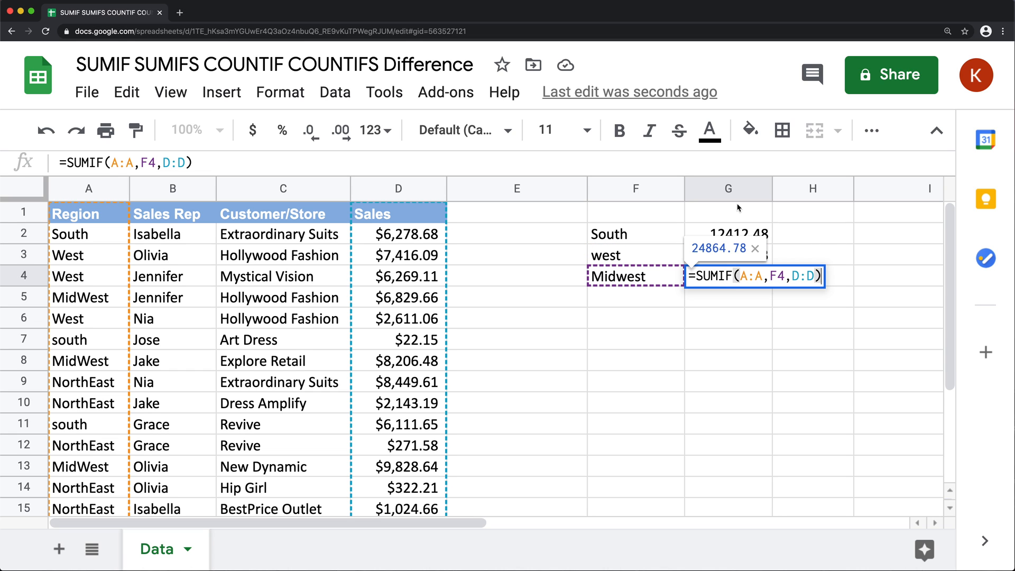
mouse_move(754, 251)
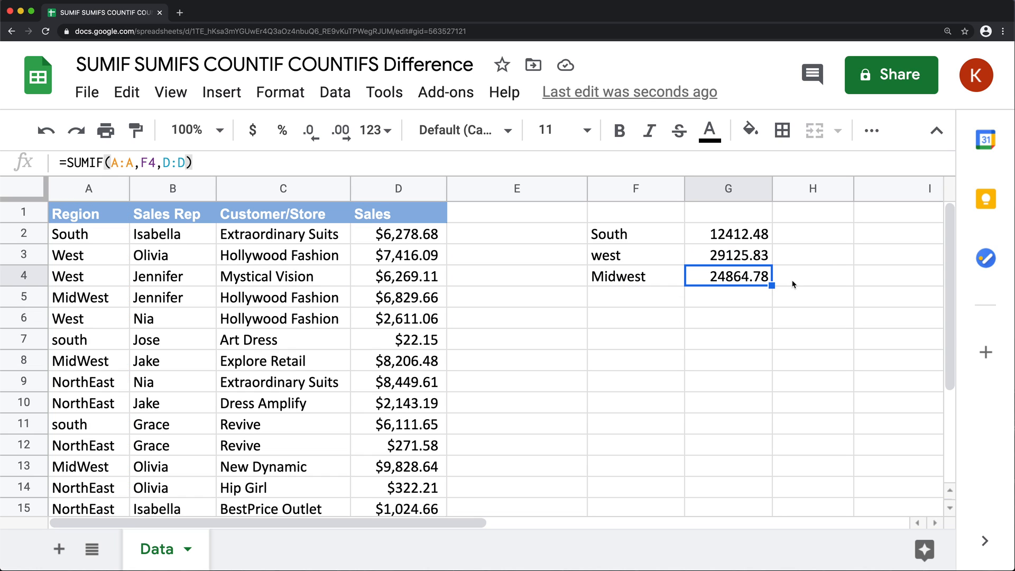
type("no")
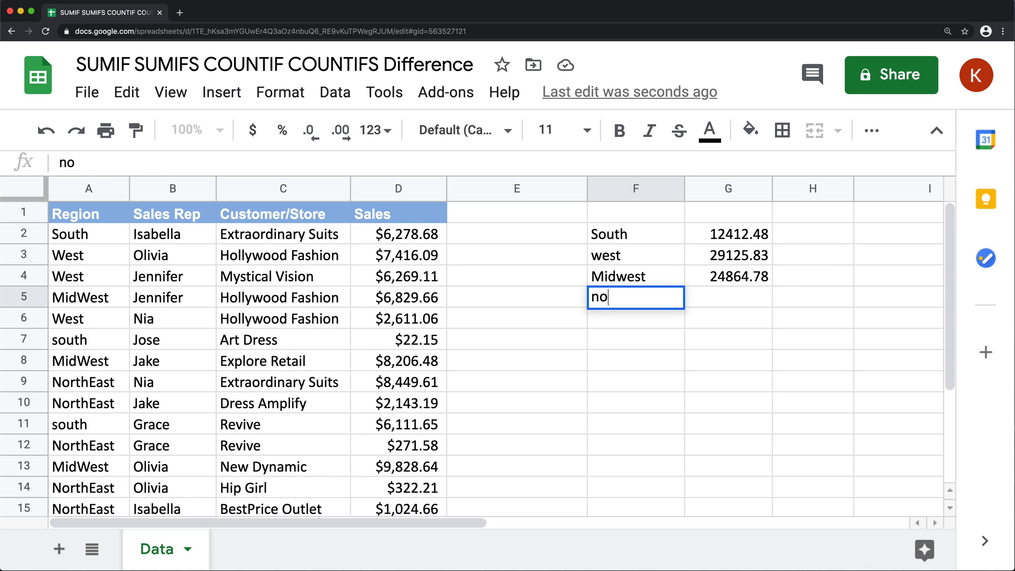
type("rtheast")
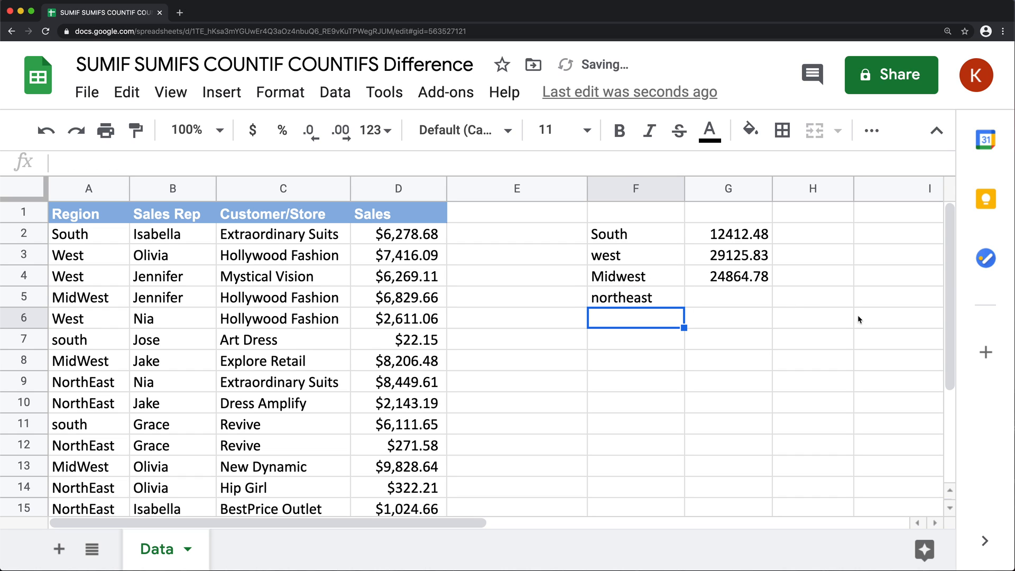
left_click(727, 276)
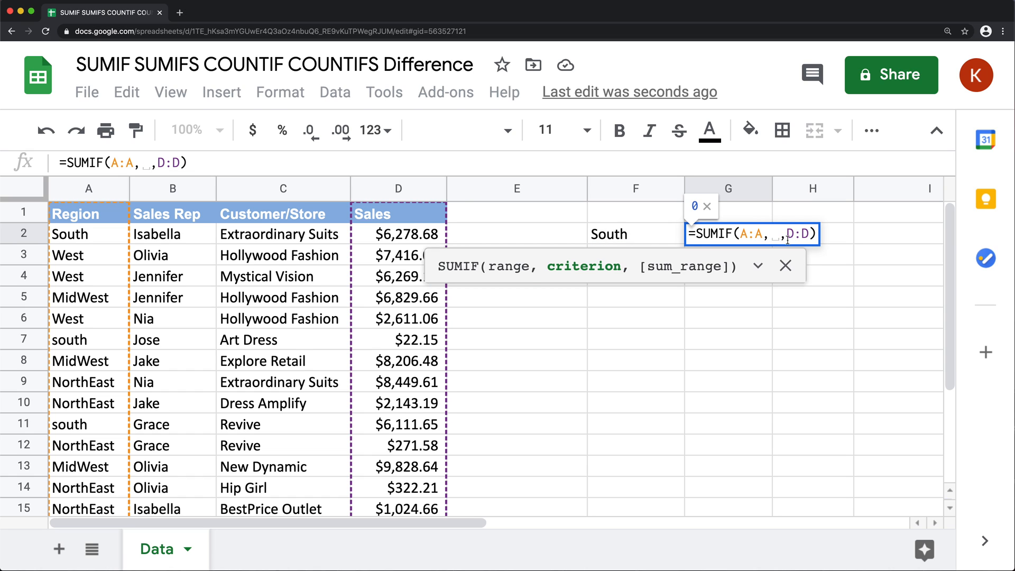
- Turn G2 into =ArrayFormula(SUMIF(A:A,F2:F7,D:D)) to spill totals down column G
left_click(608, 234)
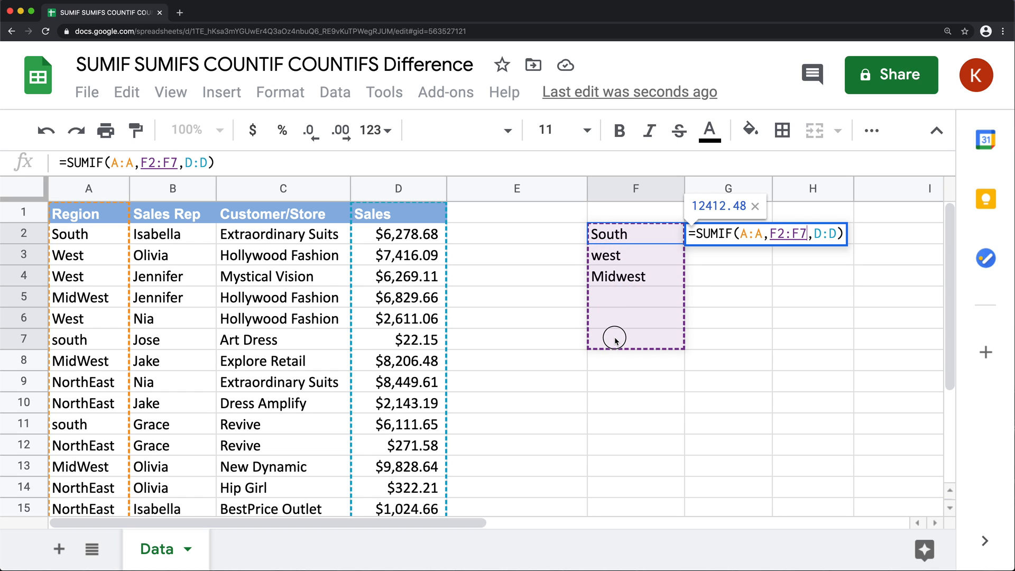
mouse_move(712, 380)
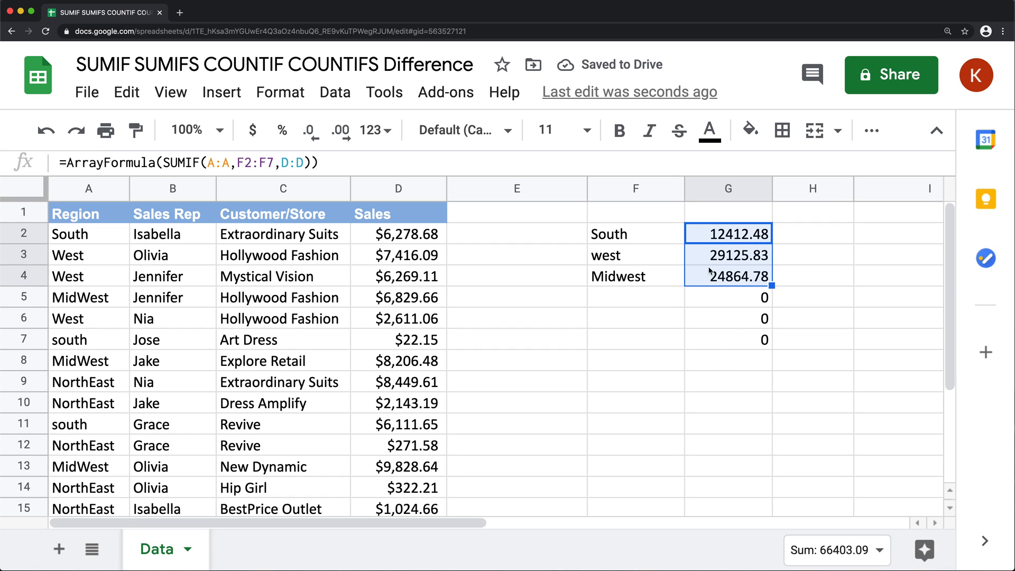
mouse_move(633, 302)
type("northeast")
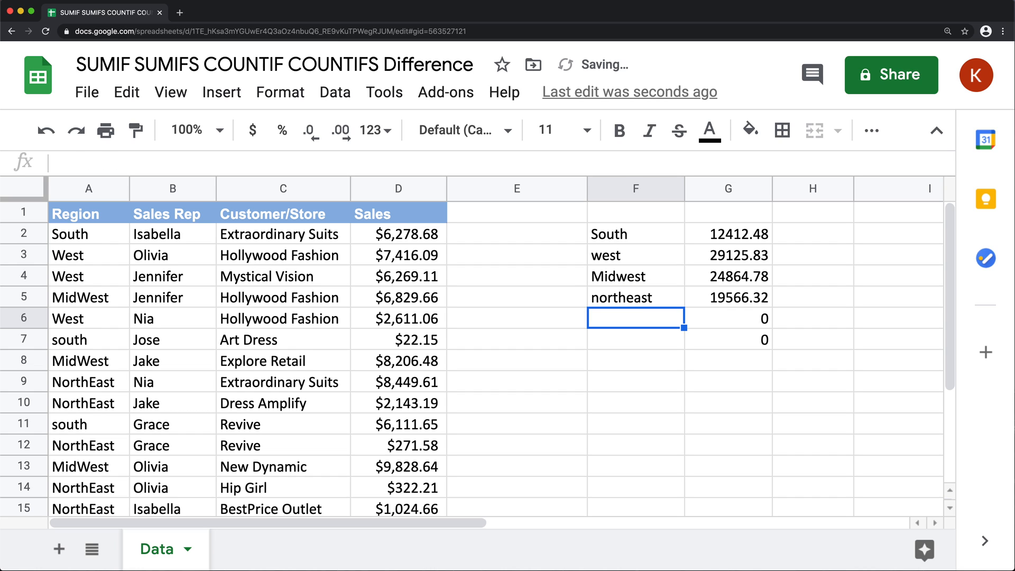
left_click(635, 297)
type("=ArrayFormula(SUMIF(A:A,F2:F7,D:D))")
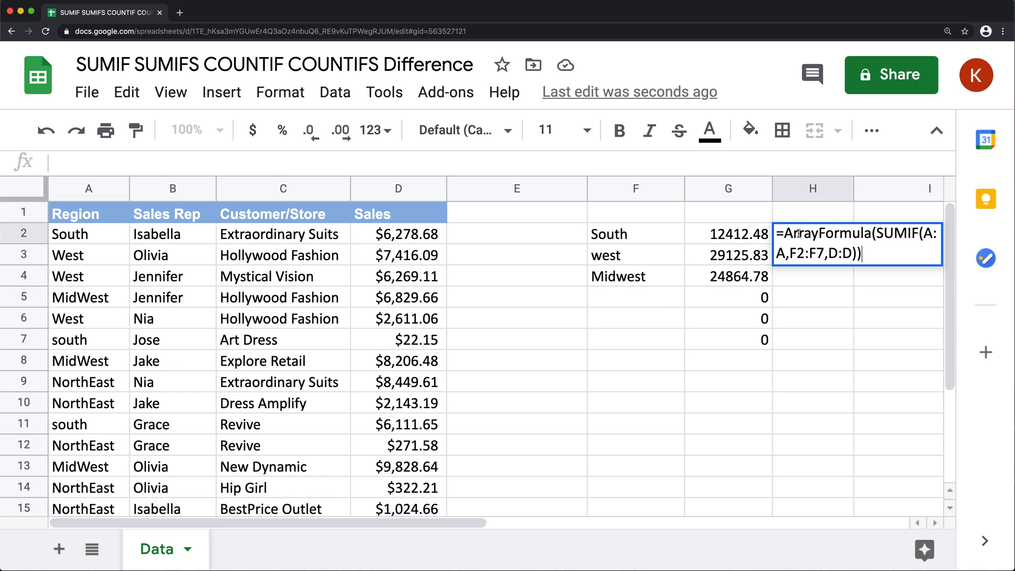
- Change the copied ArrayFormula in H2 to COUNTIF, giving counts 3, 5, 3
left_click(857, 244)
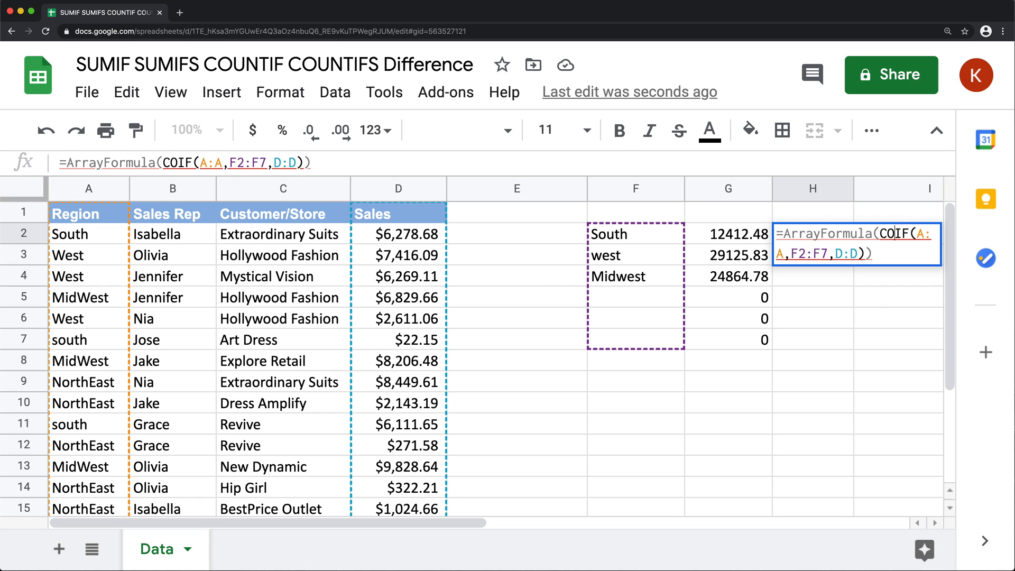
type("COUNTIF")
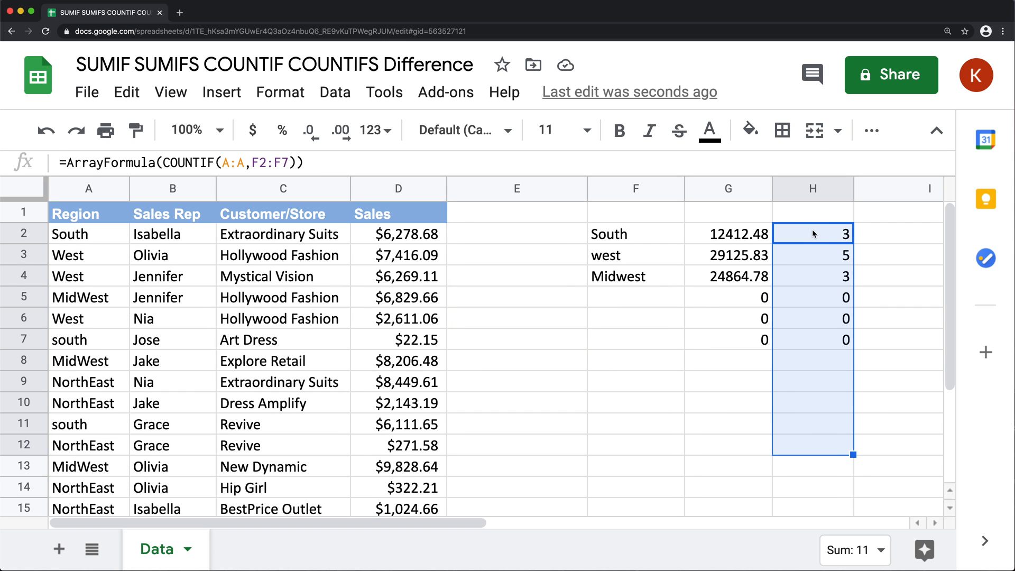
left_click(812, 234)
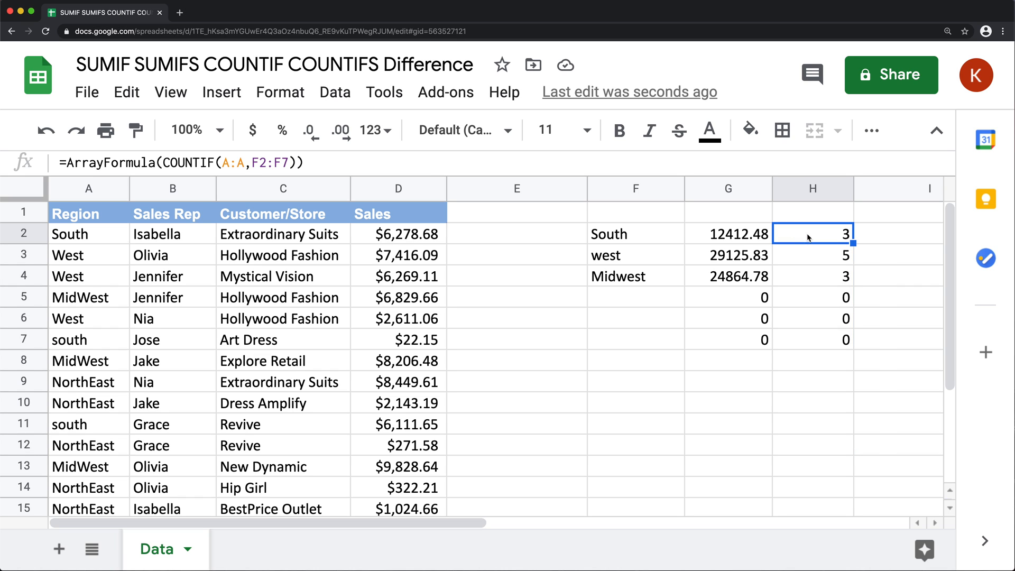
- Enter =SUMIFS(D:D,A:A,F2) in H2, totalling South sales at 12412.48
type("=")
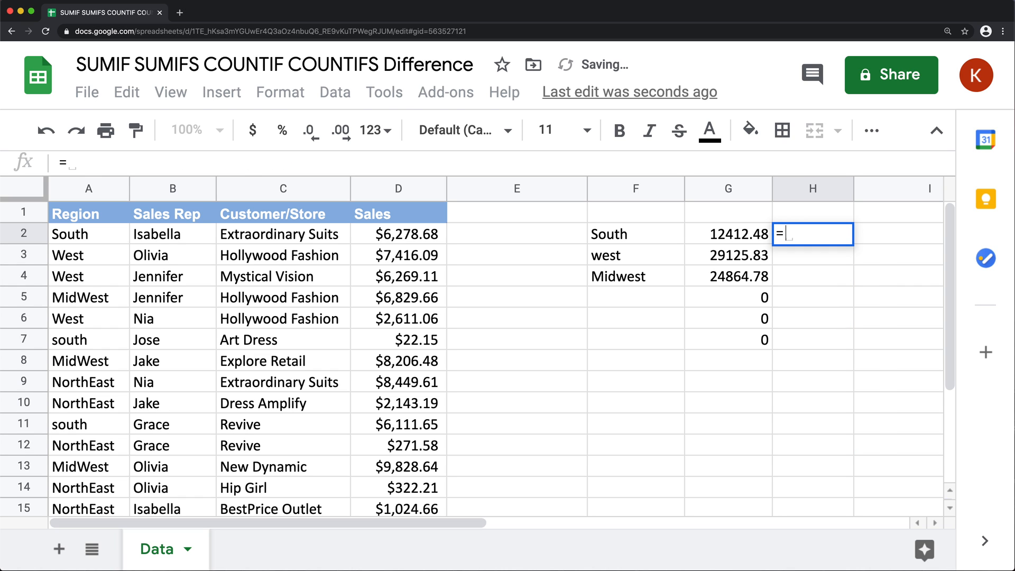
type("SUMIFS")
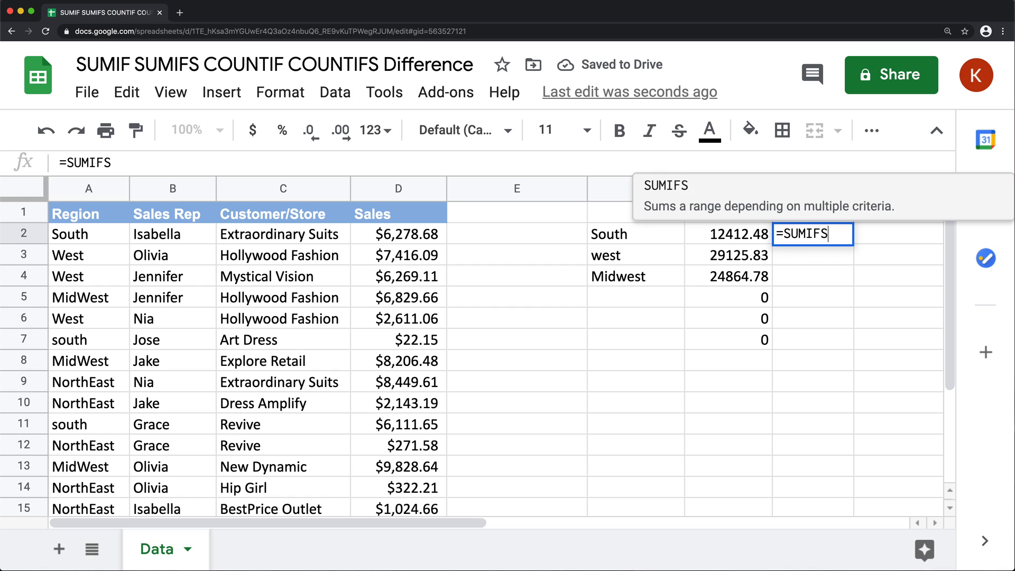
type("(")
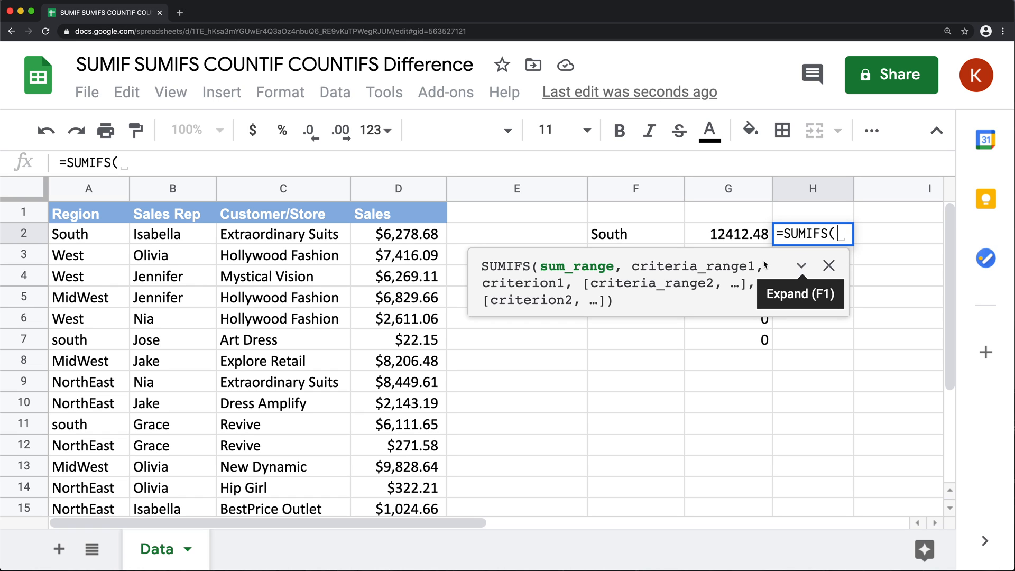
left_click(397, 188)
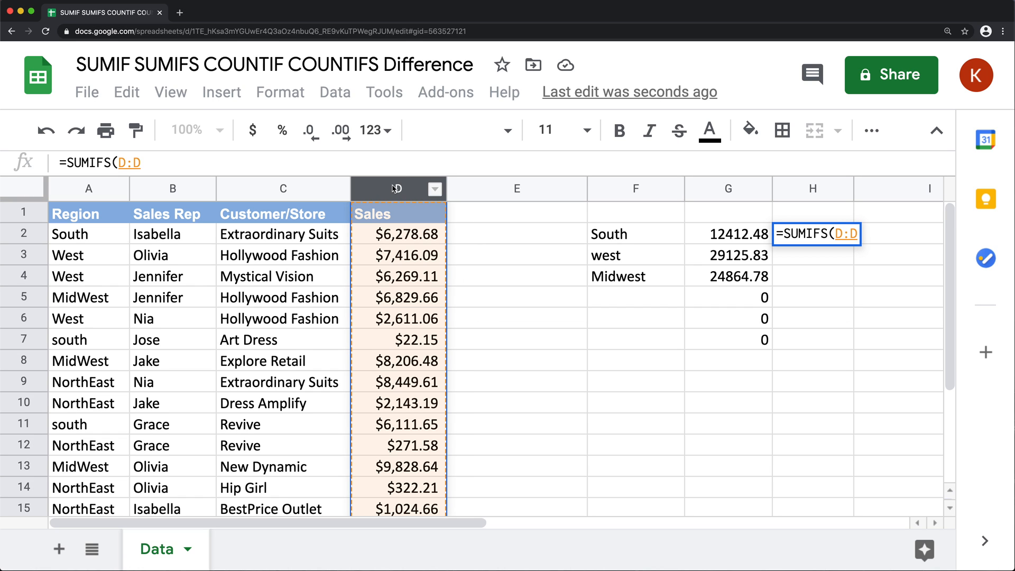
type(",")
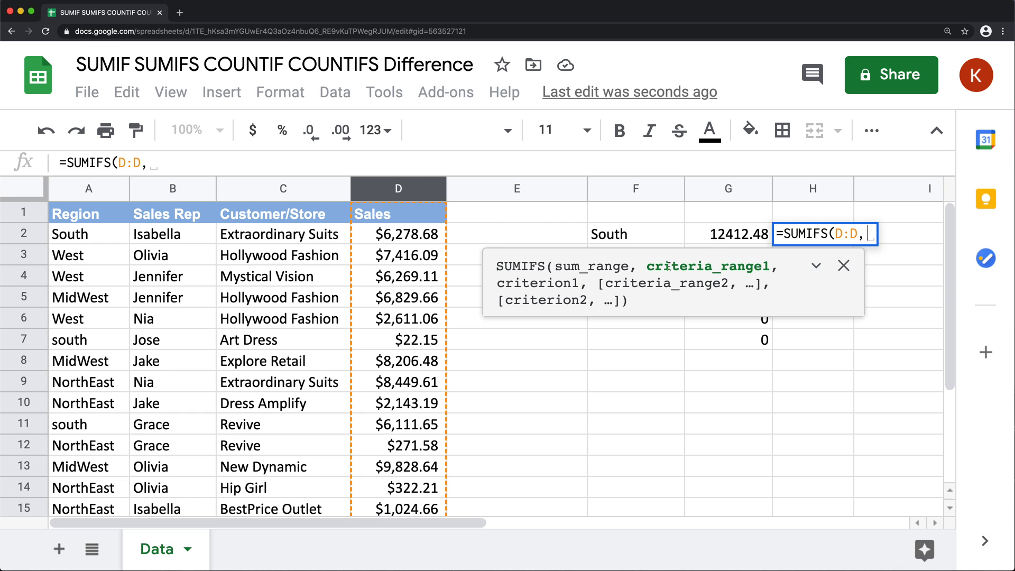
mouse_move(89, 195)
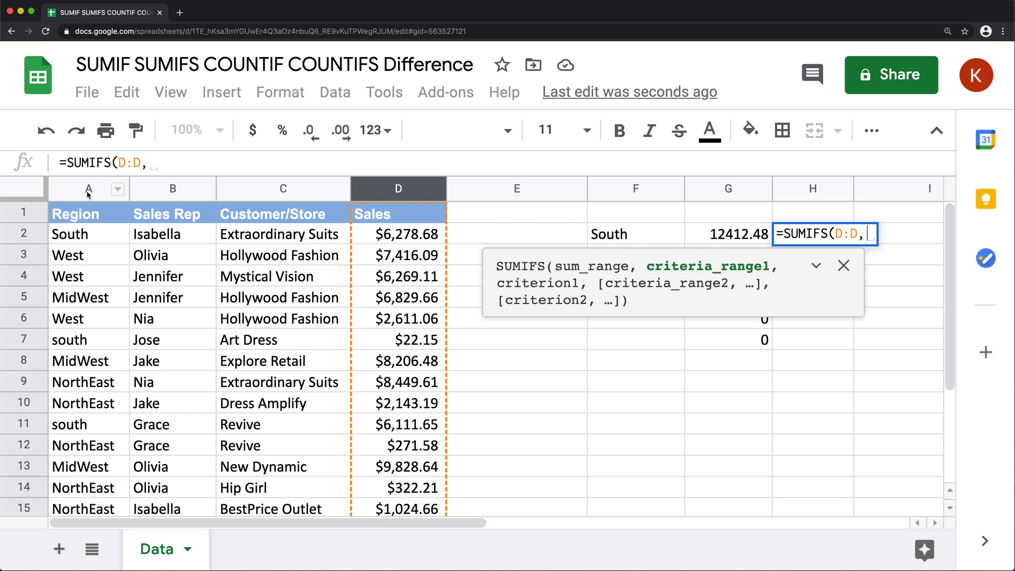
left_click(89, 189)
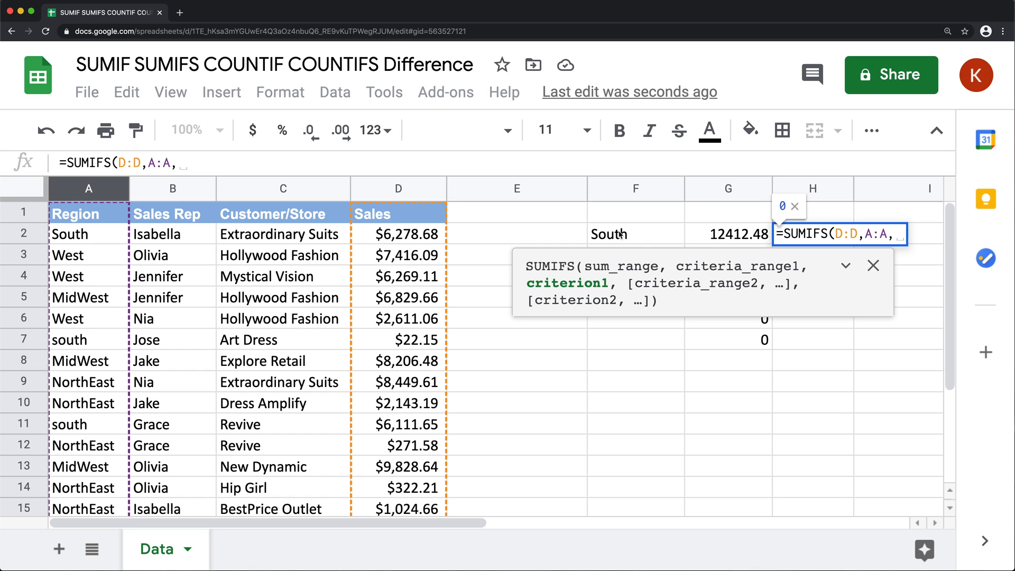
type("F2)")
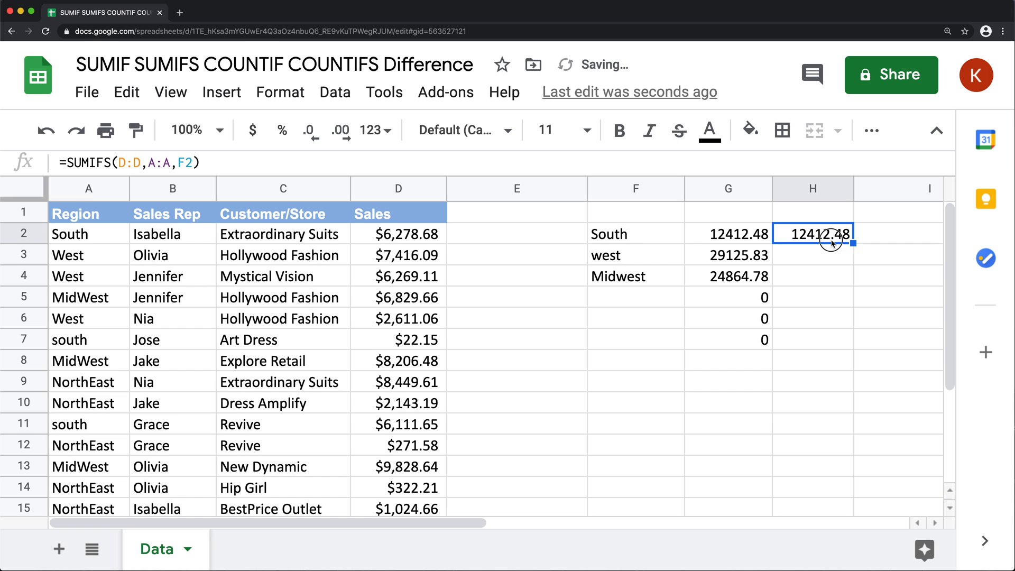
- Reopen H2's SUMIFS to finish editing, then select G2's ArrayFormula
double_click(813, 233)
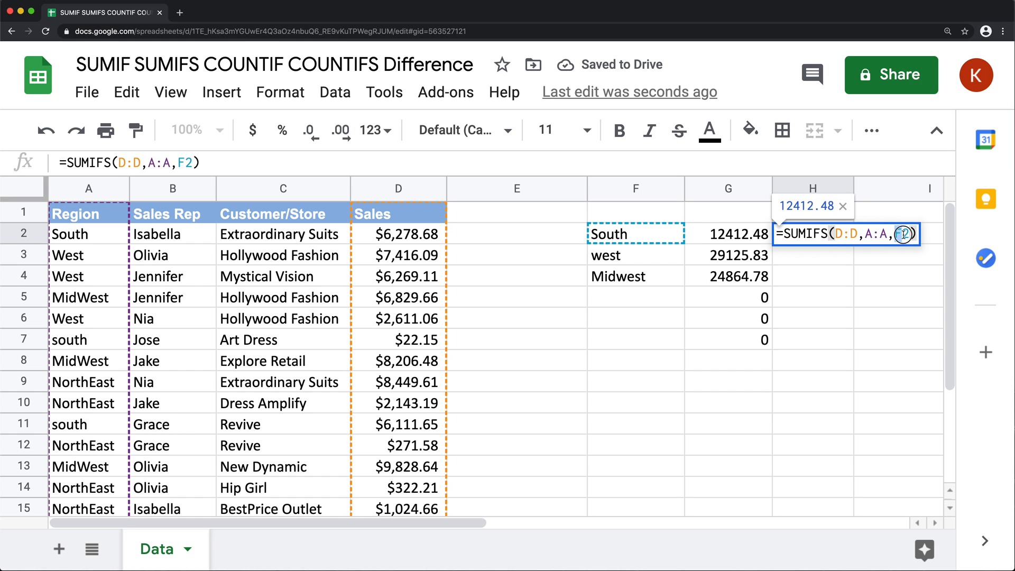
key("Backspace")
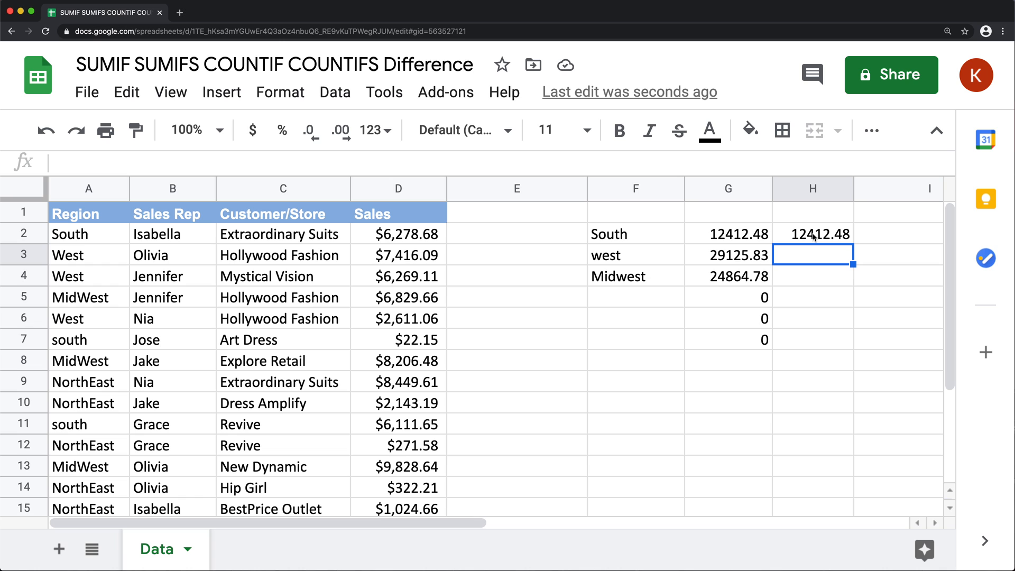
left_click(812, 234)
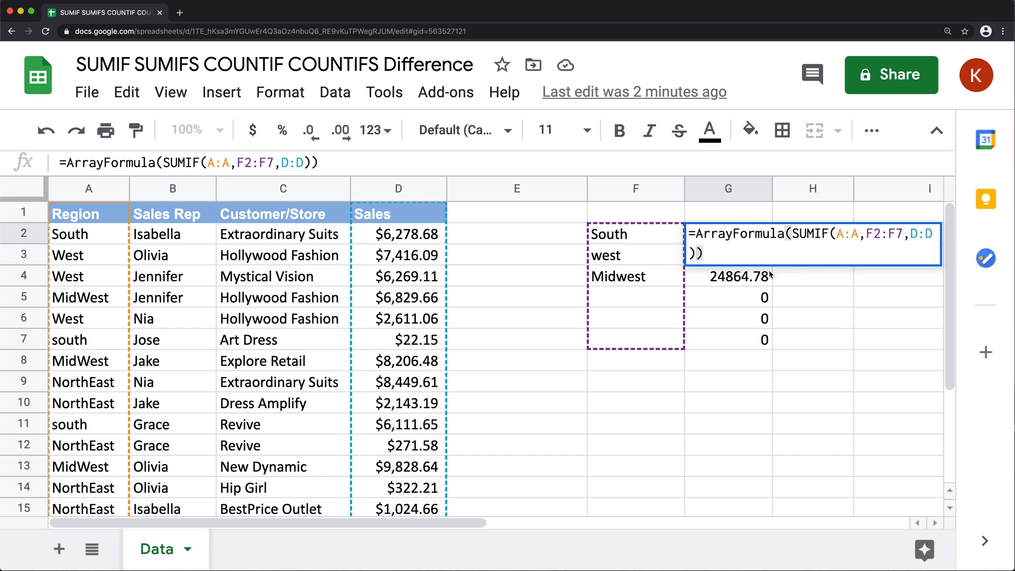
mouse_move(740, 359)
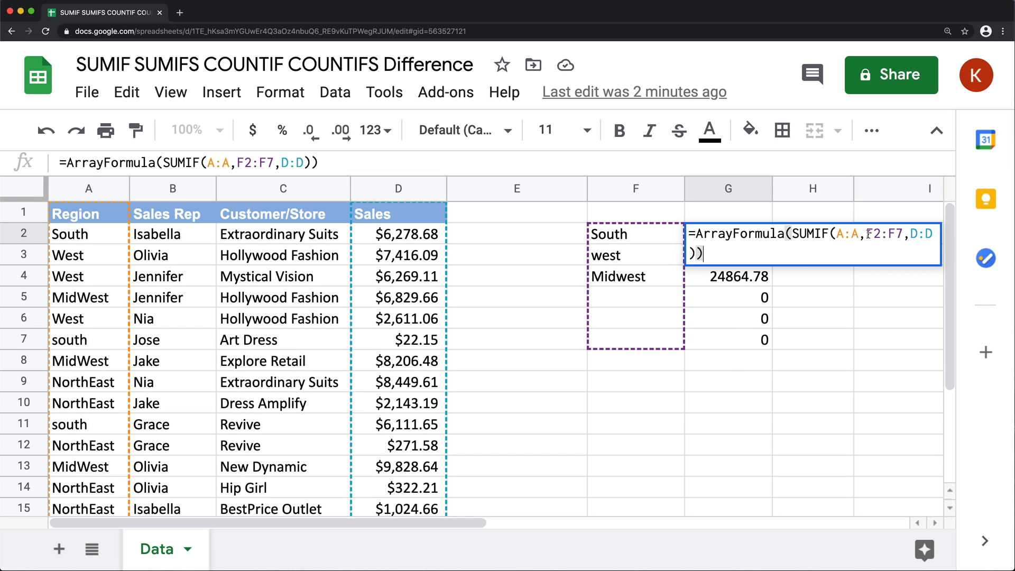
- Wrap G2's SUMIF criterion in FILTER(F2:F7,F2:F7<>"") to drop the blank region labels
left_click(867, 233)
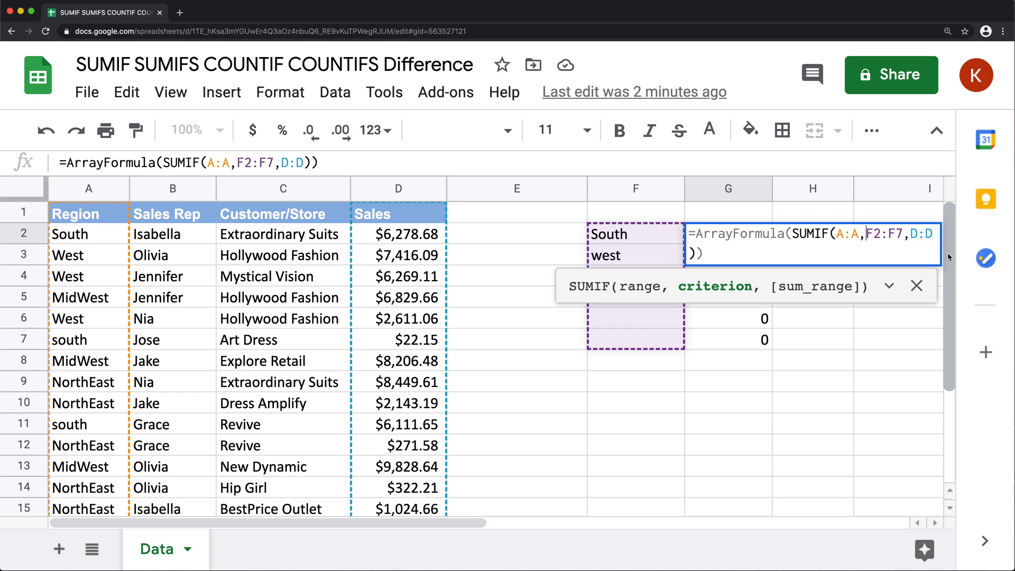
type("FILTER(F")
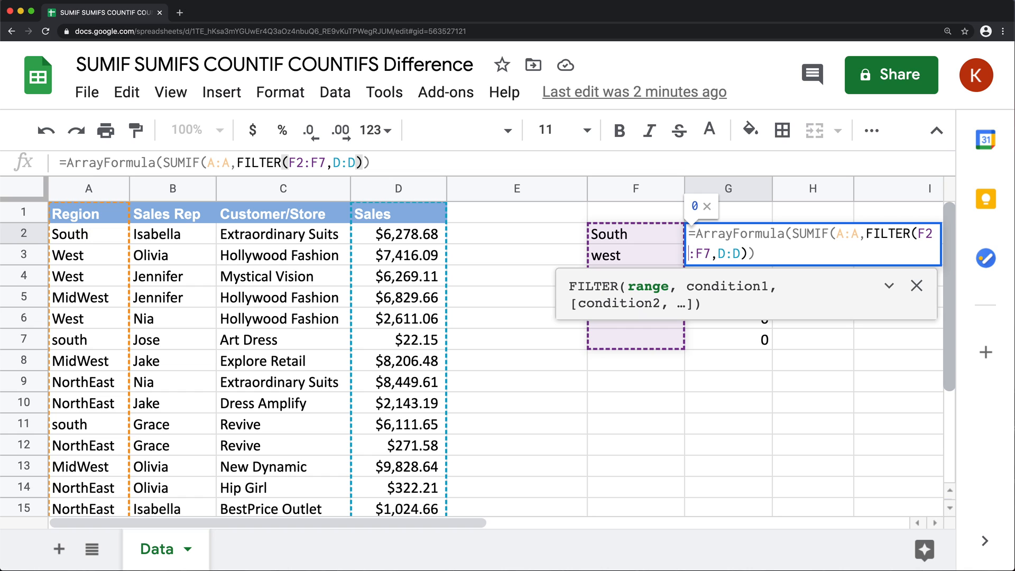
type("),")
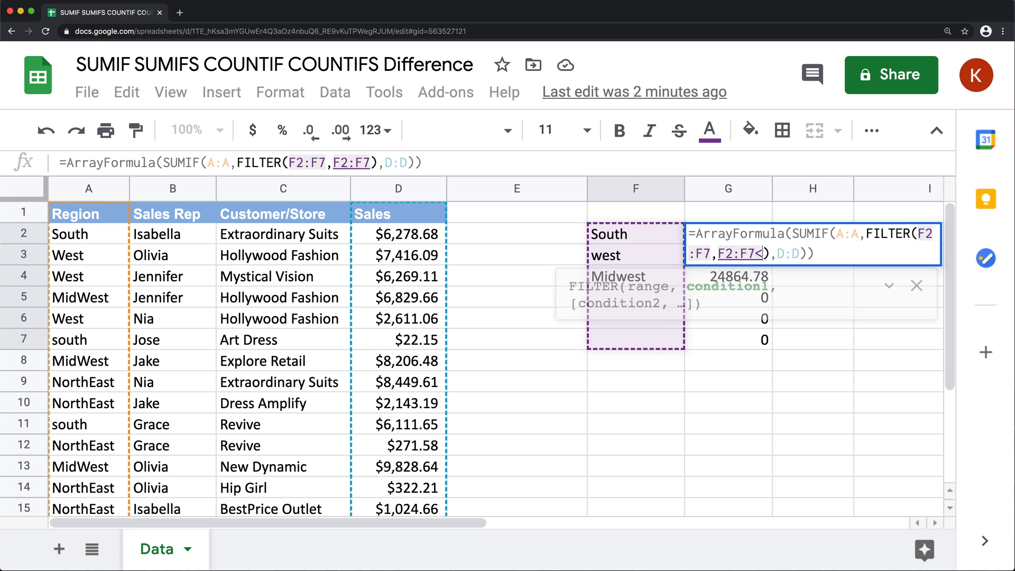
type(">\"\"")
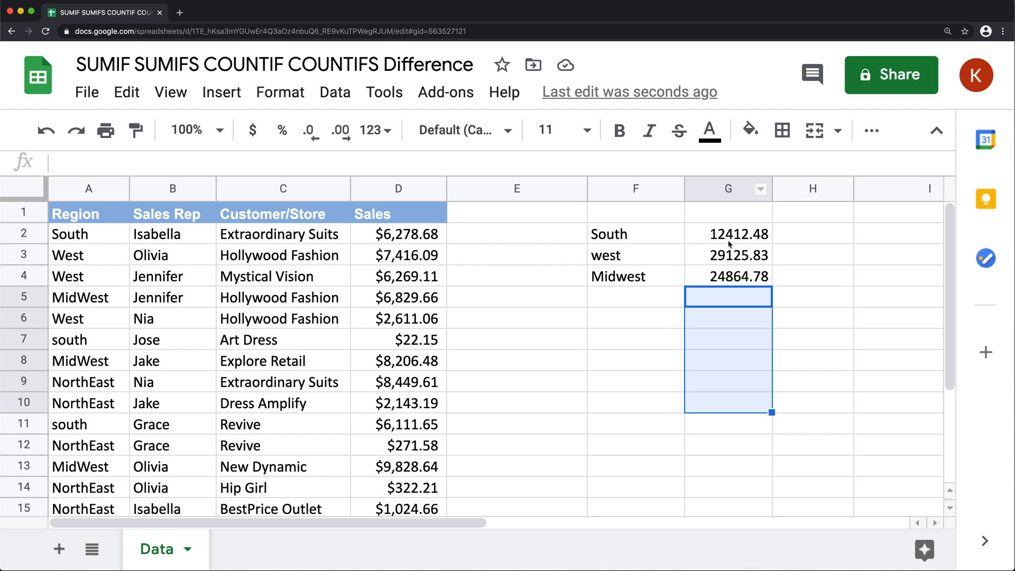
mouse_move(619, 306)
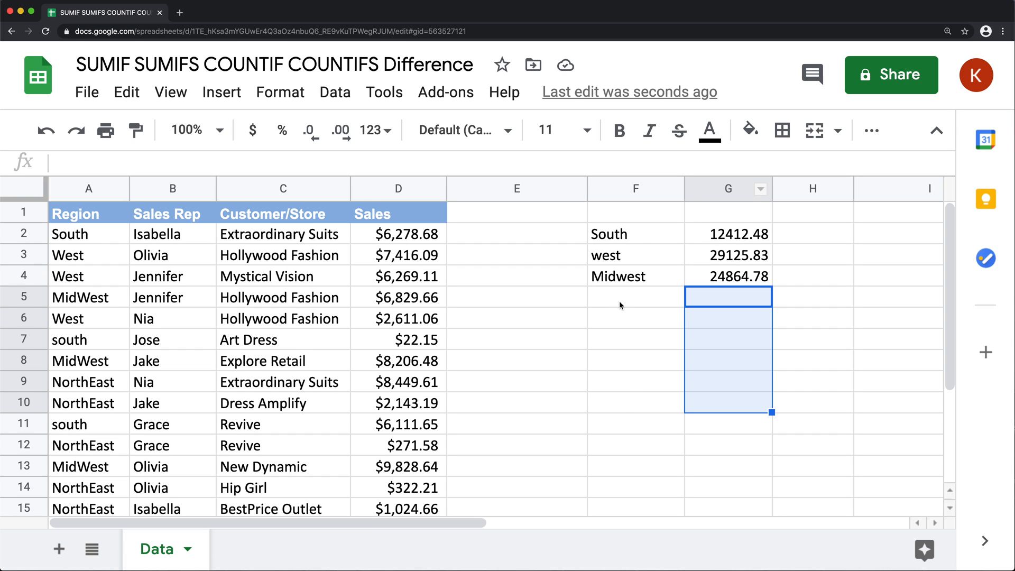
- Enter northeast in F5 and re-enter G2's filtered SUMIF, showing northeast's total of 19566.32
left_click(634, 297)
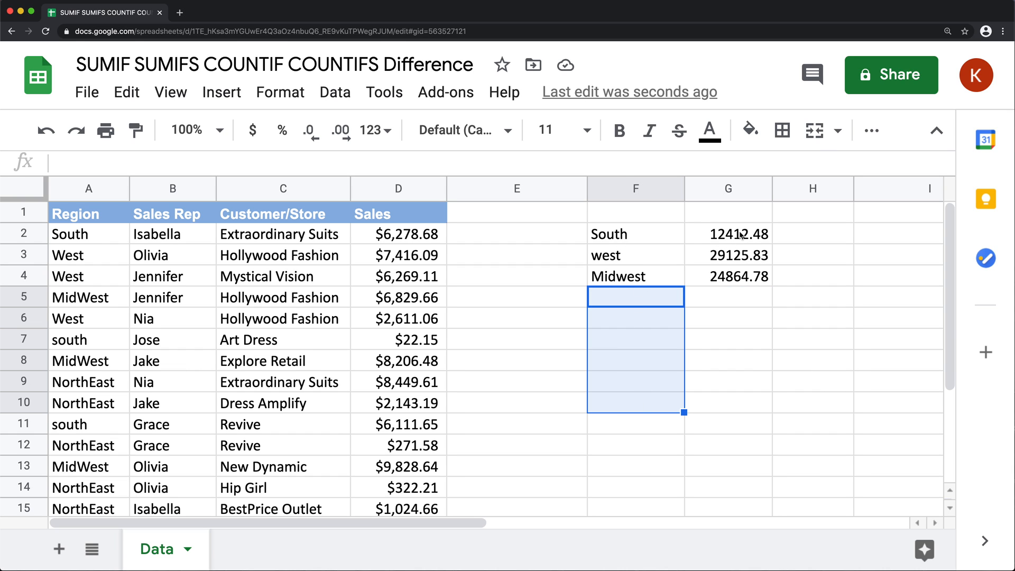
mouse_move(686, 270)
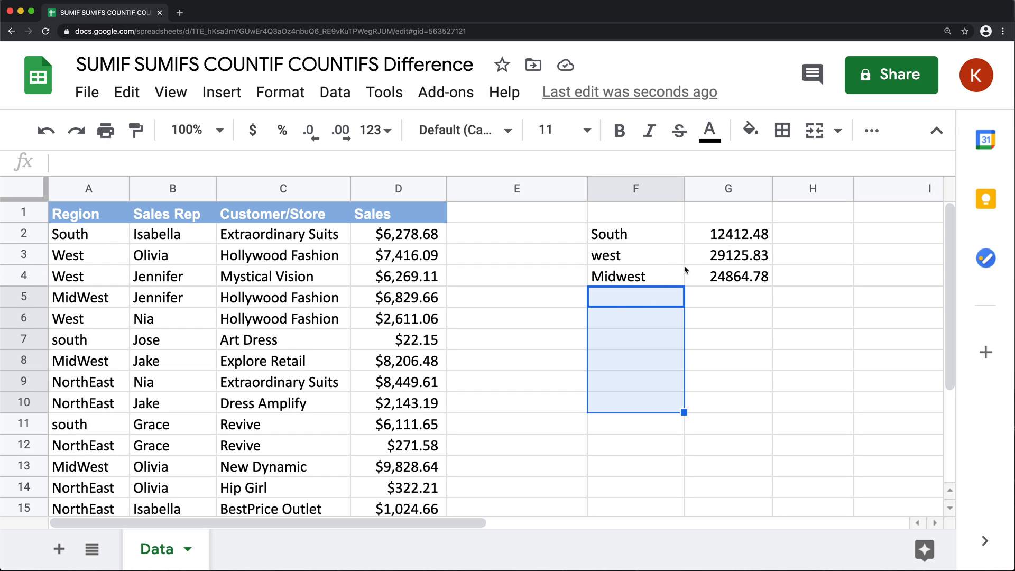
type("northeast")
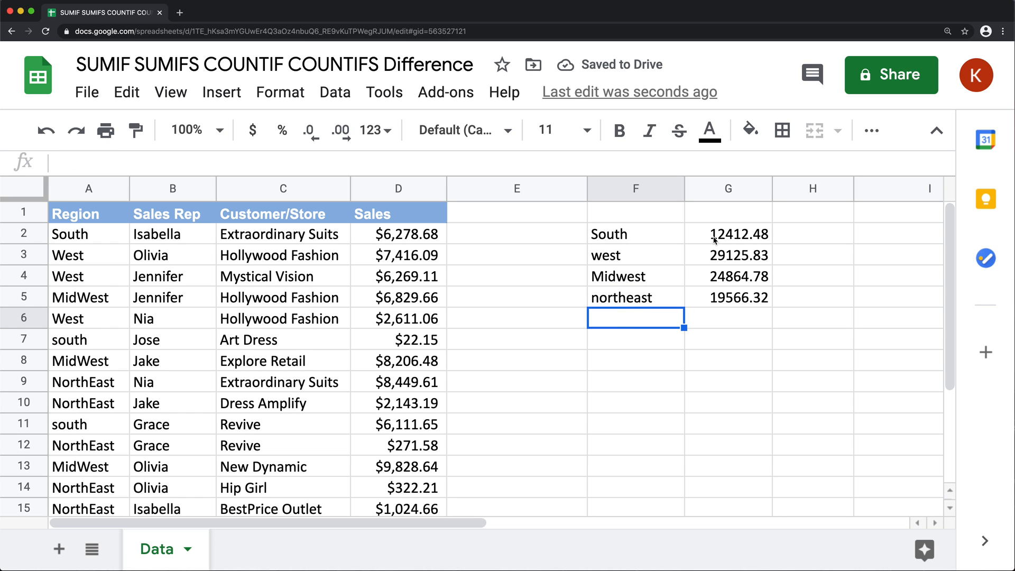
type("=ArrayFormula(SUMIF(A:A,FILTER(F2:F7,F2:F7<>\"\"),D:D))")
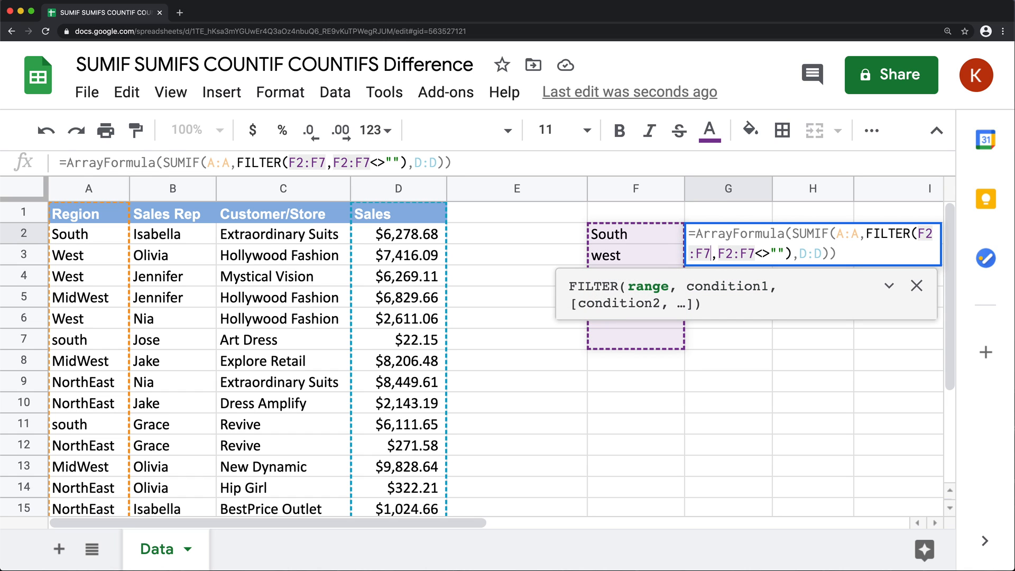
key("Backspace")
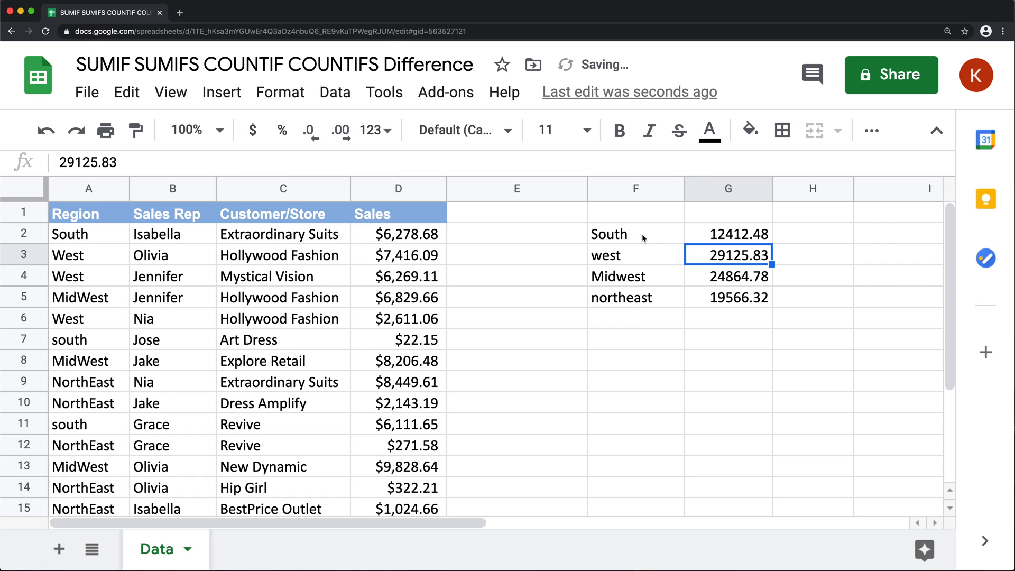
double_click(727, 233)
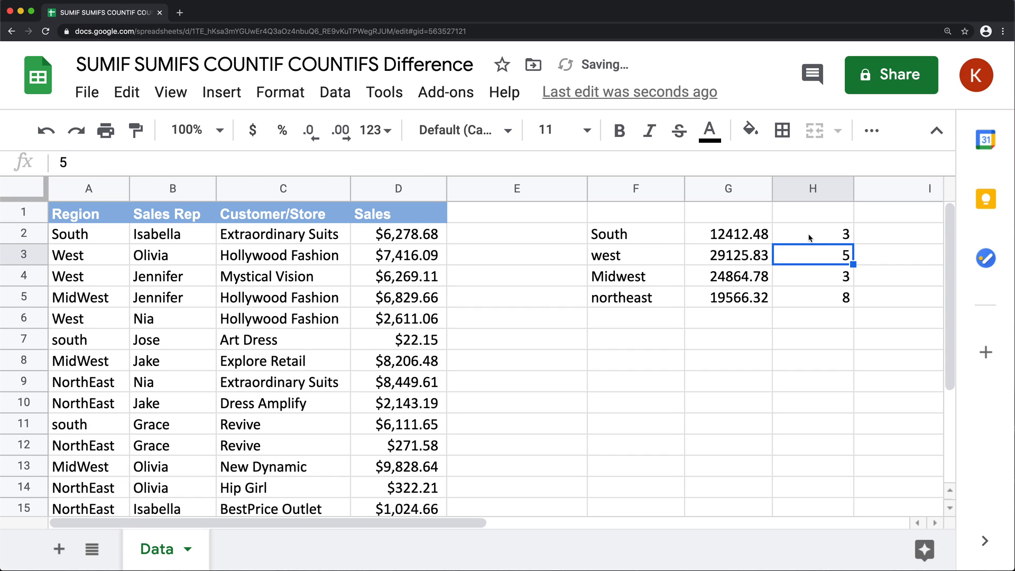
- Review H2's ArrayFormula COUNTIF over the non-blank F labels, giving counts 3, 5, 3, 8
left_click(812, 233)
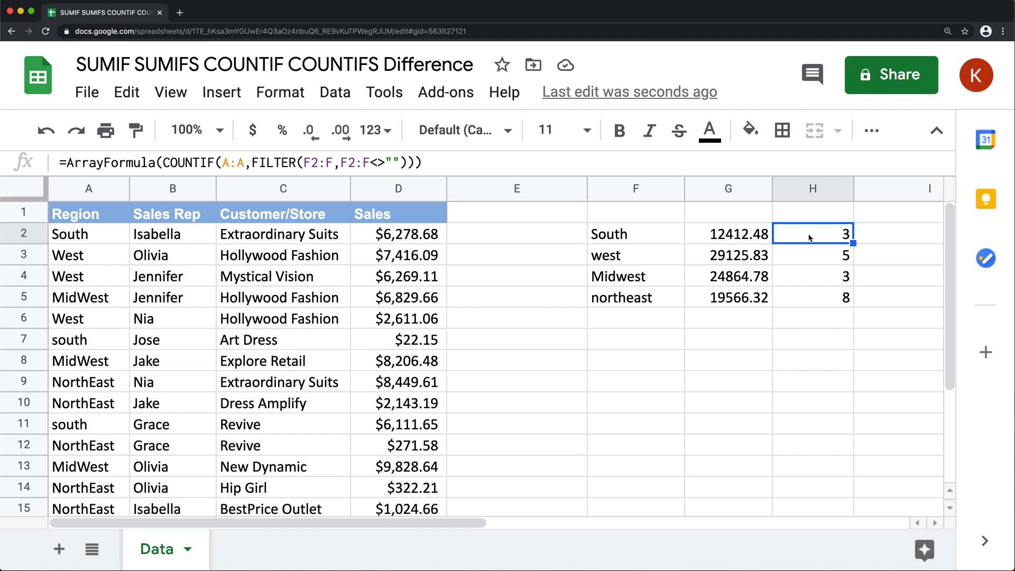
mouse_move(634, 340)
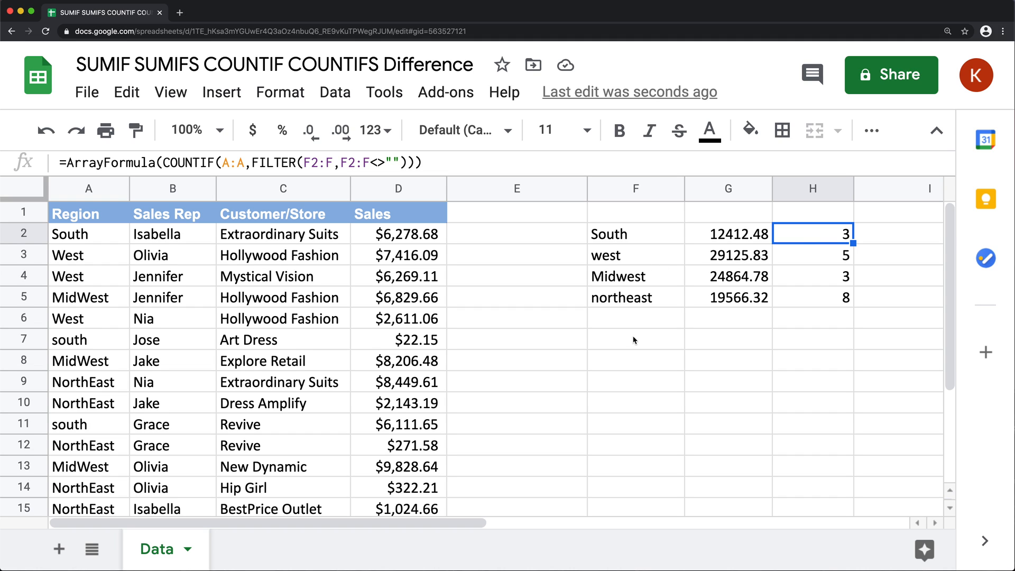
mouse_move(638, 189)
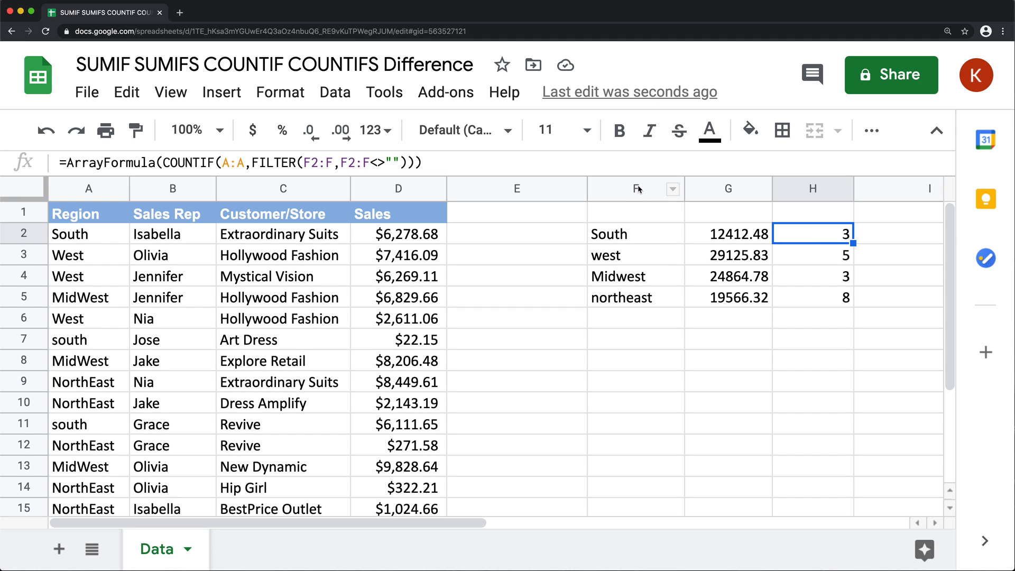
mouse_move(617, 366)
type("=")
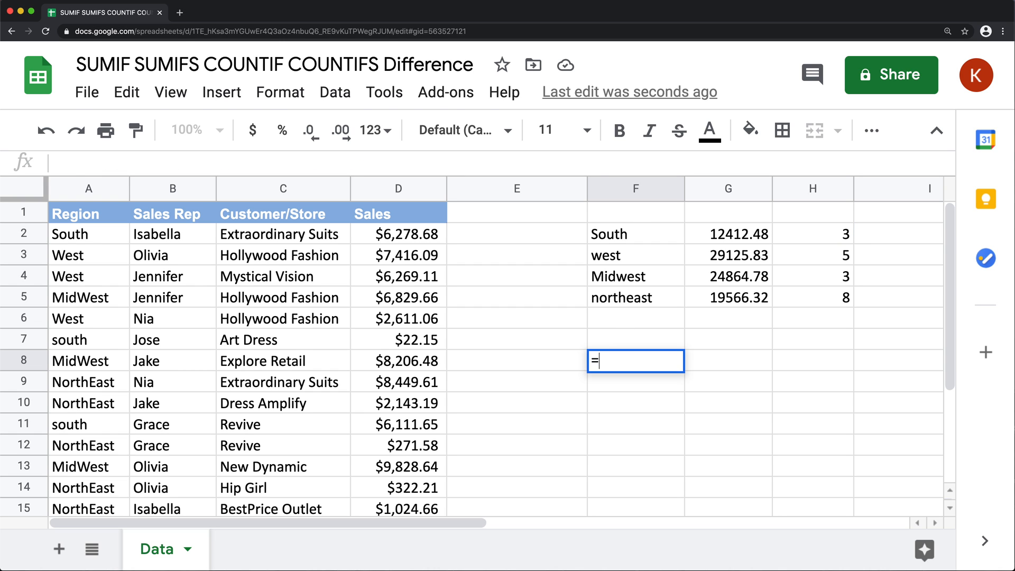
- Enter =SUMIF(D:D,">=5000") in F8 to total sales of at least 5000 (72219.49)
type("SUMIF(")
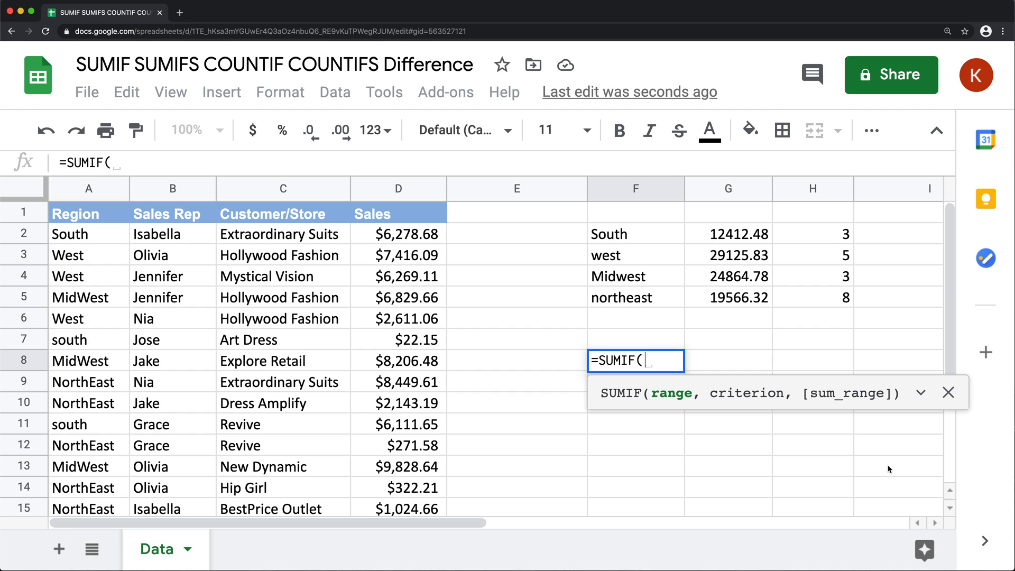
mouse_move(833, 412)
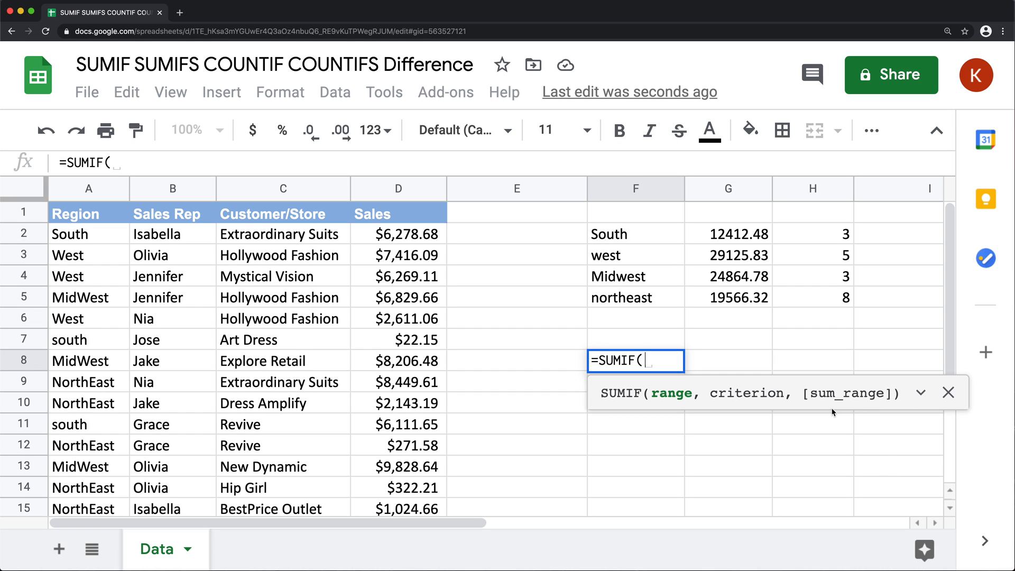
mouse_move(386, 209)
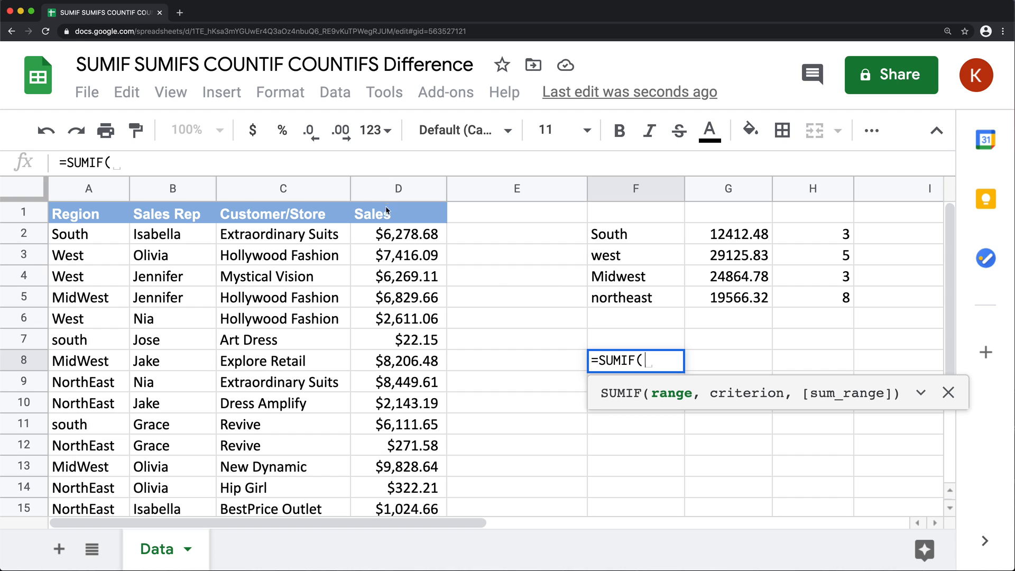
left_click(398, 188)
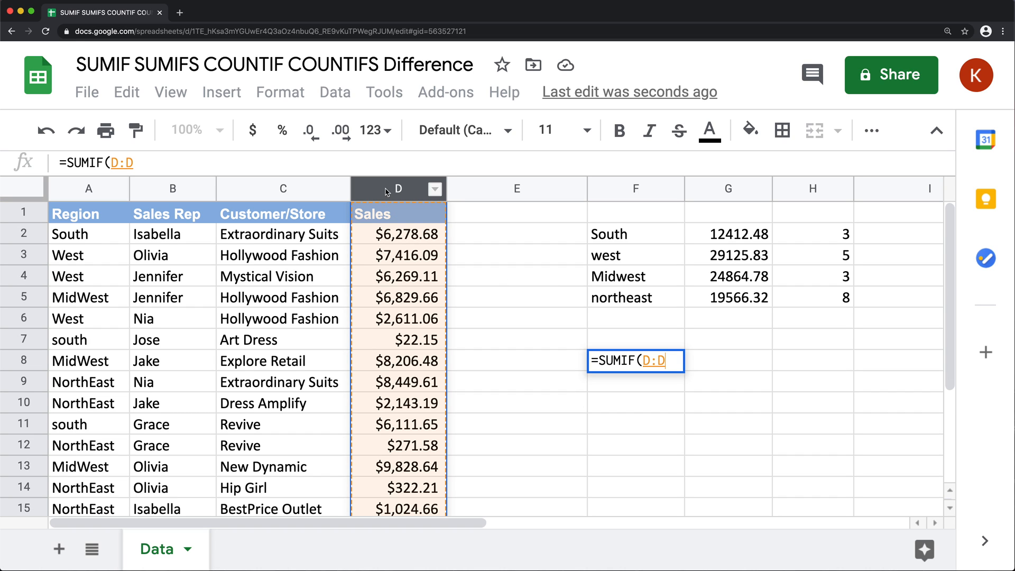
type(",")
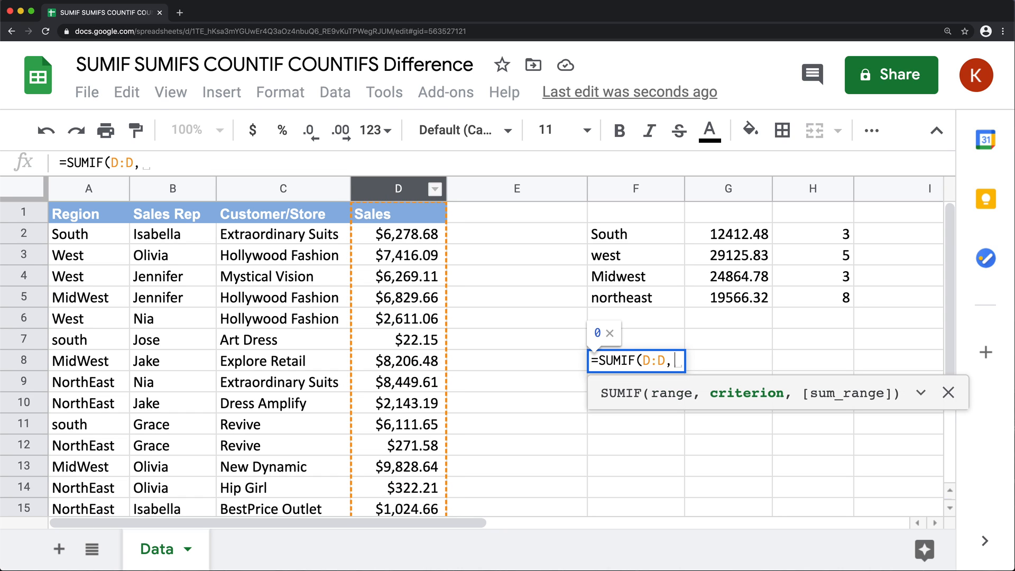
type("\">")
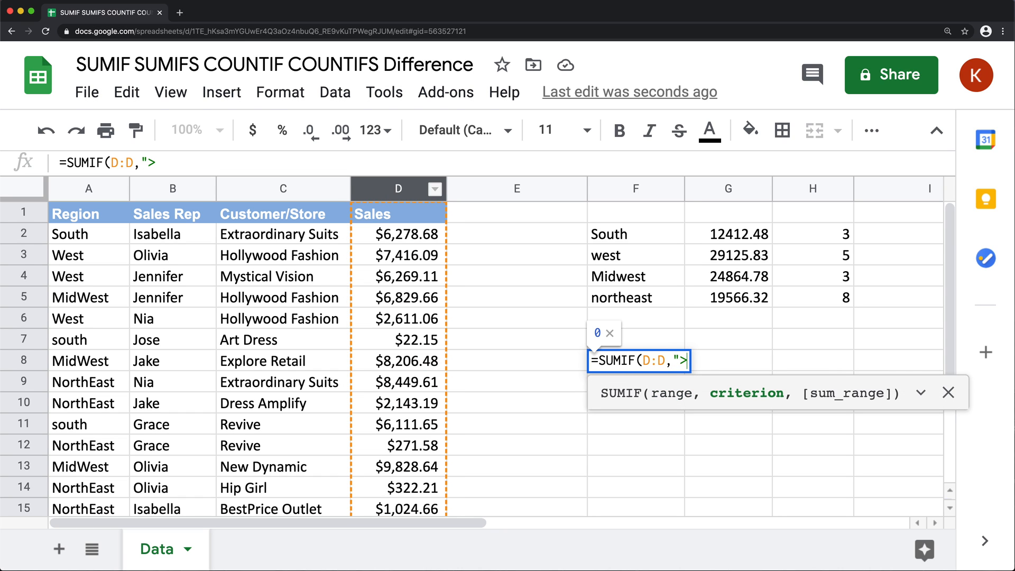
type("=")
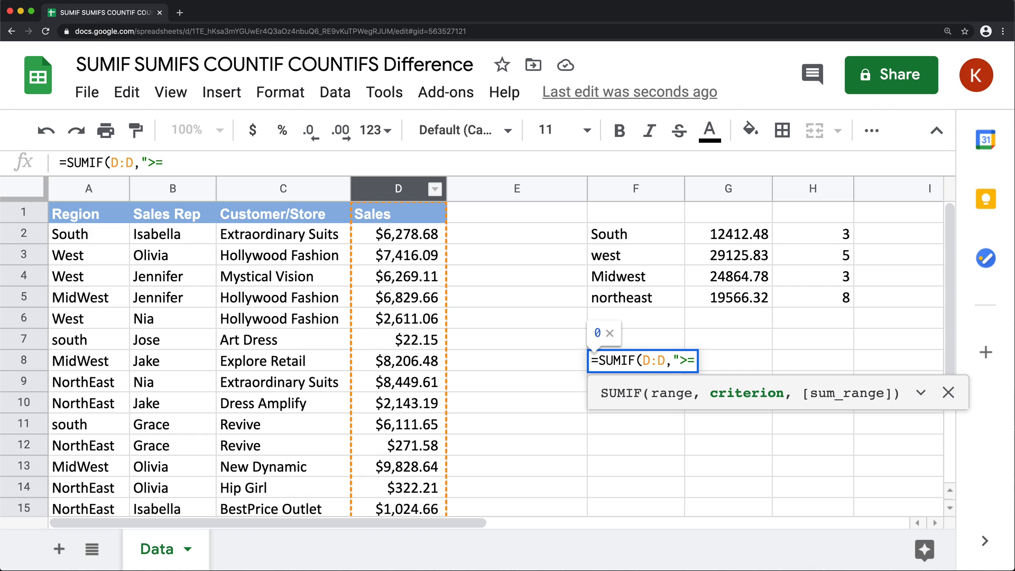
type("5000\")")
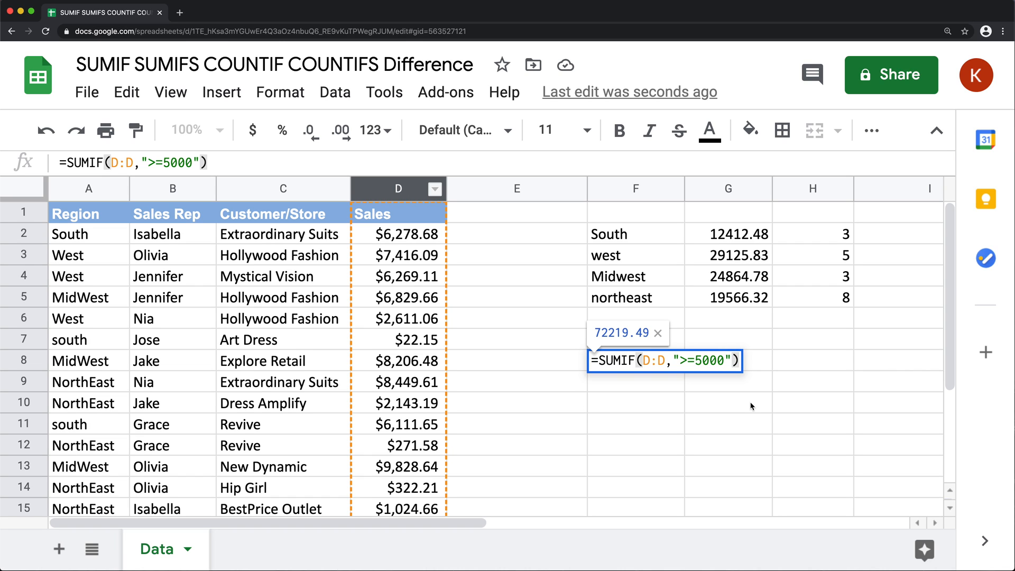
mouse_move(402, 316)
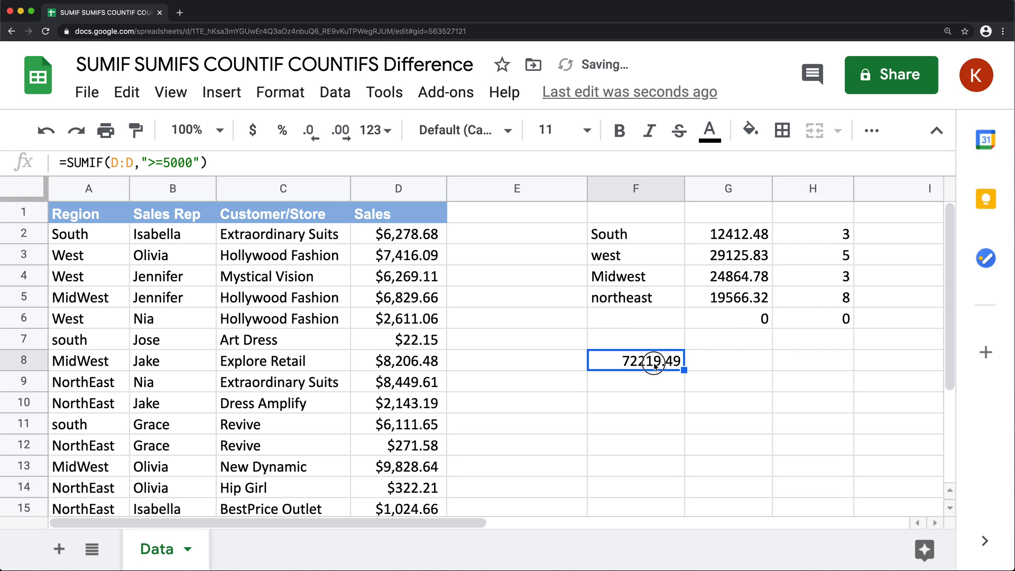
- Re-edit F8's SUMIF to add a sum range, then begin a SUM formula in F9
double_click(636, 360)
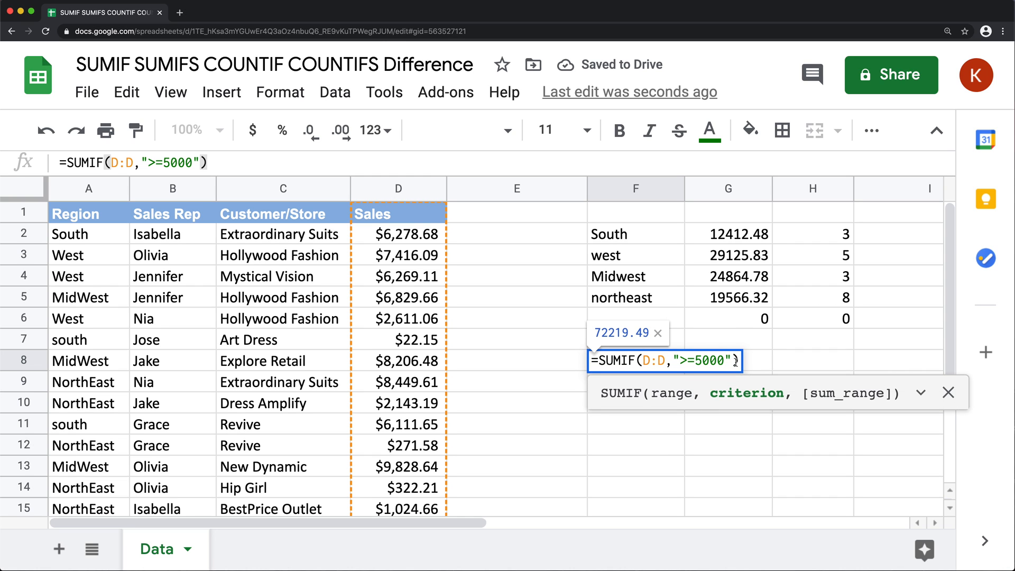
type(",")
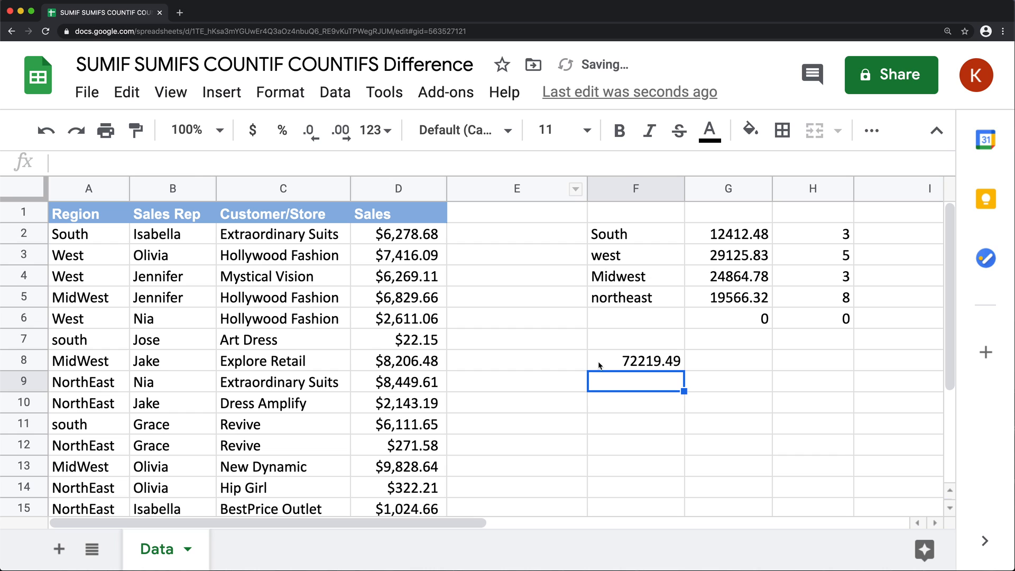
double_click(634, 360)
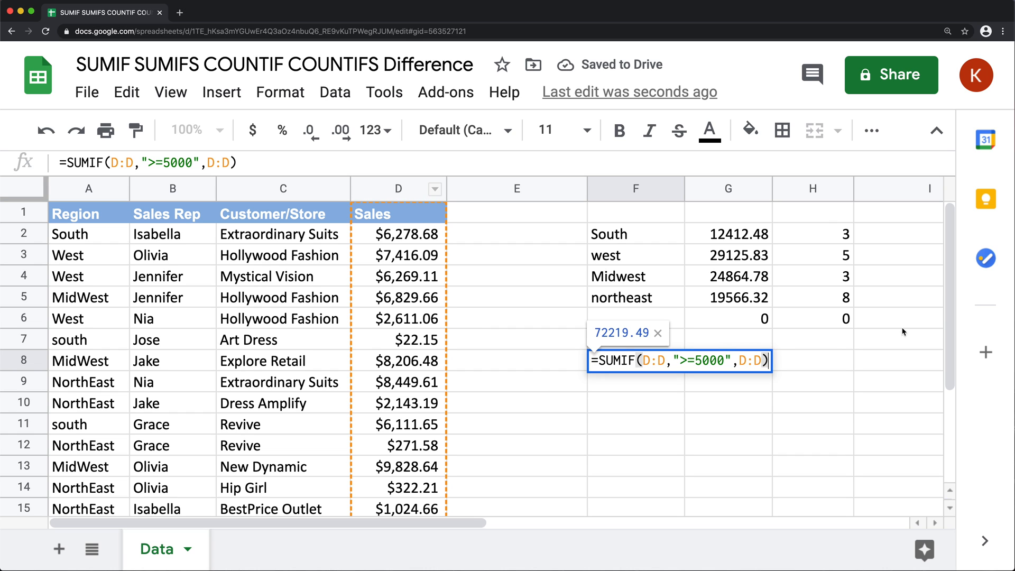
left_click(764, 360)
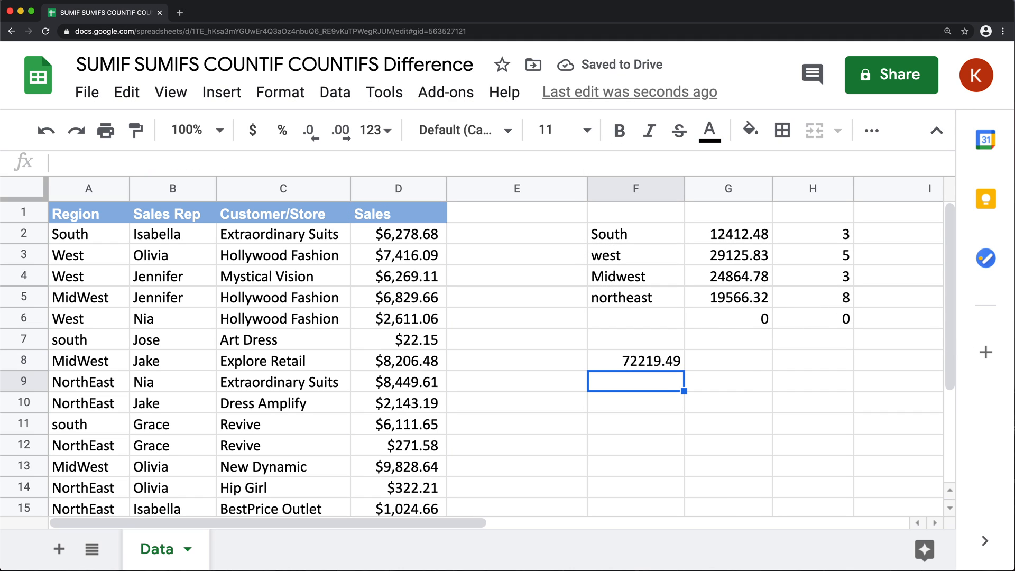
type("=SUMIFS(")
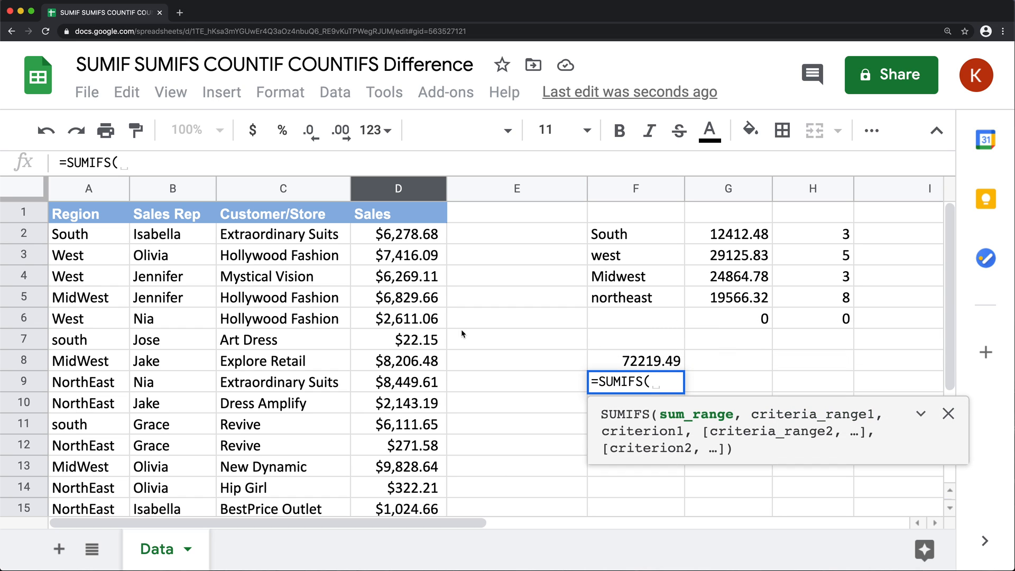
mouse_move(397, 189)
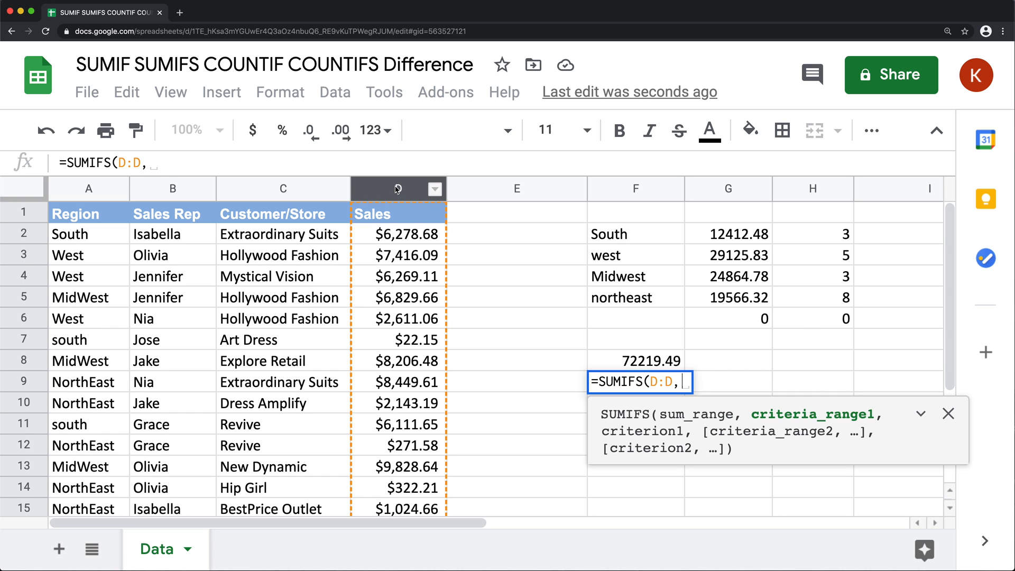
- Complete F9 as SUMIFS(D:D,D:D,">=5000"), previewing 72219.49
type("D:D,\"")
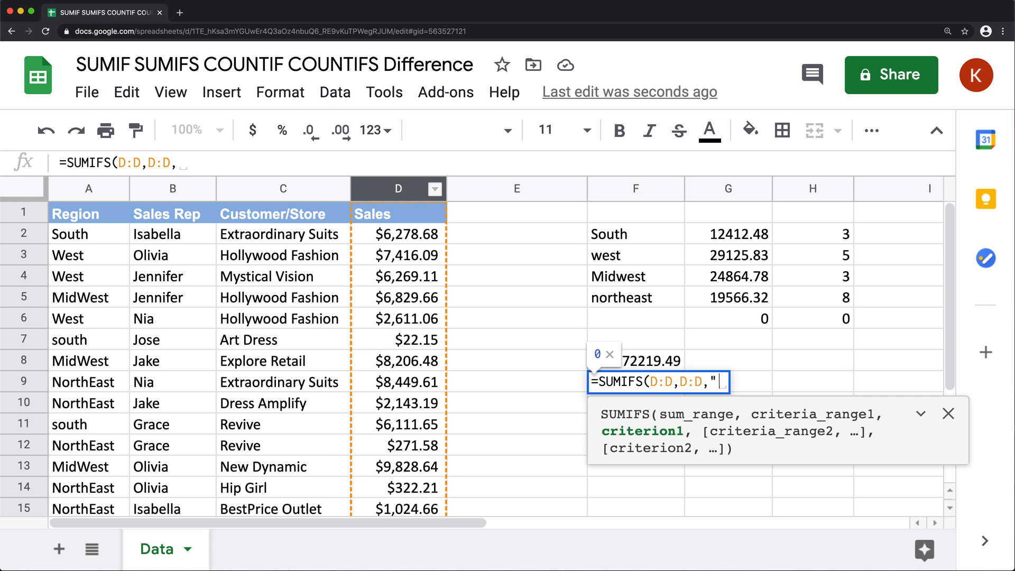
type(">")
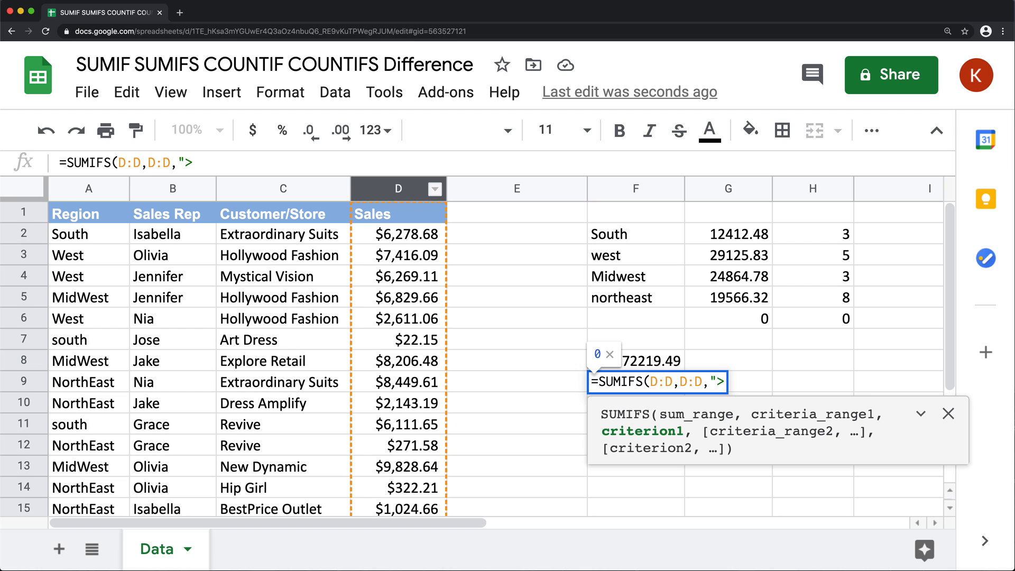
type("=5000")
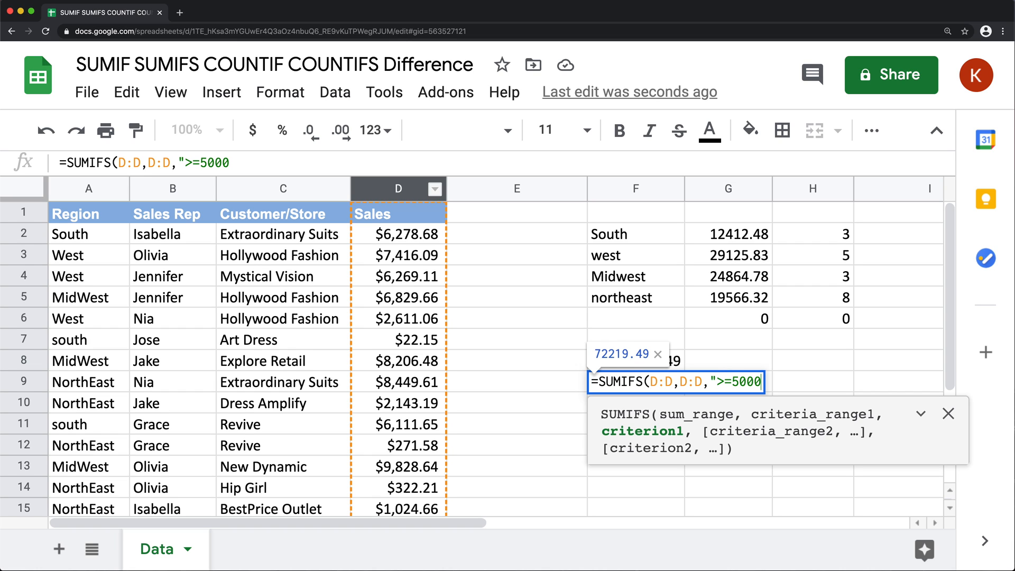
type("\")")
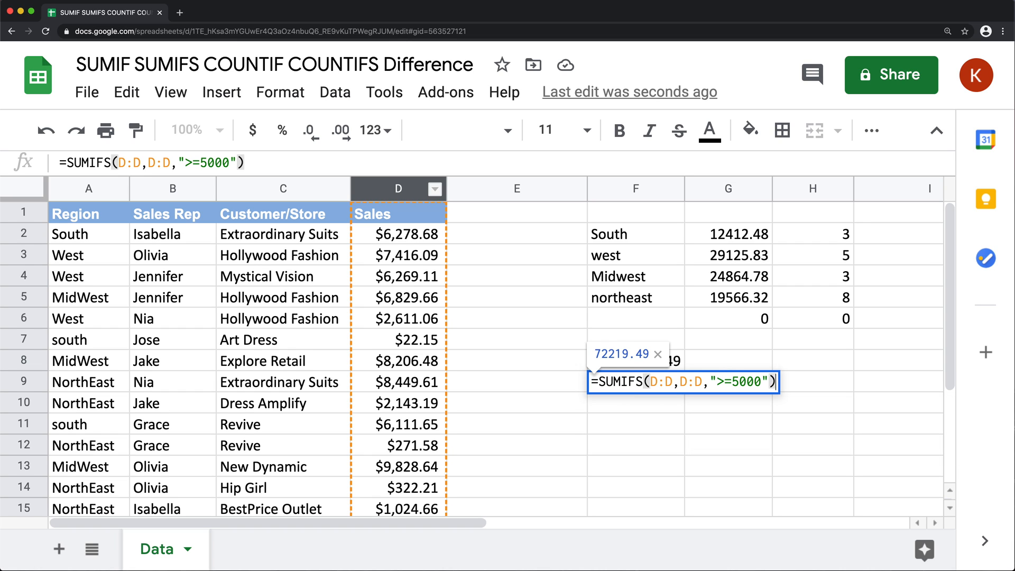